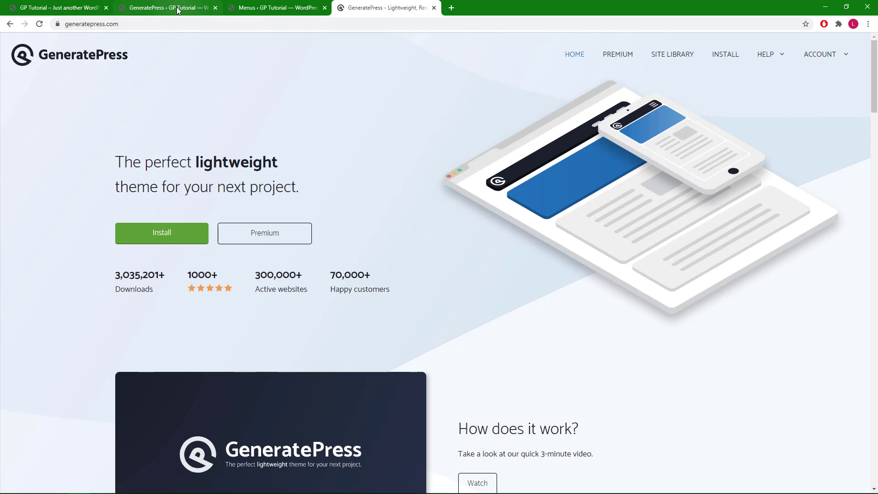
# Switch to the browser tab showing the GeneratePress premium modules page
pyautogui.click(166, 7)
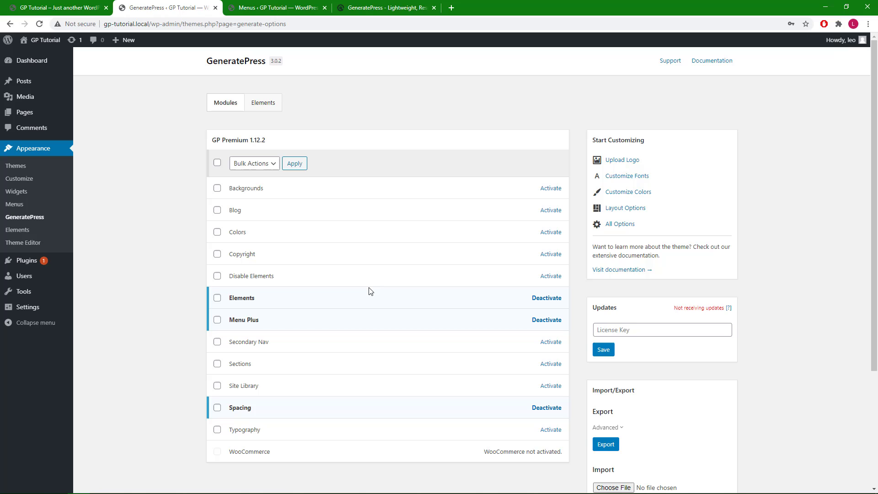
pyautogui.moveTo(405, 299)
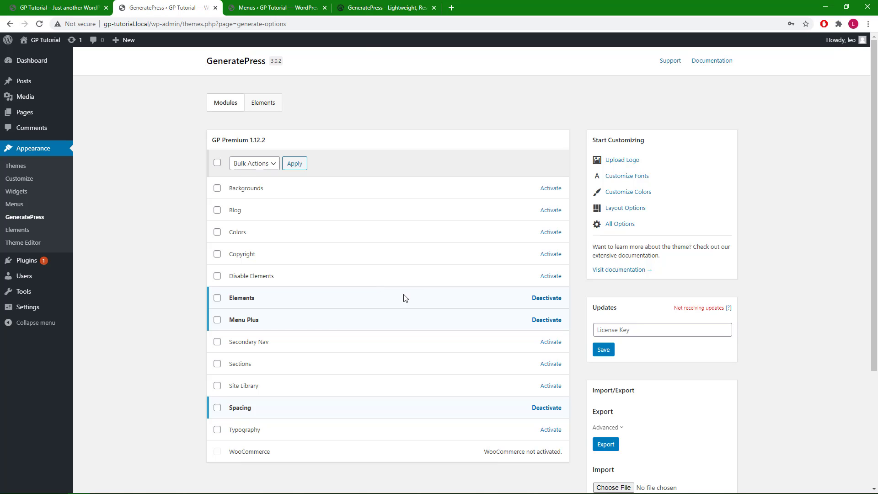
pyautogui.moveTo(547, 298)
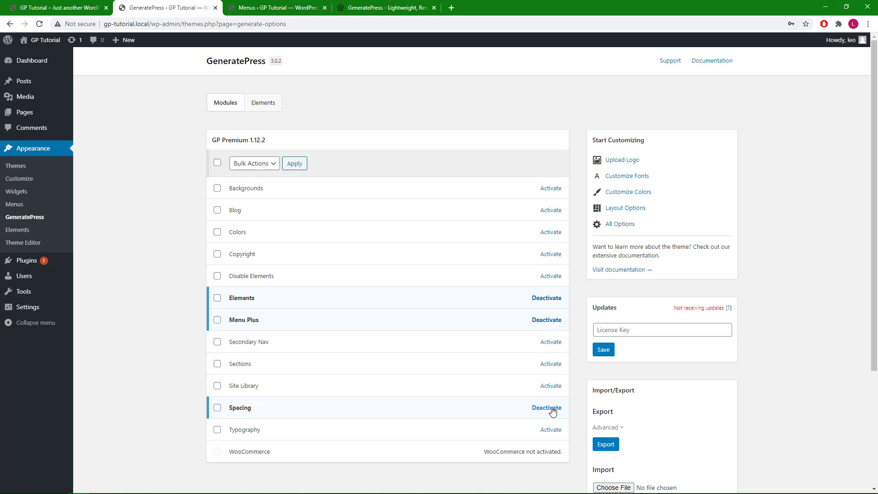
pyautogui.moveTo(16, 192)
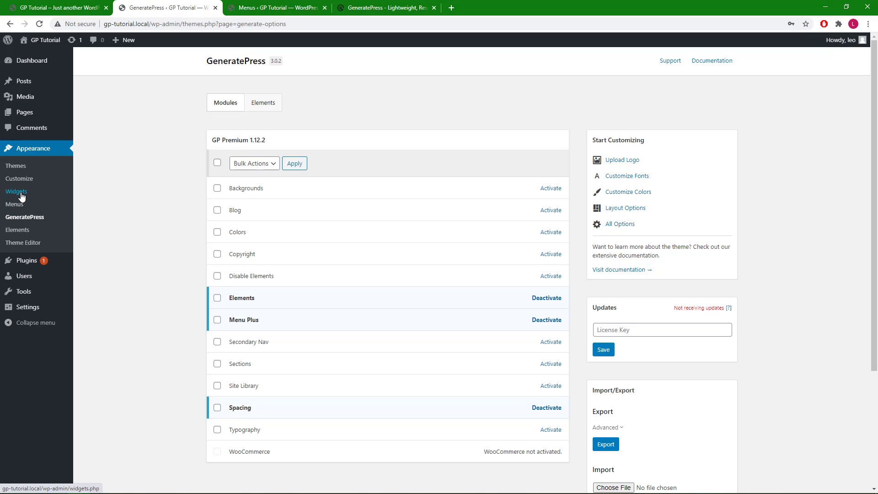
# Go to Appearance > Widgets to list the site's widget areas
pyautogui.click(17, 191)
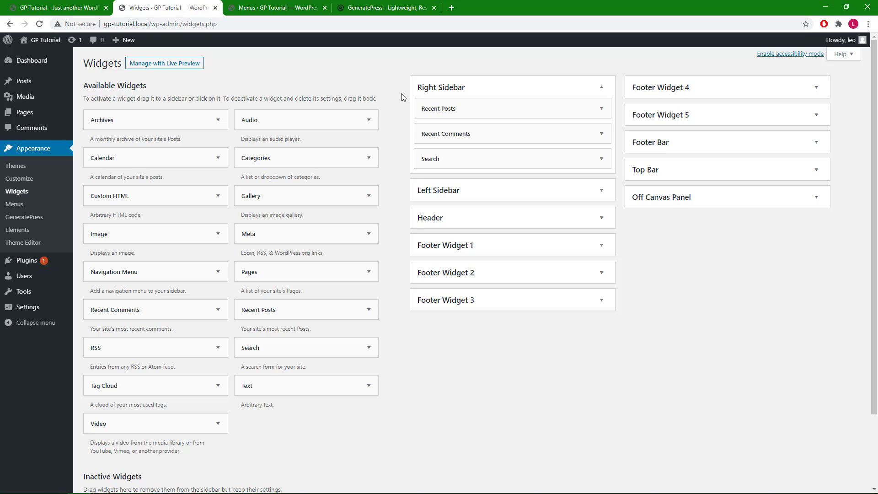
pyautogui.moveTo(764, 341)
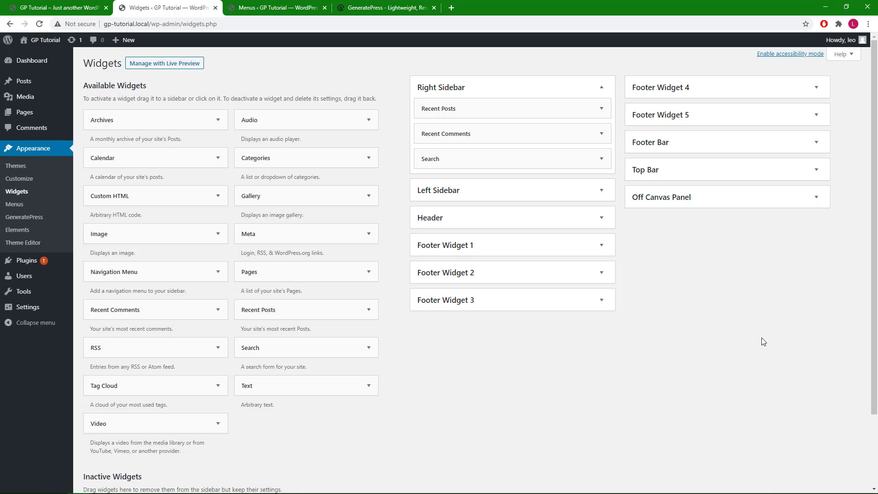
pyautogui.moveTo(519, 66)
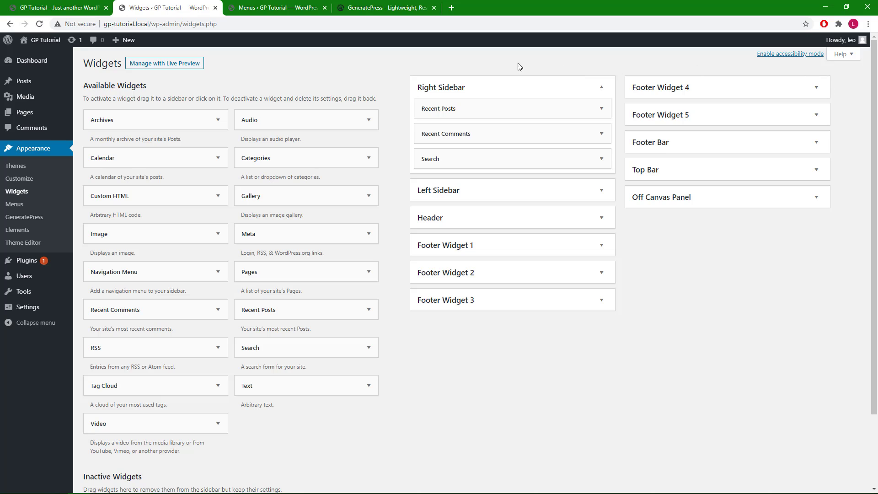
pyautogui.moveTo(416, 69)
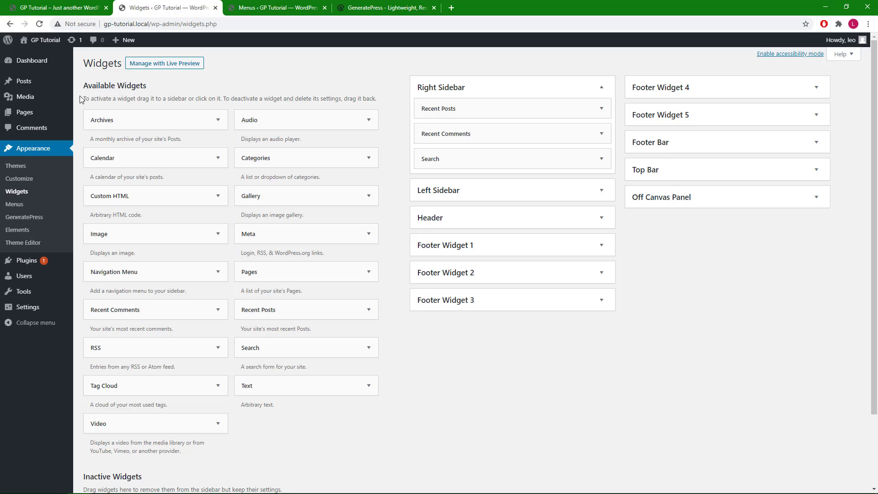
pyautogui.moveTo(369, 457)
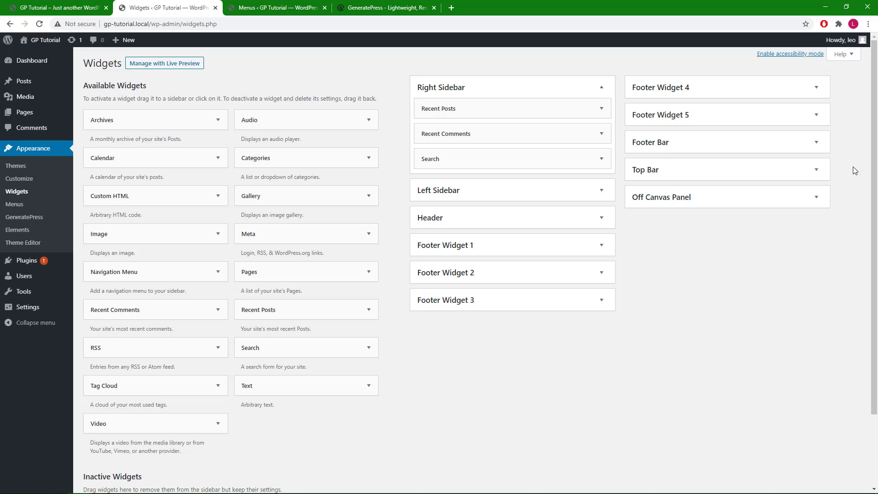
pyautogui.moveTo(774, 92)
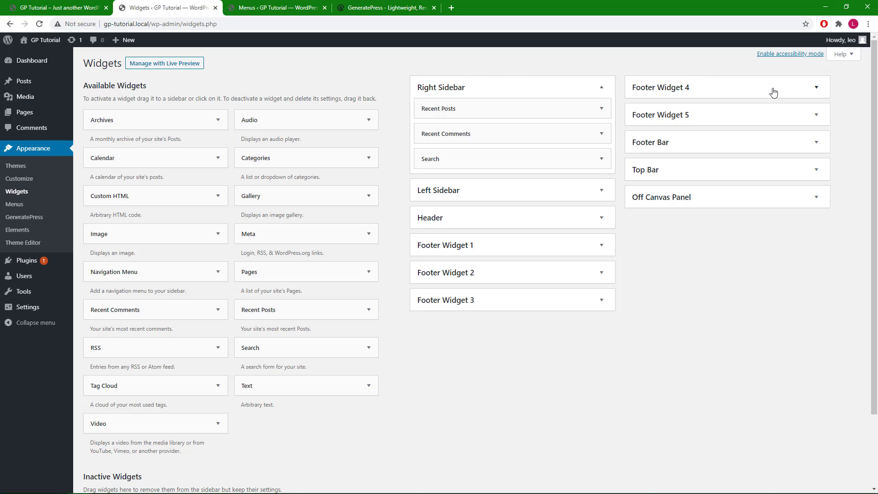
pyautogui.moveTo(845, 171)
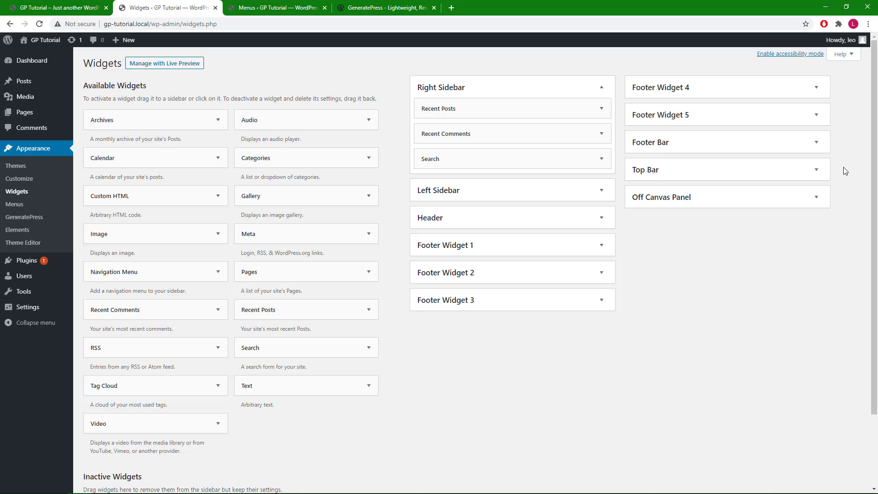
pyautogui.moveTo(818, 174)
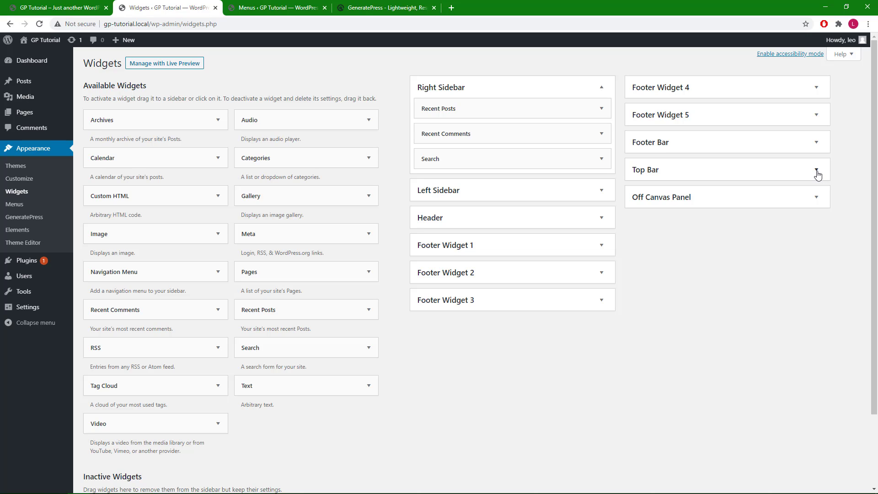
# Expand the Top Bar area and its Text widget, then view the site's menus list
pyautogui.click(816, 172)
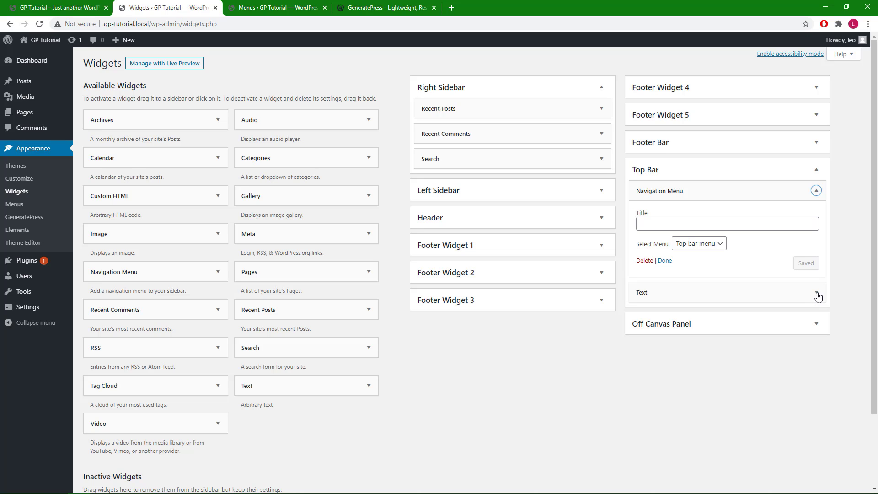
pyautogui.click(816, 293)
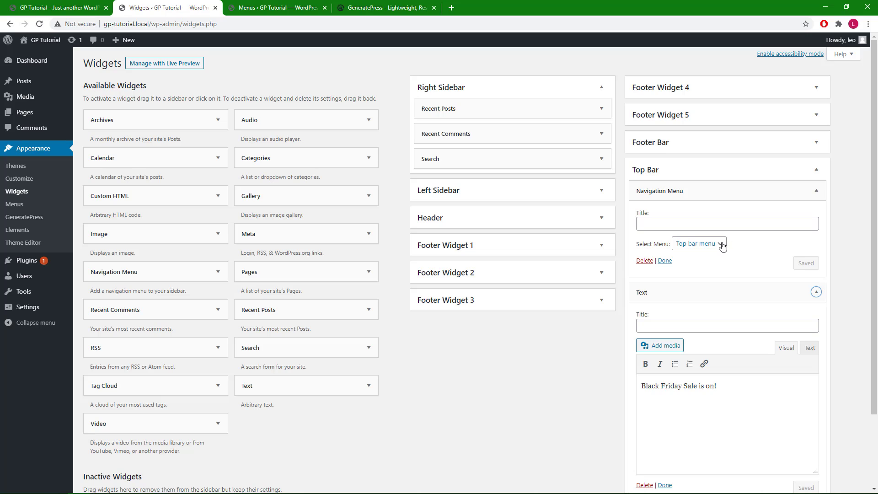
pyautogui.click(699, 243)
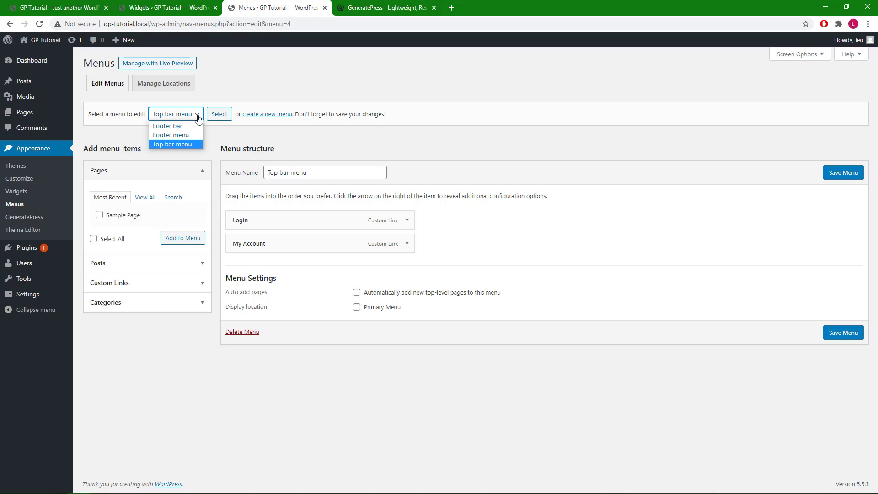
# Keep Top bar menu selected and switch to the live site front page tab
pyautogui.click(176, 144)
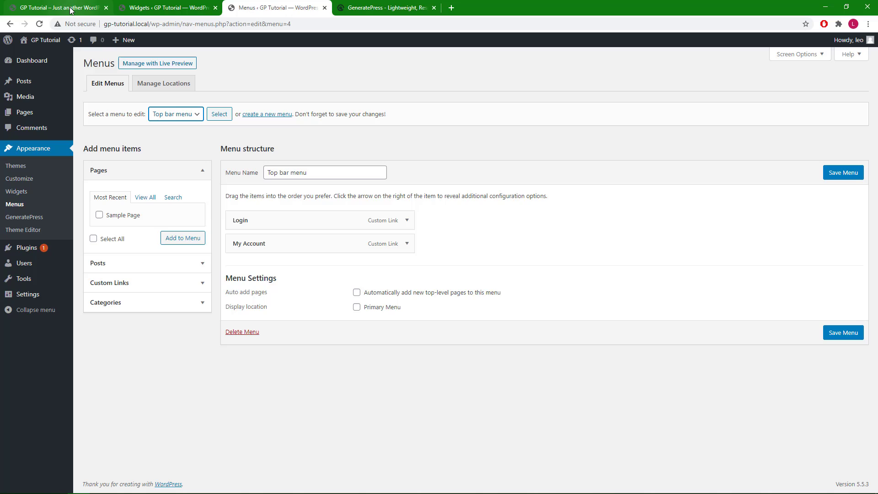
pyautogui.click(53, 8)
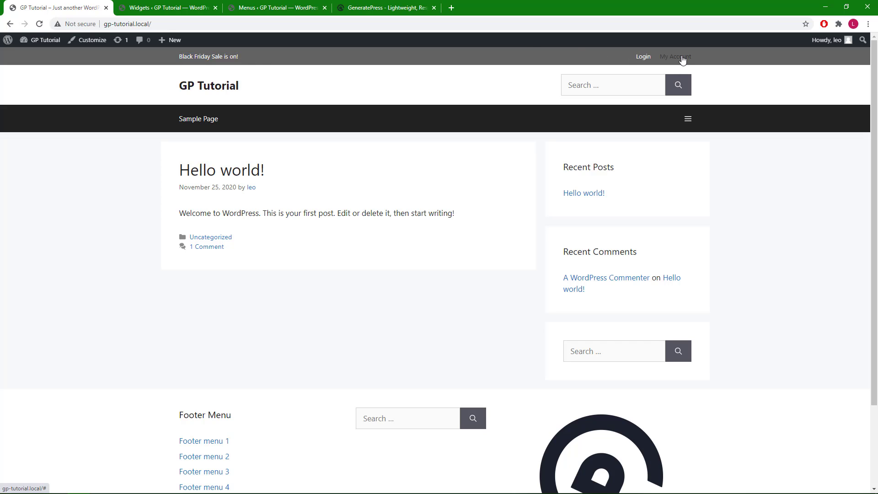
pyautogui.moveTo(89, 39)
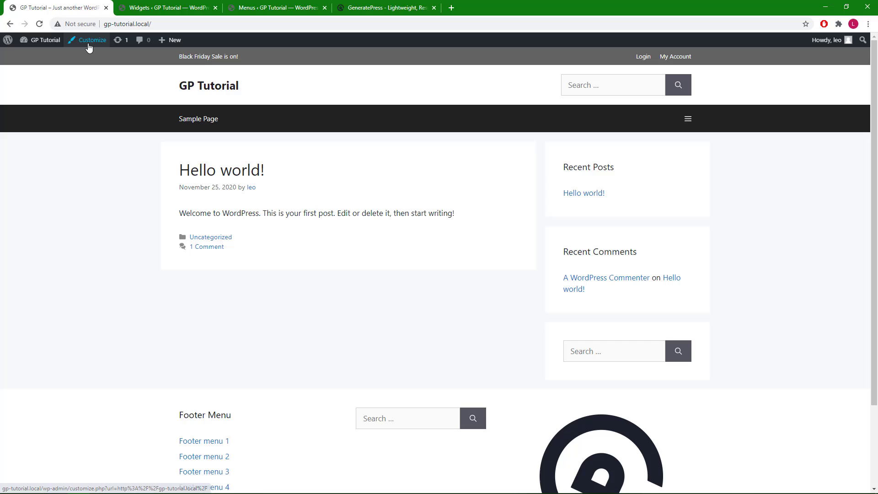
# Launch the Customizer and jump to the Top Bar widgets via the preview edit shortcut
pyautogui.click(92, 39)
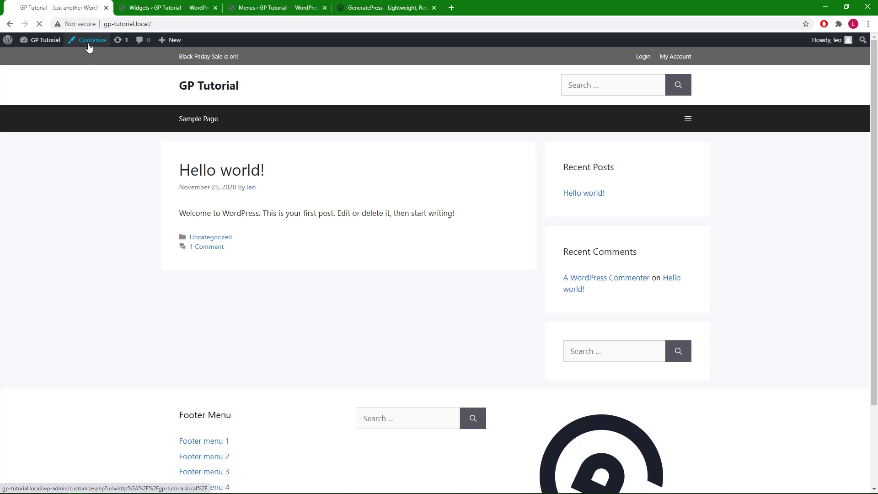
pyautogui.click(90, 39)
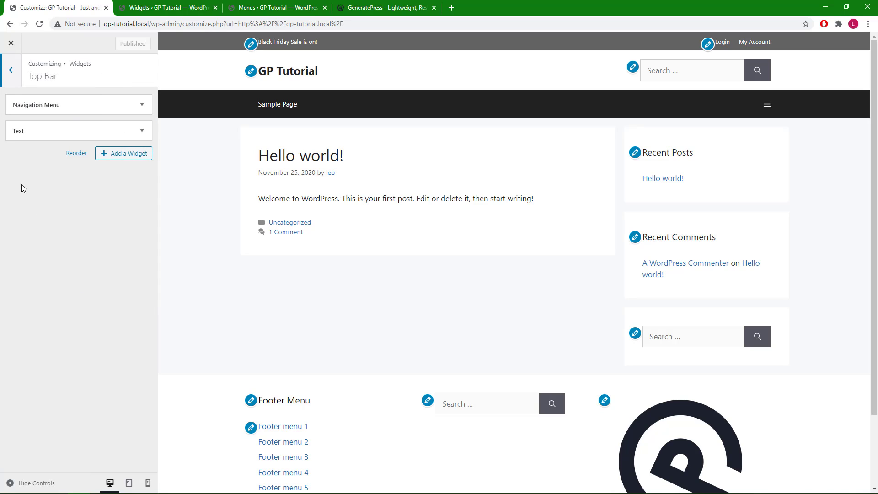
# Navigate back from Top Bar widgets to the Customizer's main sections panel
pyautogui.click(10, 69)
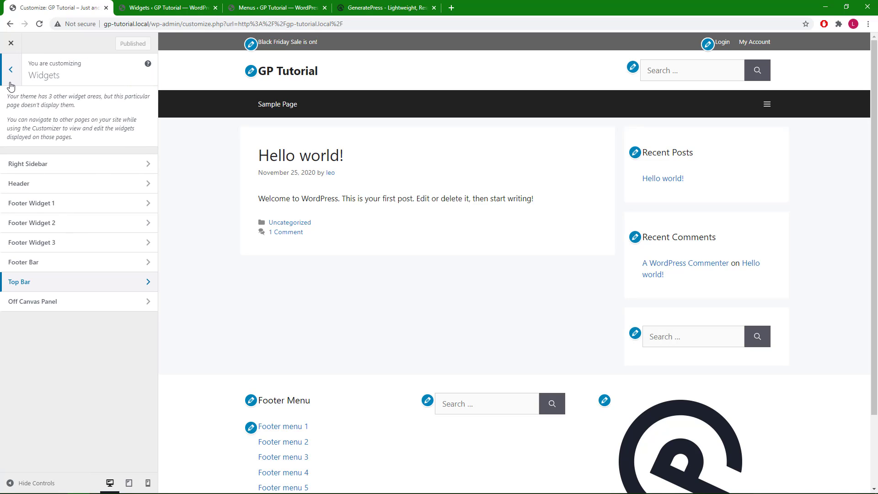
pyautogui.click(10, 70)
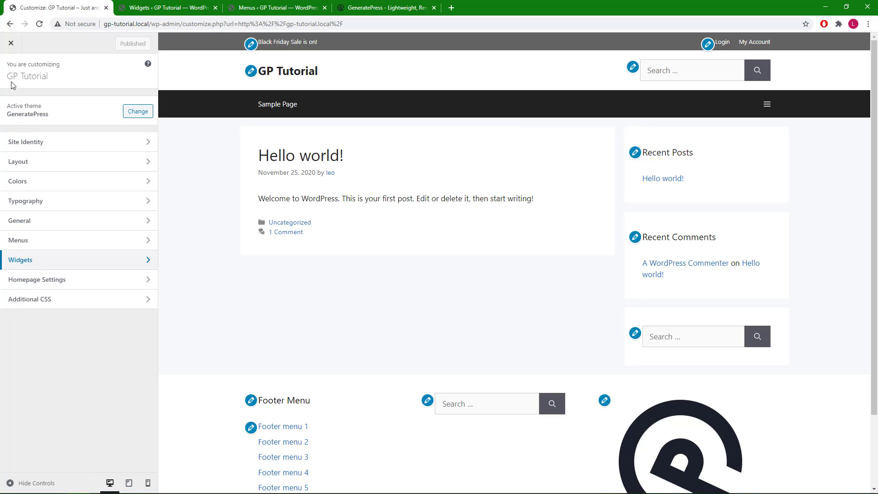
pyautogui.moveTo(67, 162)
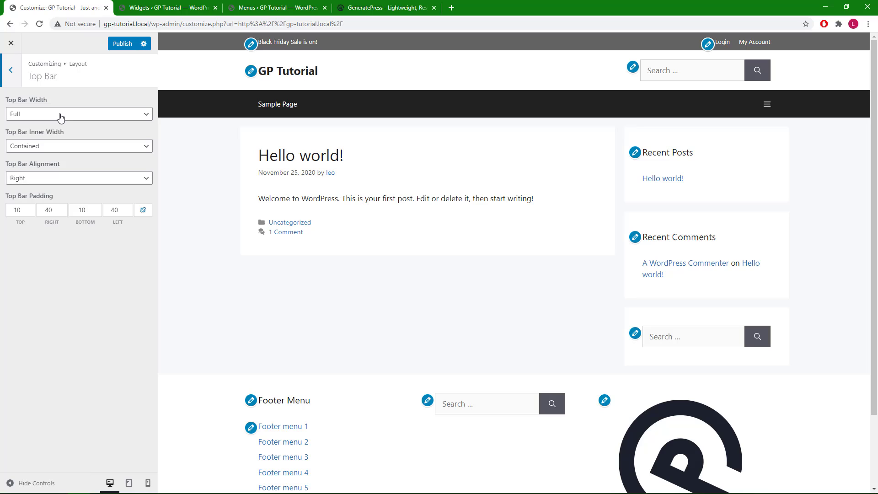
# Set Top Bar Width to Full and Top Bar Inner Width to Contained, checking the Widgets tab briefly
pyautogui.click(79, 114)
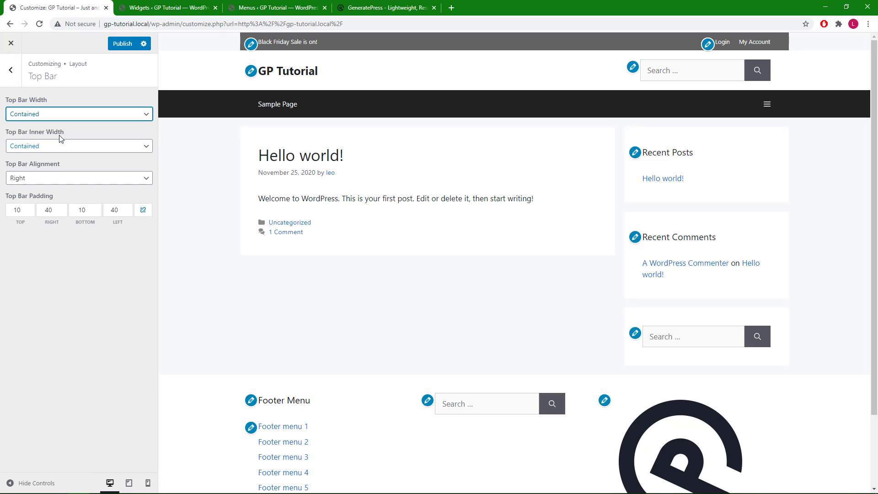
pyautogui.click(79, 114)
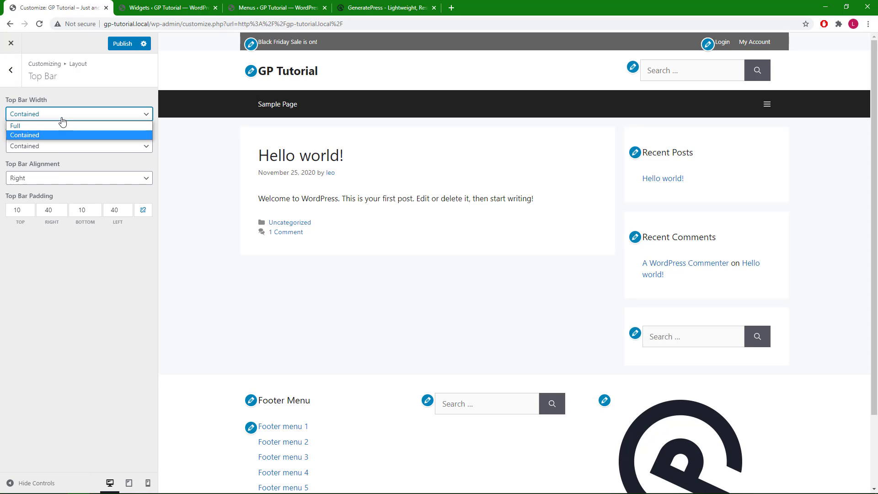
pyautogui.click(16, 125)
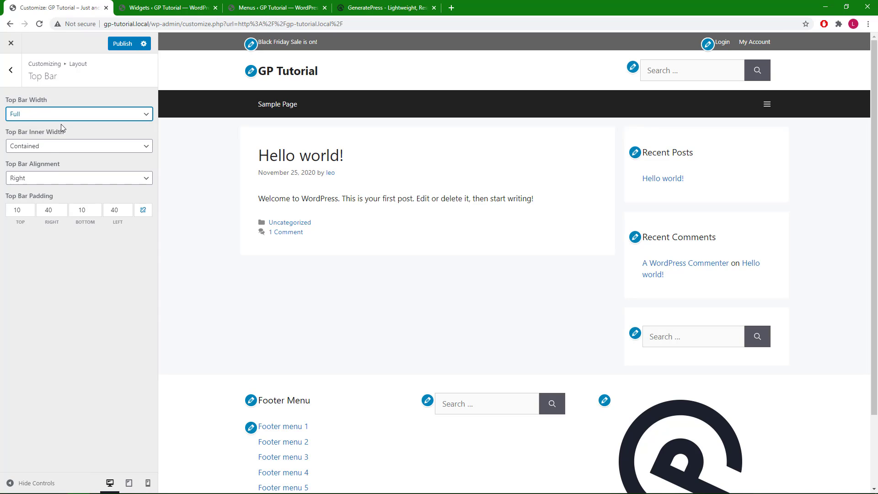
pyautogui.click(79, 146)
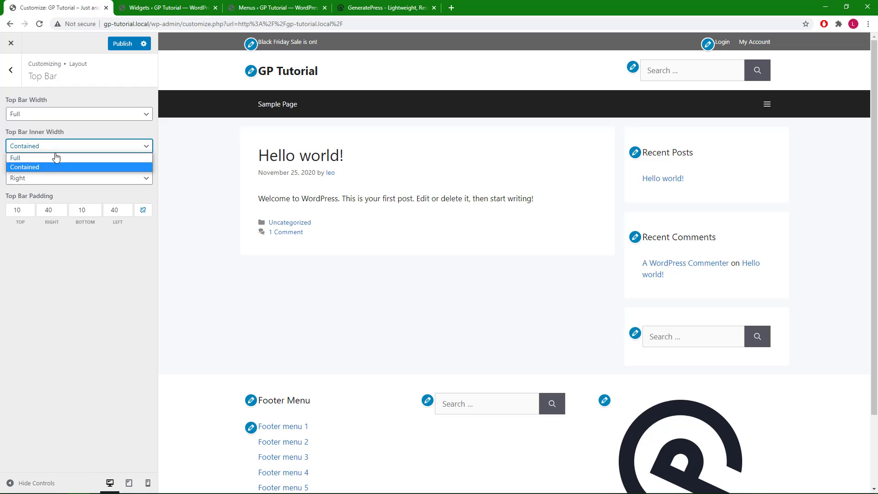
pyautogui.click(16, 157)
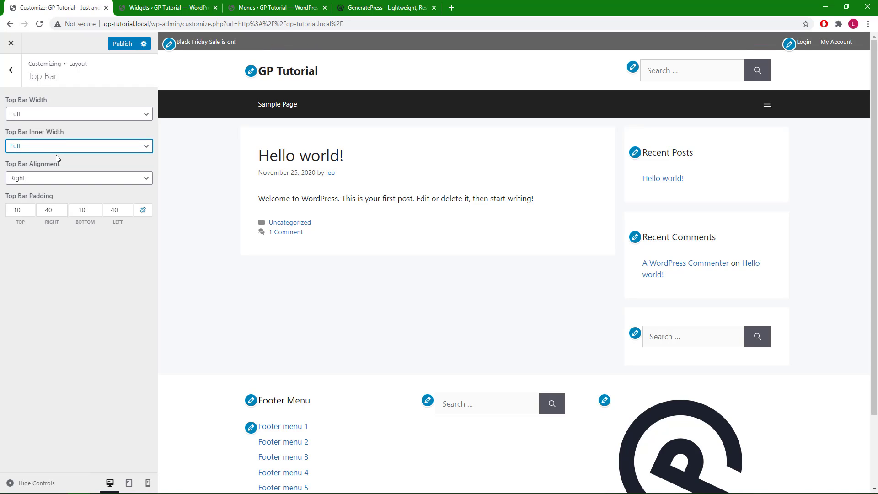
pyautogui.click(78, 145)
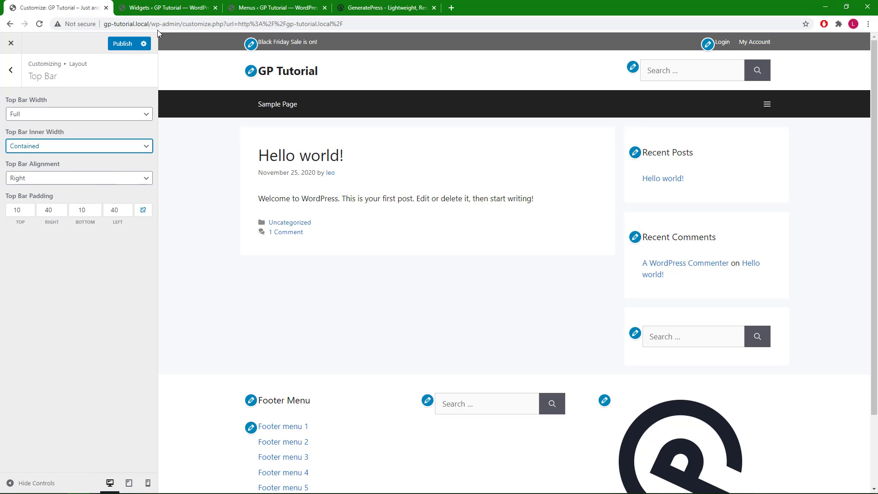
pyautogui.click(166, 7)
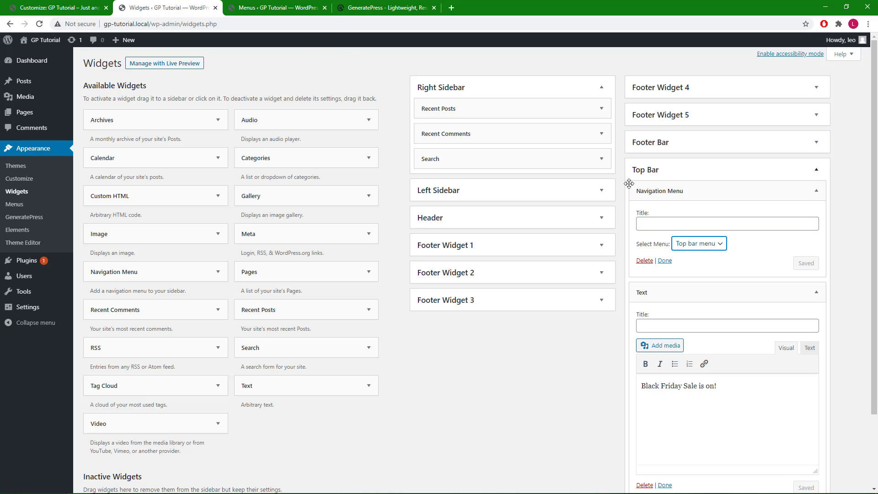
pyautogui.moveTo(640, 183)
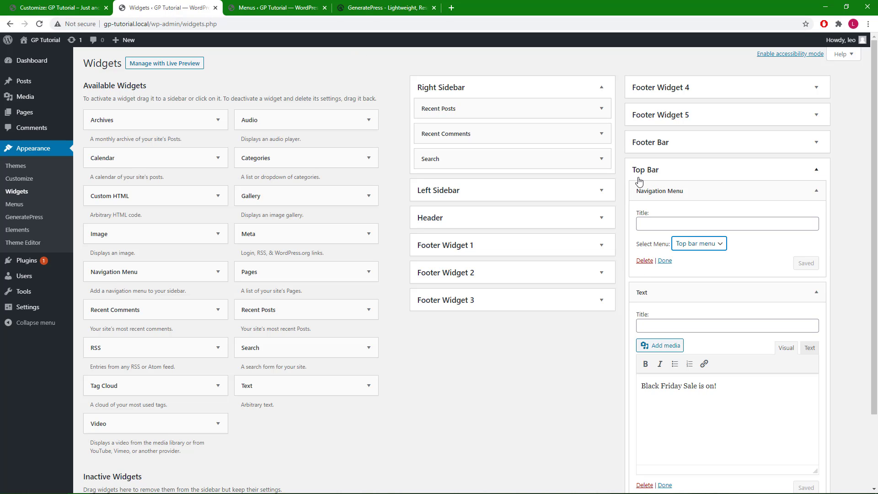
pyautogui.click(56, 8)
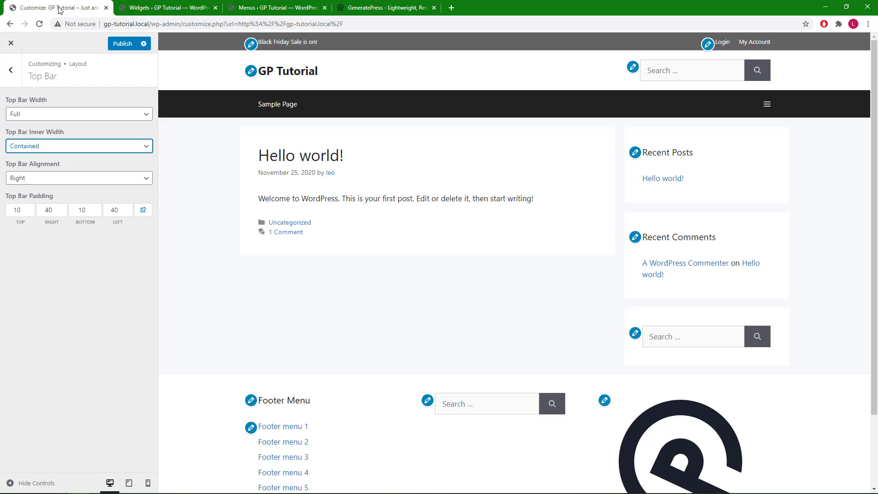
pyautogui.click(79, 179)
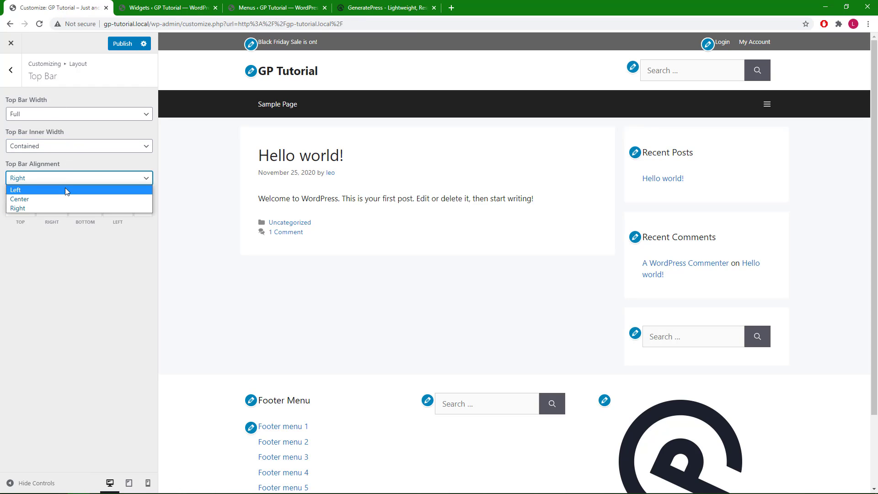
pyautogui.moveTo(79, 193)
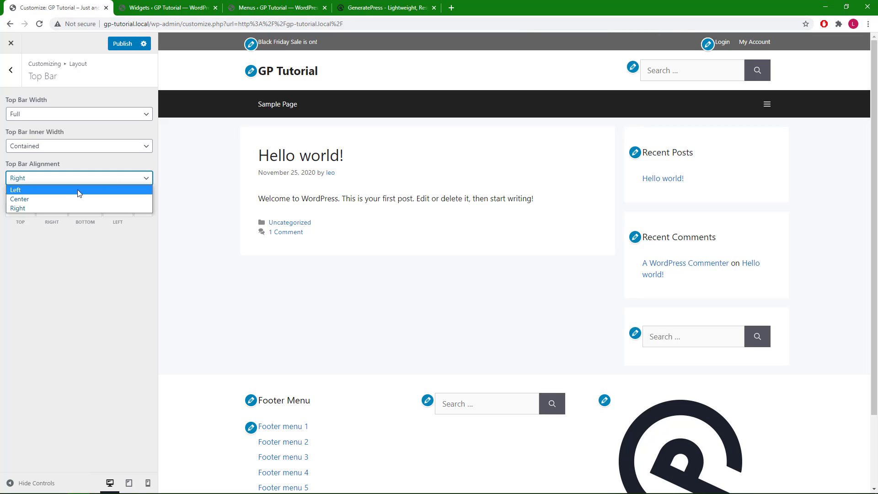
pyautogui.click(16, 190)
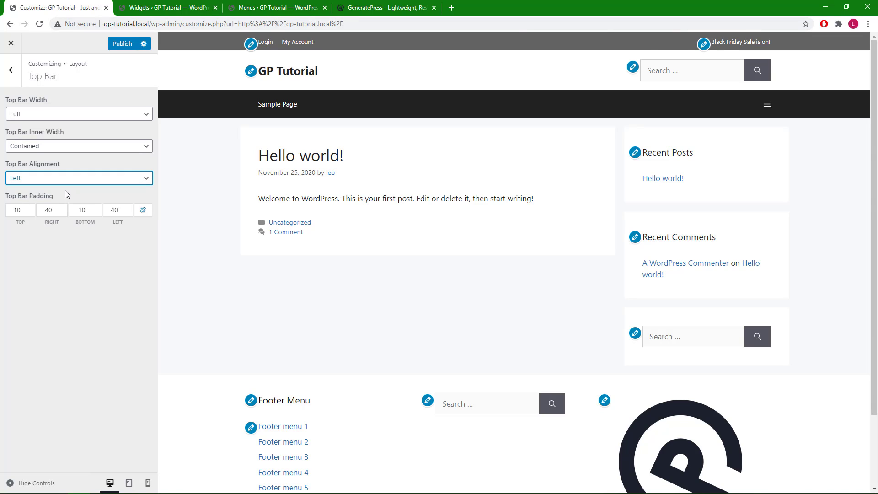
pyautogui.moveTo(65, 185)
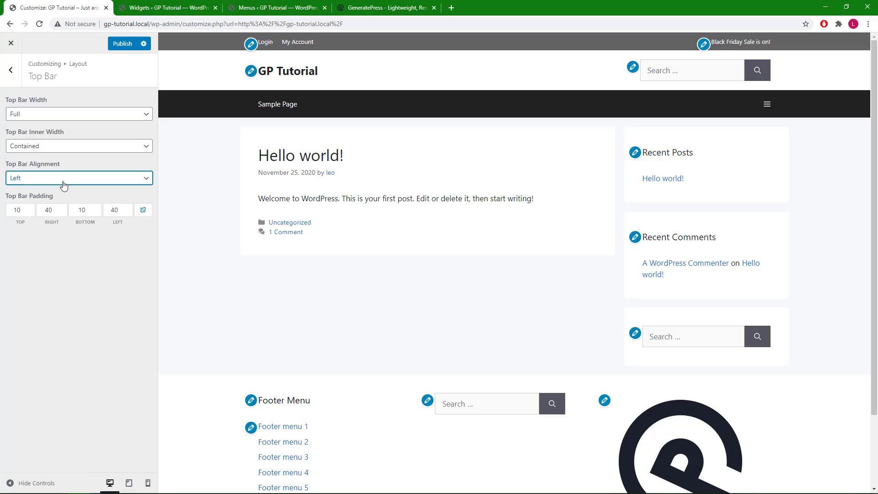
pyautogui.click(79, 177)
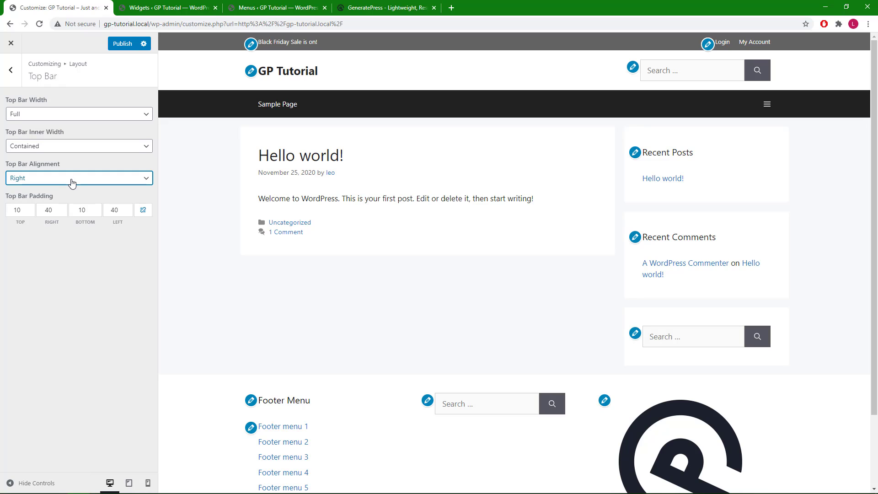
pyautogui.click(79, 177)
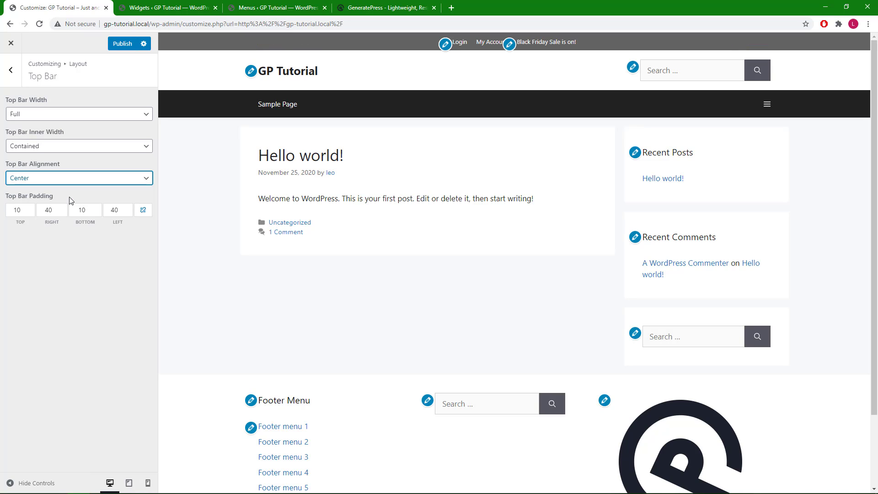
pyautogui.moveTo(72, 185)
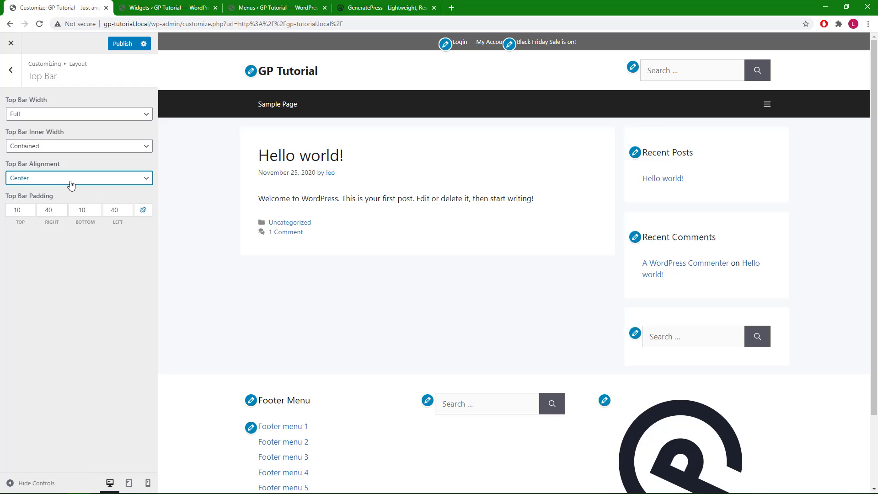
pyautogui.click(79, 178)
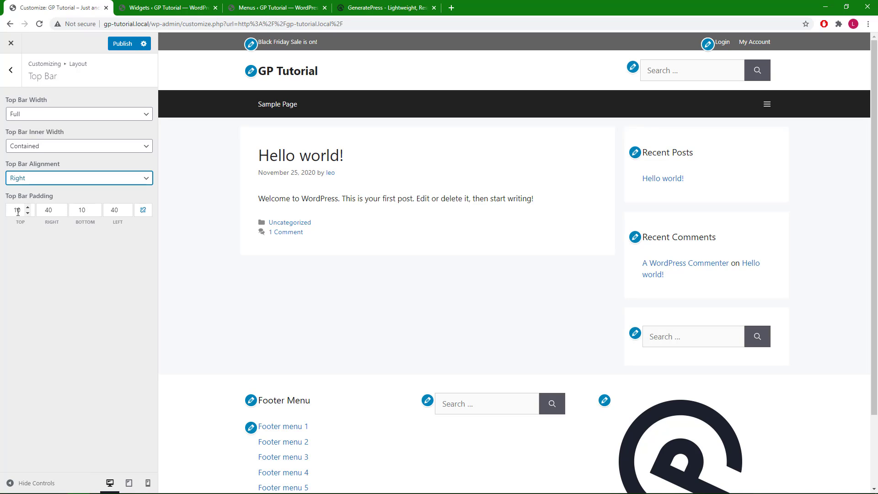
# Set the top bar's top and bottom padding to 15, then switch to the Widgets tab
pyautogui.click(16, 210)
pyautogui.write('20')
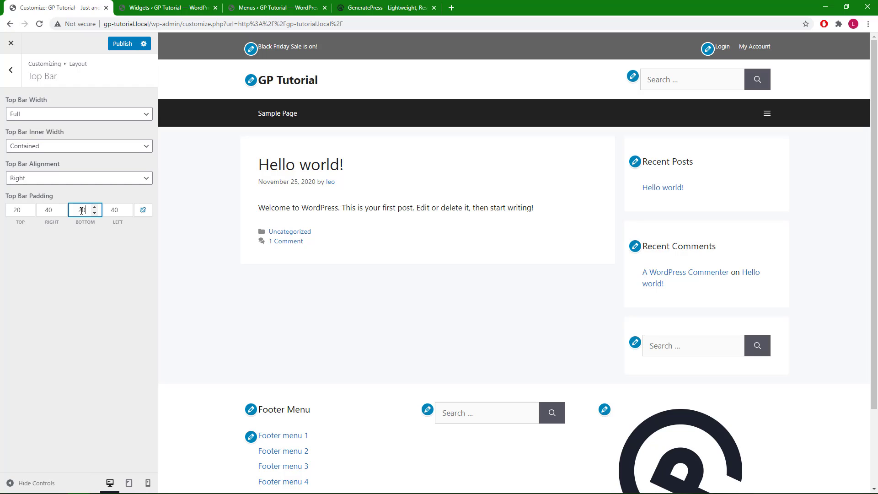
pyautogui.click(94, 211)
pyautogui.write('15')
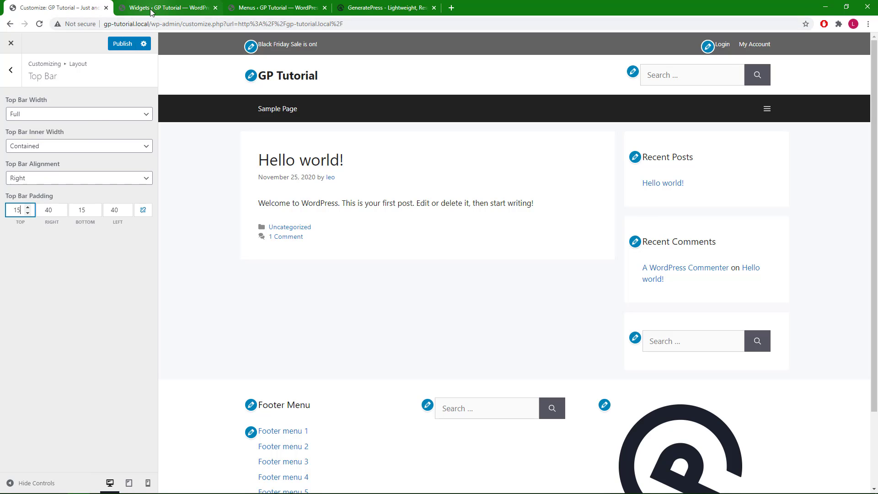
pyautogui.click(167, 8)
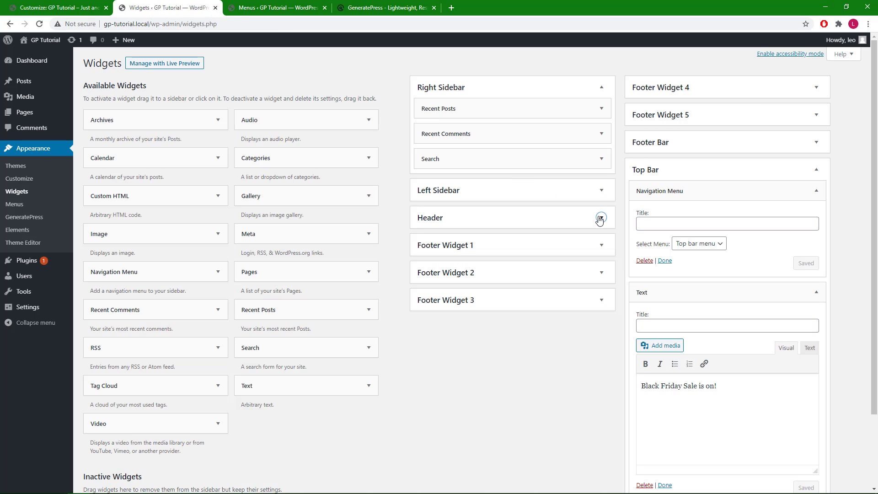
# Expand the Header widget area showing its Search widget, then return to the Customizer tab
pyautogui.click(600, 217)
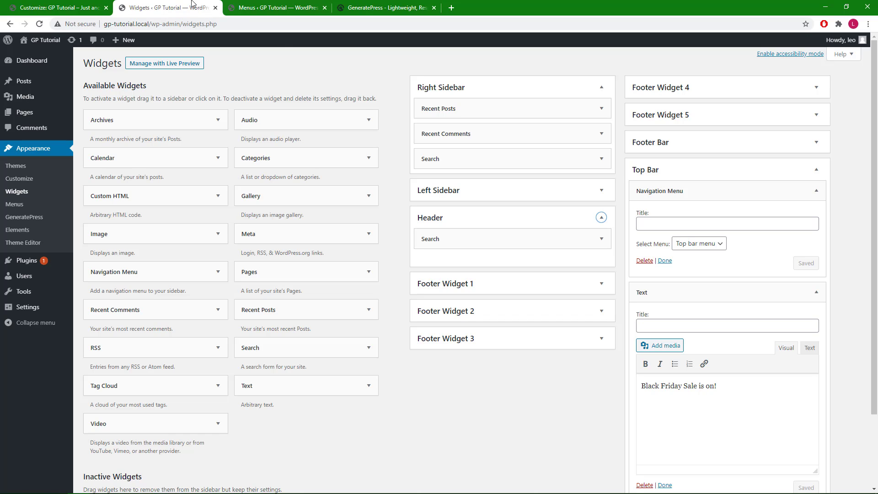
pyautogui.click(56, 7)
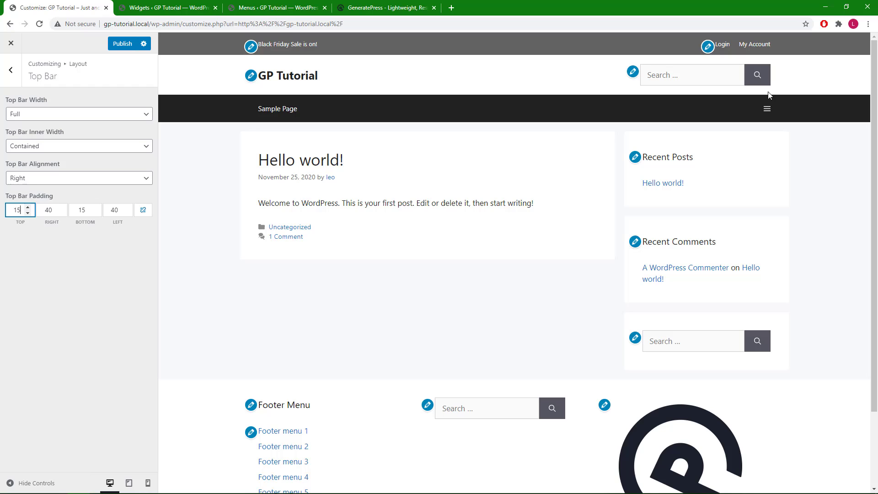
pyautogui.moveTo(292, 83)
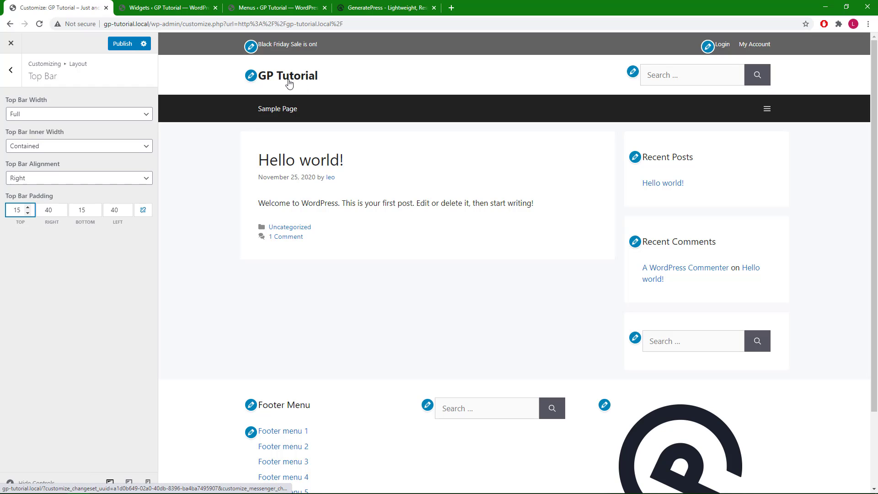
pyautogui.moveTo(289, 84)
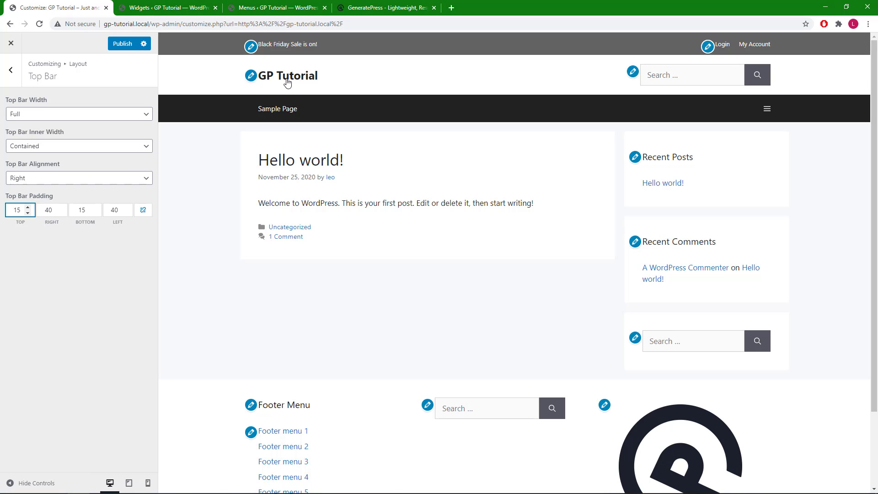
# On the Widgets page, scroll to Off Canvas Panel and expand its Image widget with the logo
pyautogui.click(168, 7)
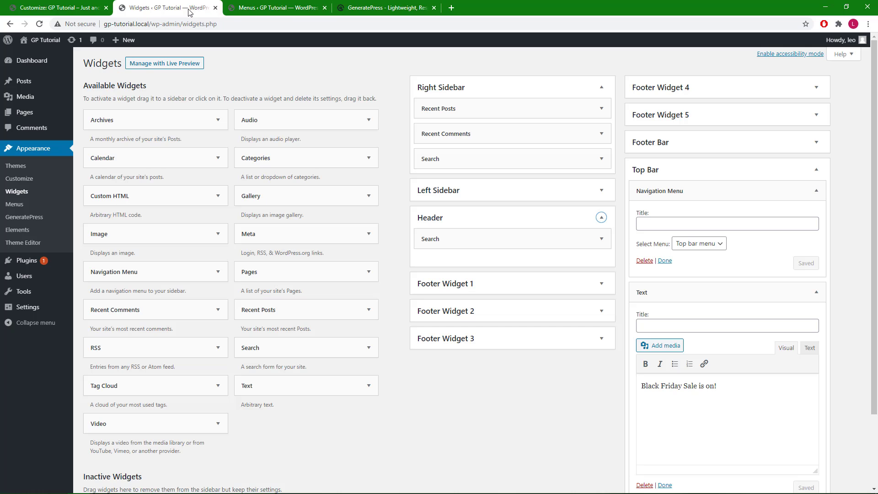
pyautogui.scroll(-3)
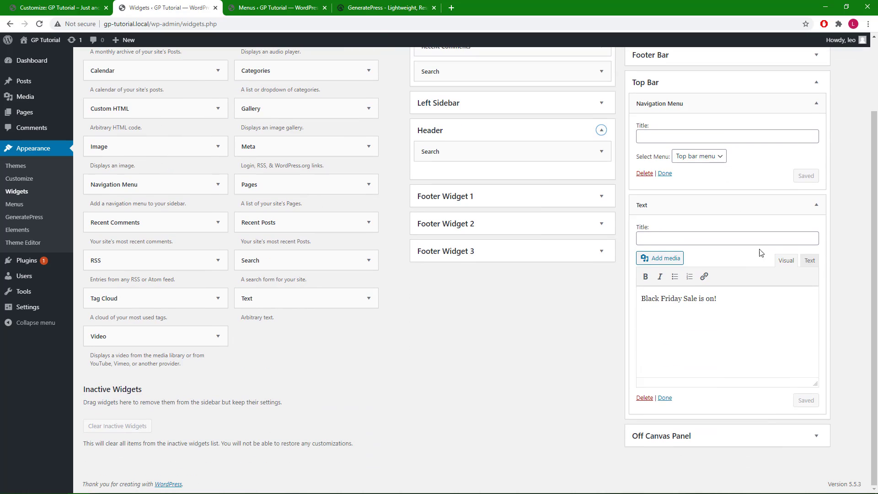
pyautogui.moveTo(818, 441)
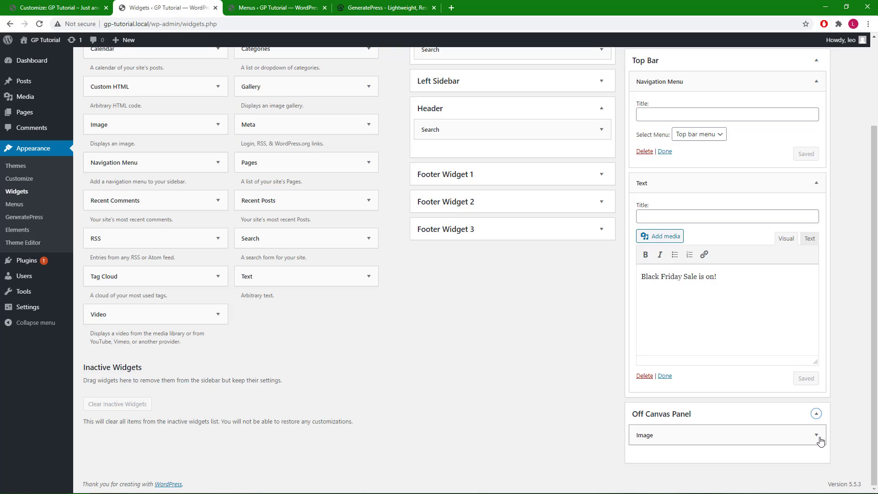
pyautogui.click(817, 435)
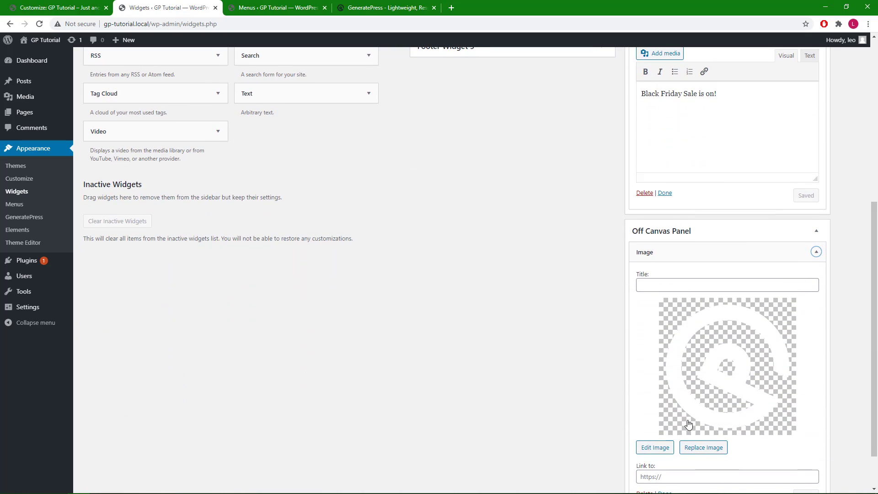
pyautogui.moveTo(606, 354)
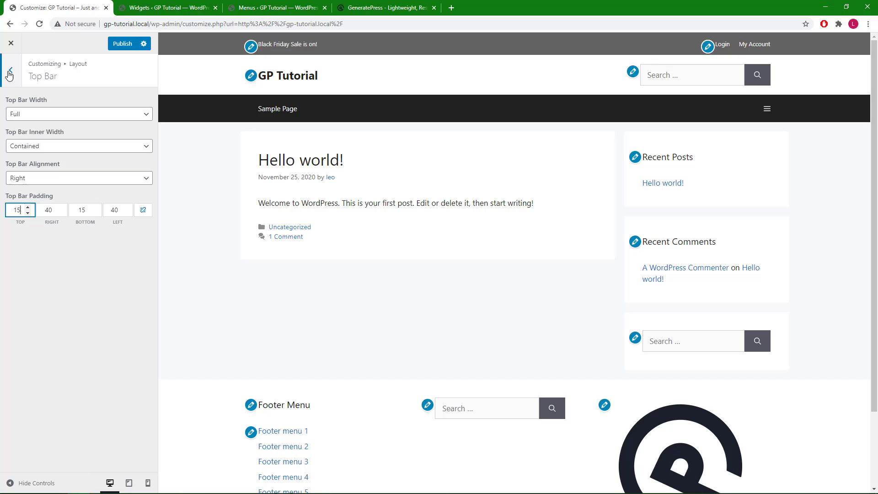
# Review the Off Canvas Panel settings (On, Slide, Left), return to Layout, and try the preview's menu toggle
pyautogui.click(8, 76)
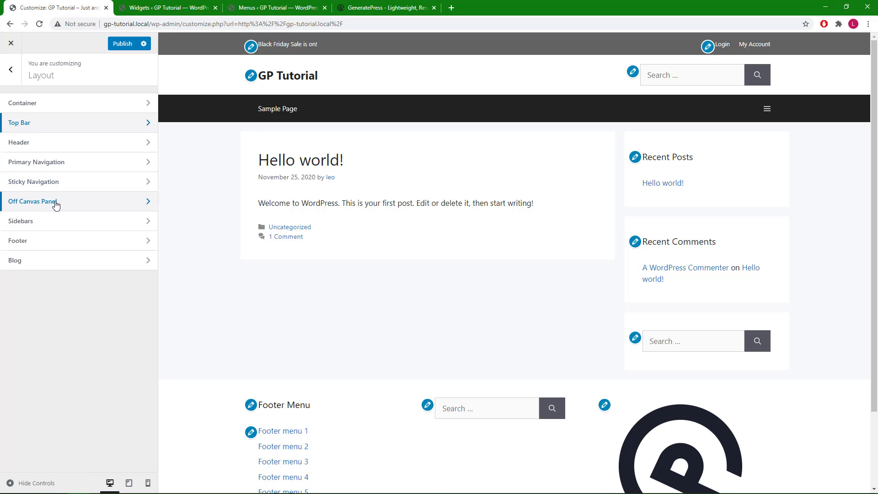
pyautogui.click(32, 201)
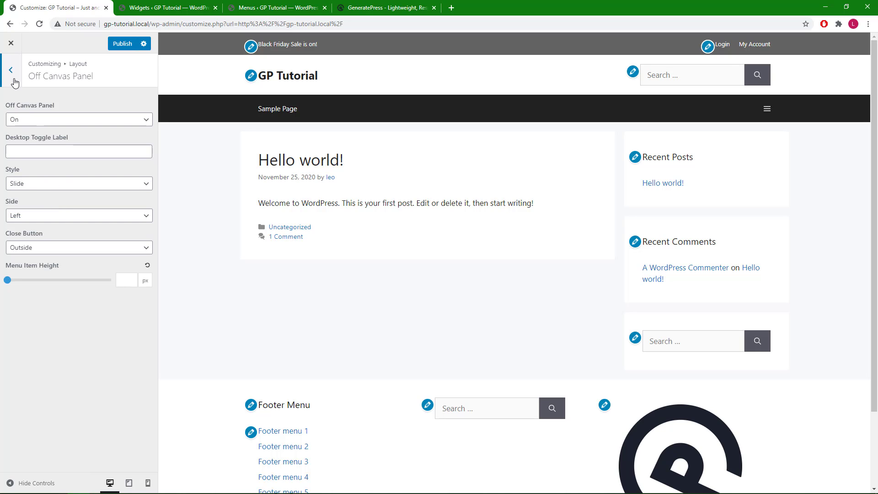
pyautogui.click(10, 70)
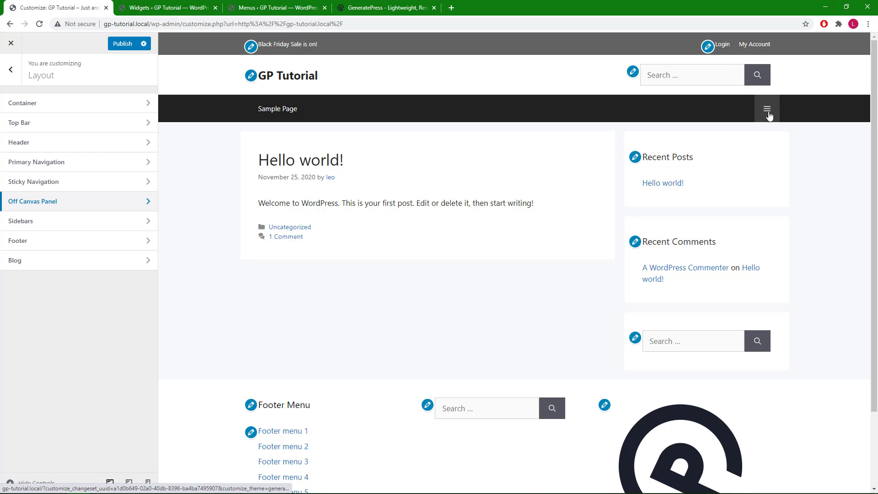
pyautogui.click(768, 109)
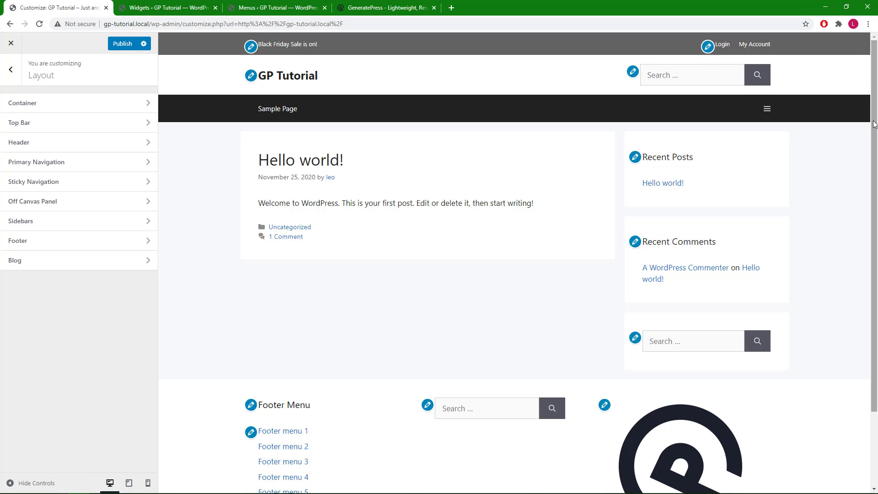
pyautogui.scroll(-3)
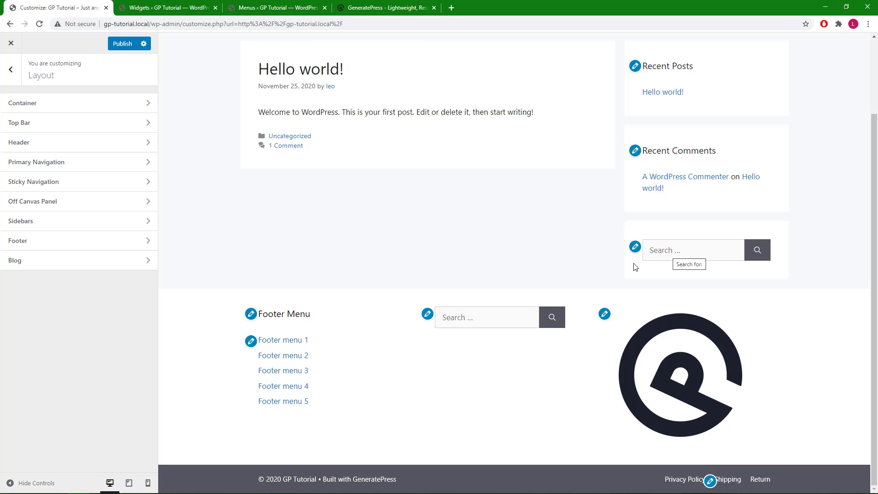
pyautogui.moveTo(658, 478)
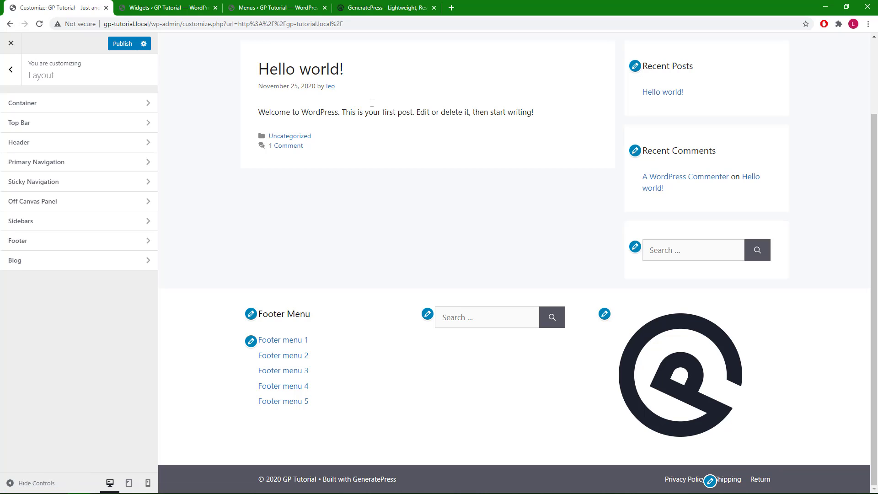
pyautogui.click(166, 8)
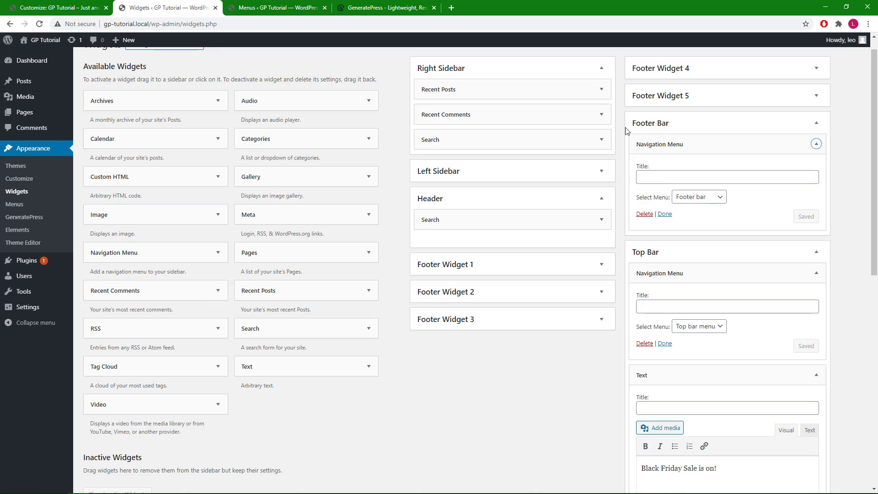
pyautogui.moveTo(627, 139)
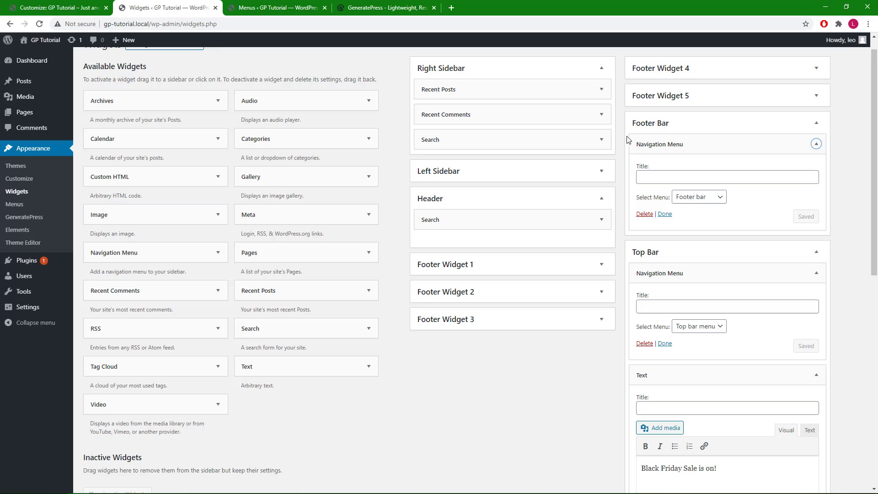
pyautogui.moveTo(770, 136)
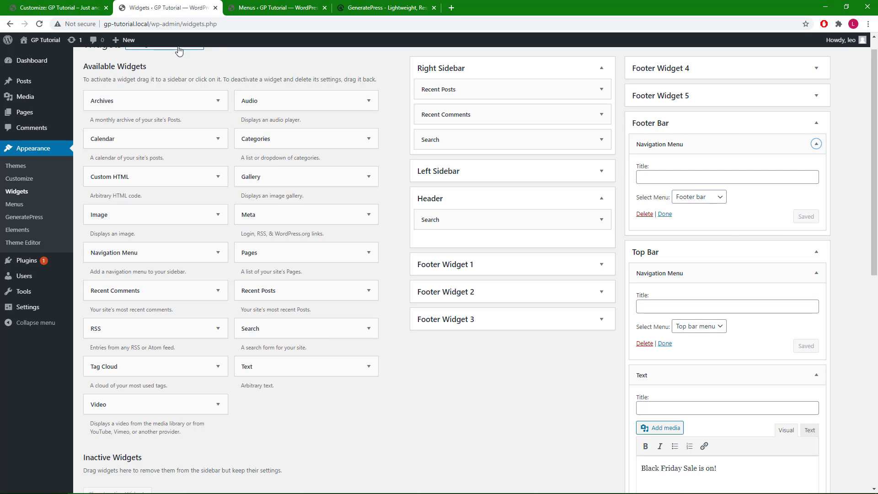
pyautogui.click(56, 7)
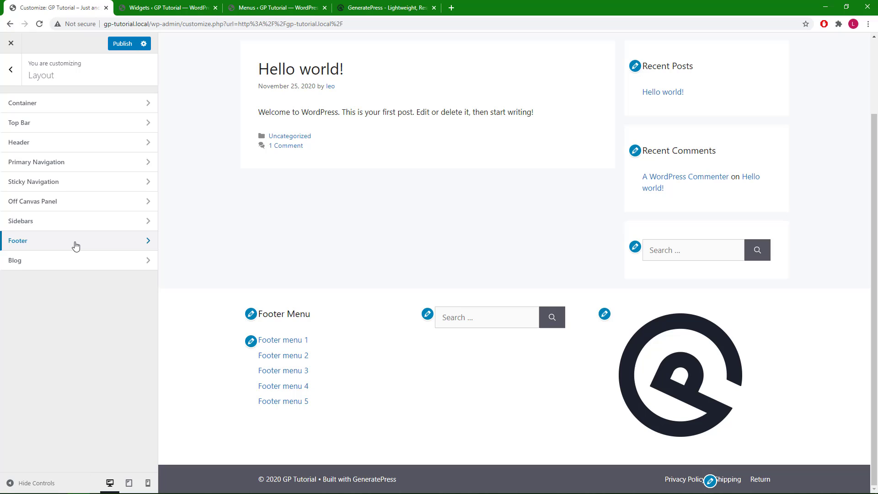
pyautogui.click(19, 241)
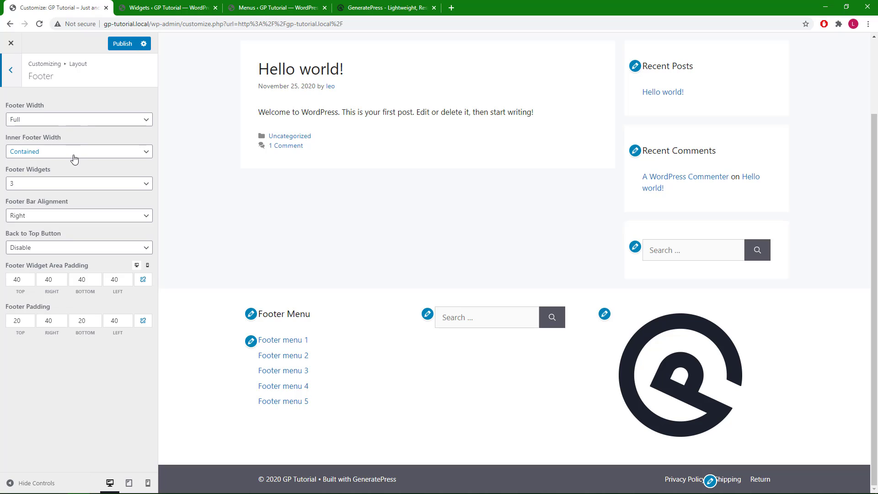
pyautogui.moveTo(193, 285)
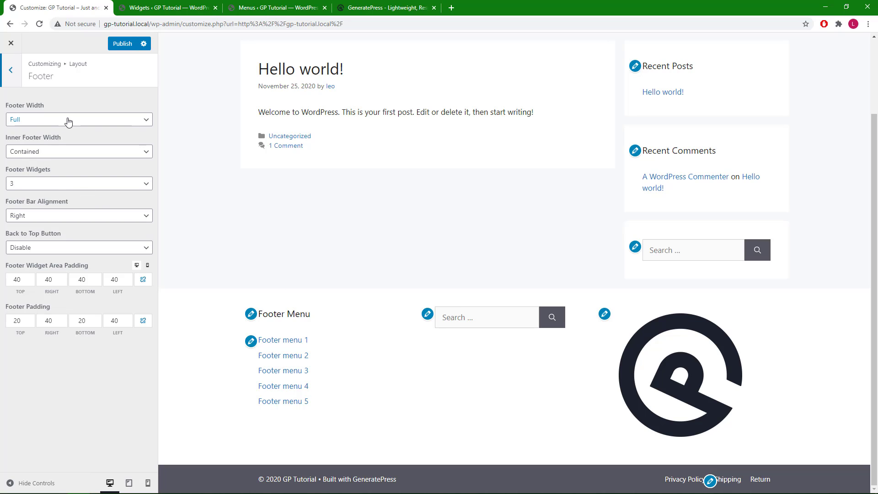
pyautogui.click(79, 119)
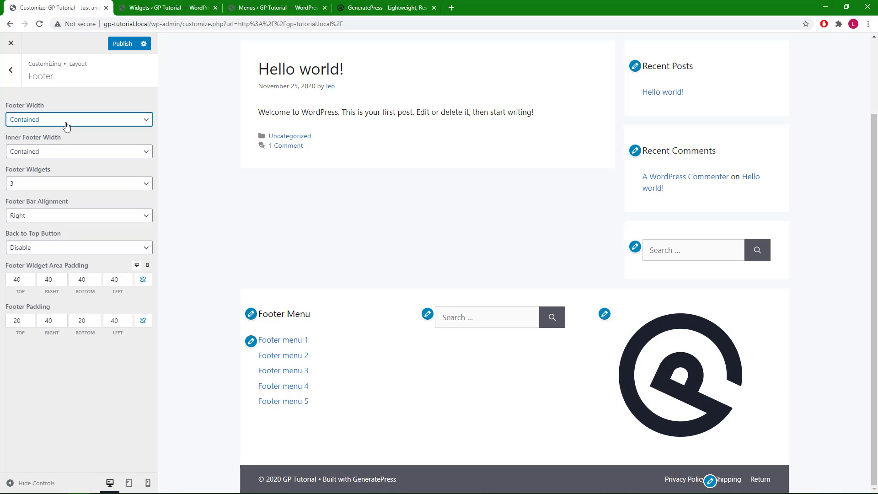
pyautogui.click(79, 119)
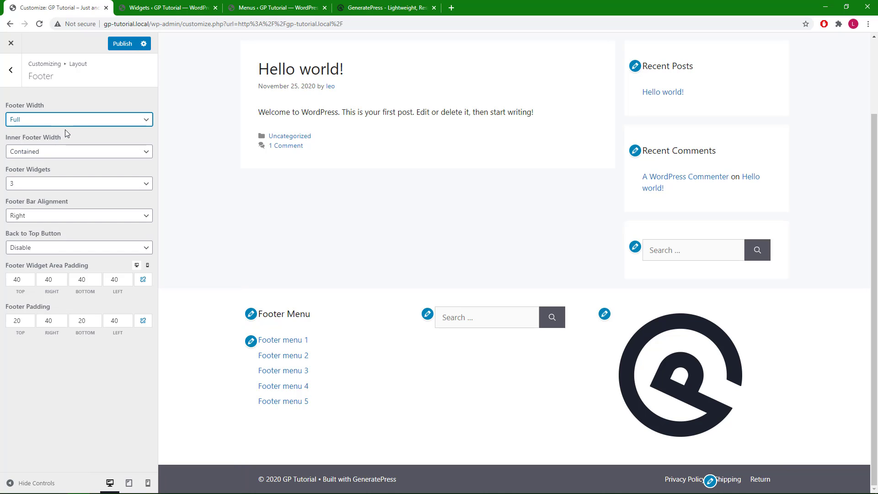
pyautogui.click(79, 151)
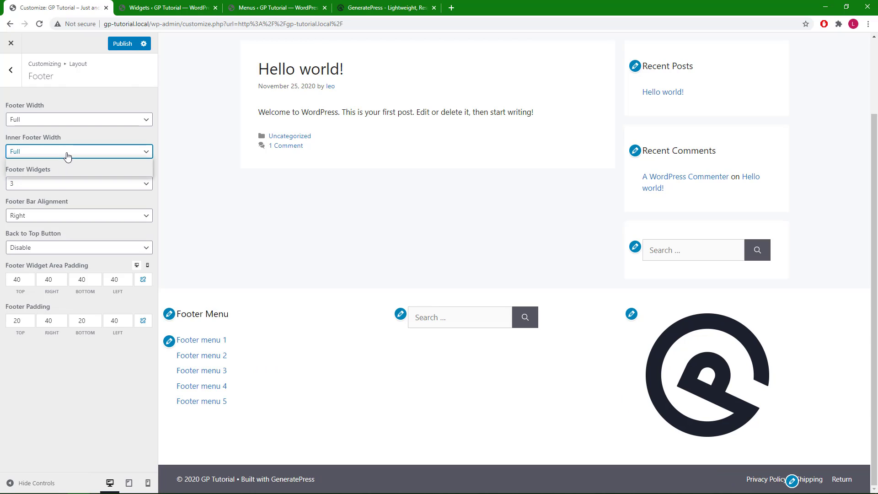
pyautogui.click(78, 151)
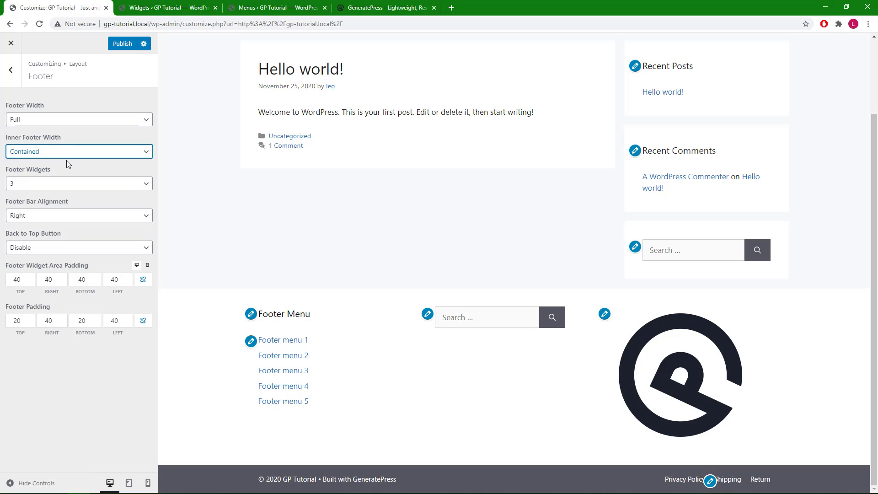
pyautogui.moveTo(53, 218)
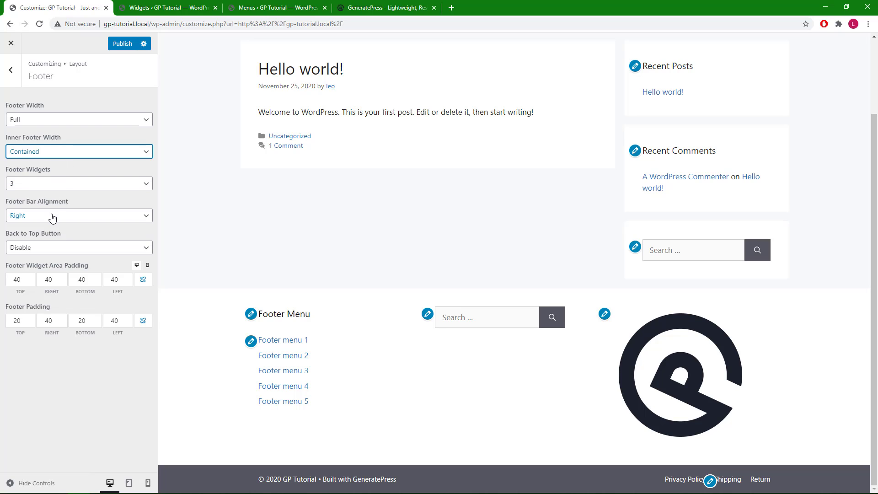
pyautogui.click(79, 216)
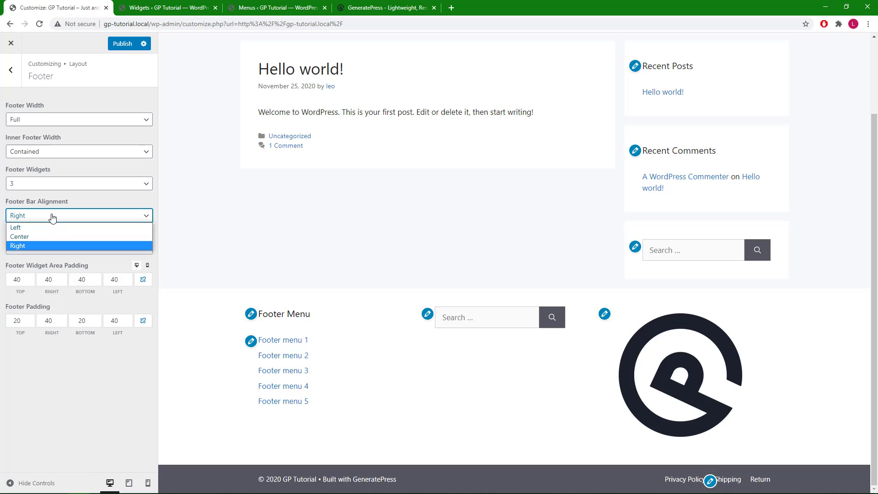
pyautogui.click(15, 228)
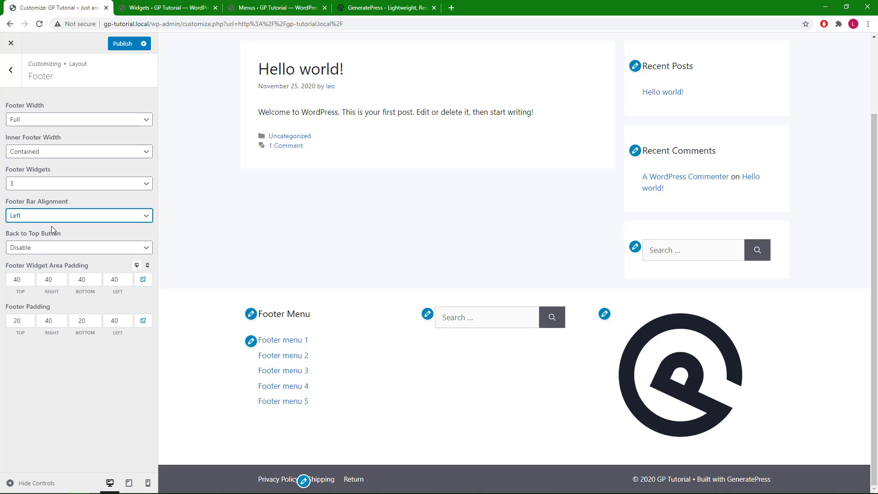
pyautogui.moveTo(61, 220)
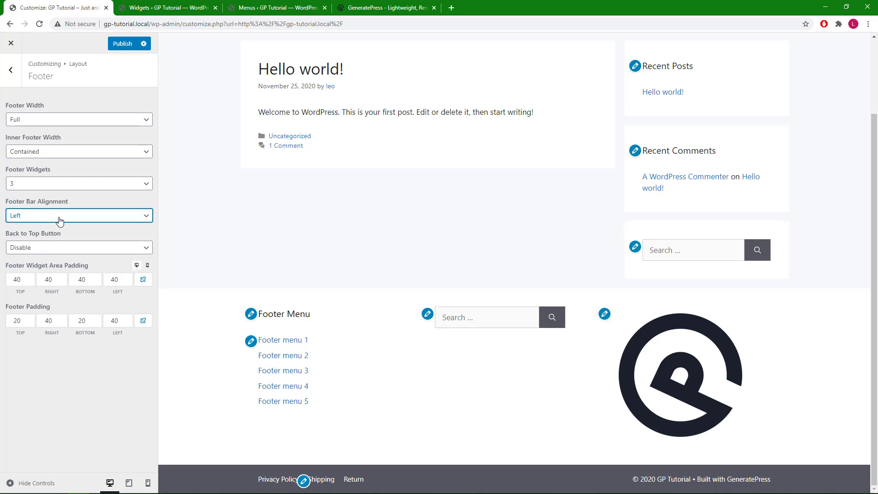
pyautogui.click(78, 215)
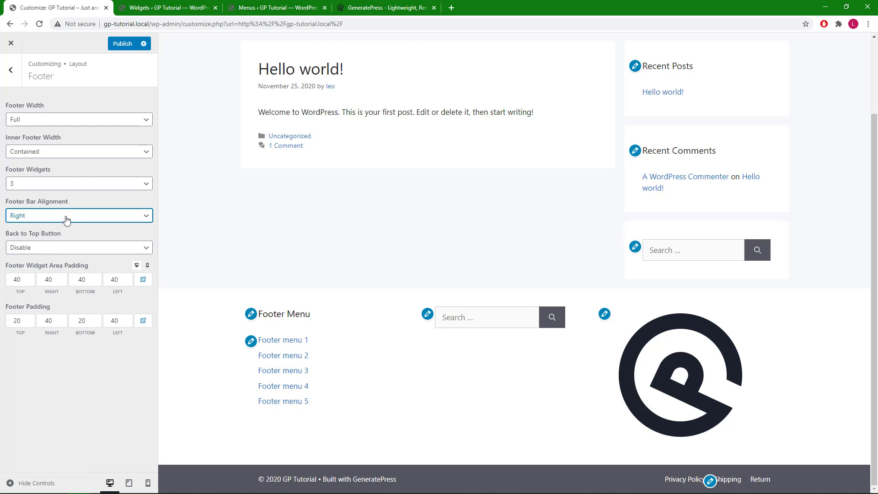
pyautogui.click(78, 215)
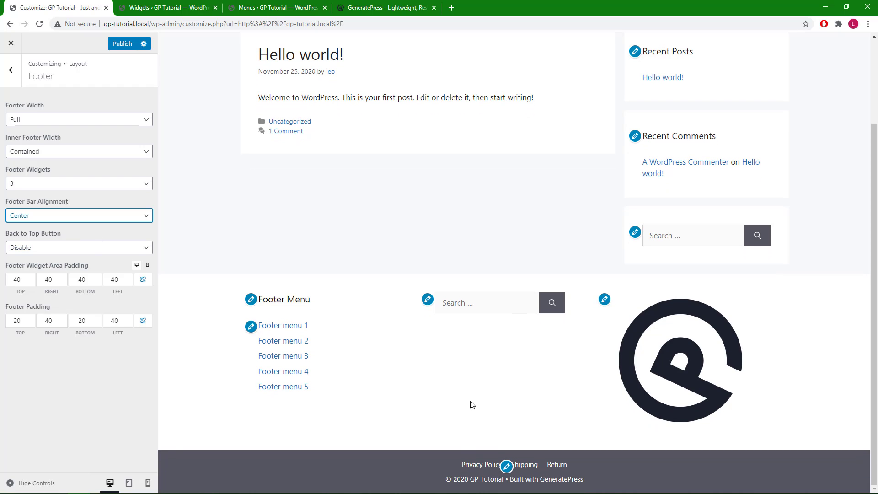
pyautogui.moveTo(454, 461)
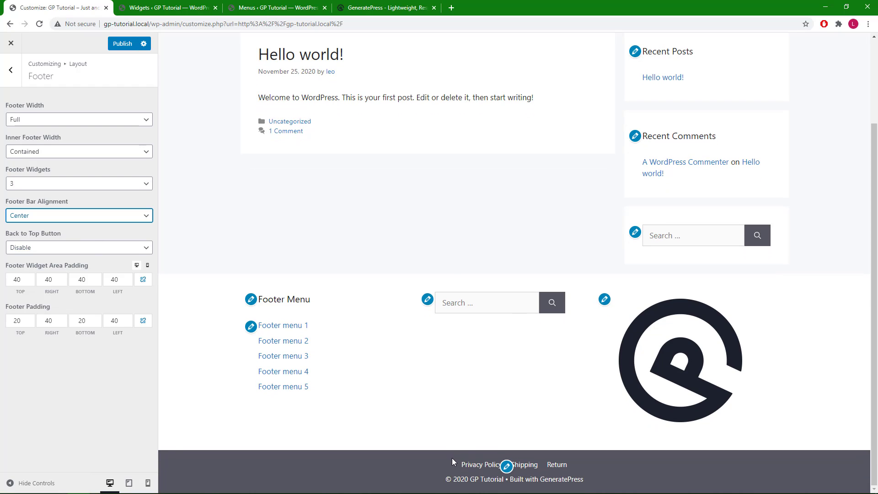
pyautogui.moveTo(445, 467)
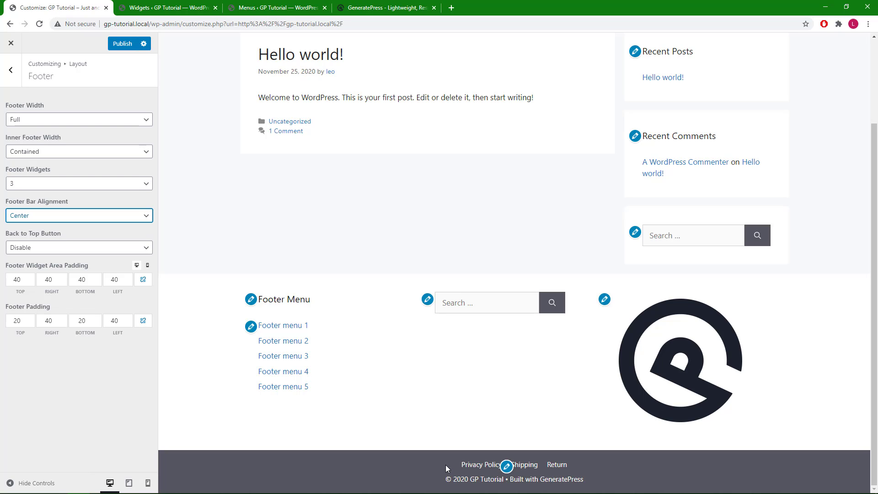
pyautogui.moveTo(118, 219)
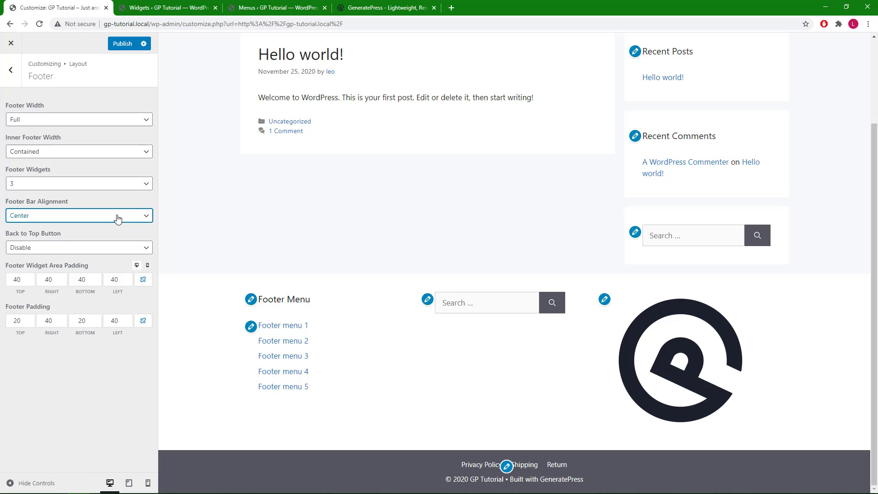
pyautogui.click(79, 215)
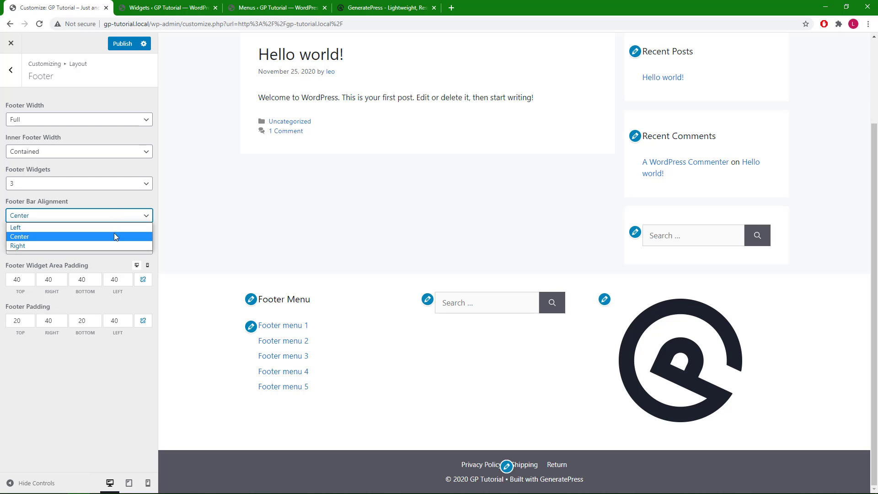
pyautogui.click(19, 246)
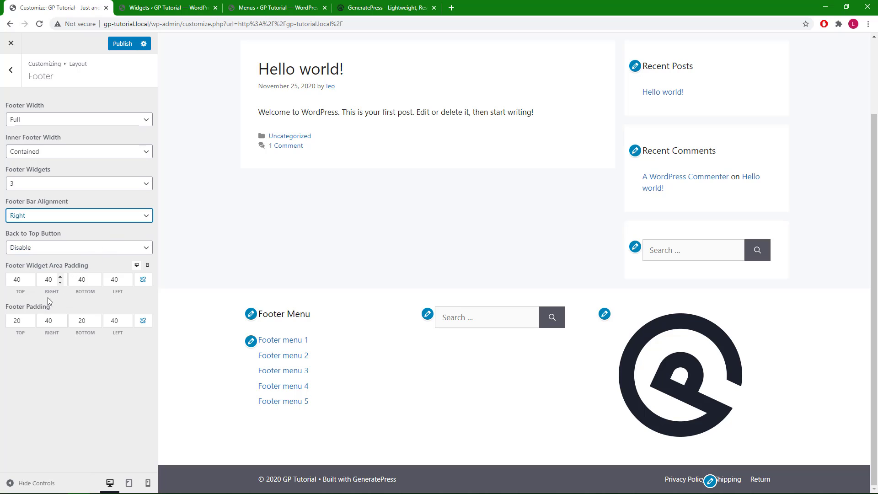
pyautogui.click(16, 320)
pyautogui.write('40')
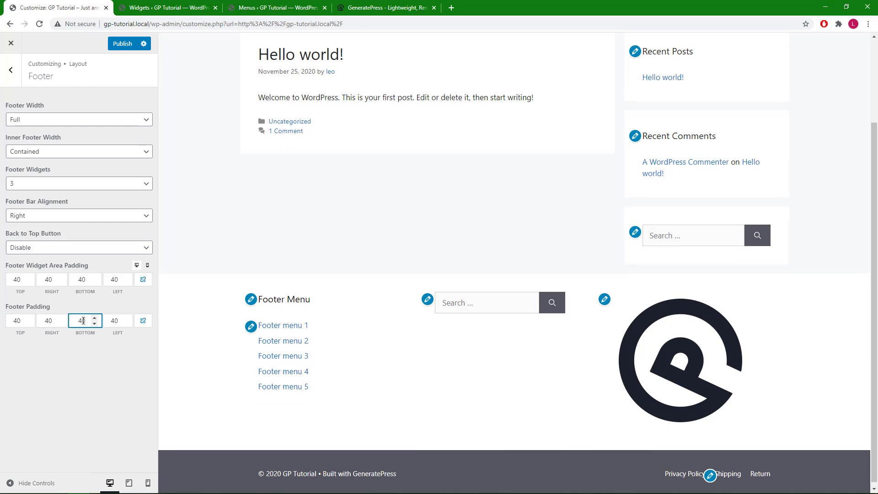
pyautogui.tripleClick(82, 320)
pyautogui.write('20')
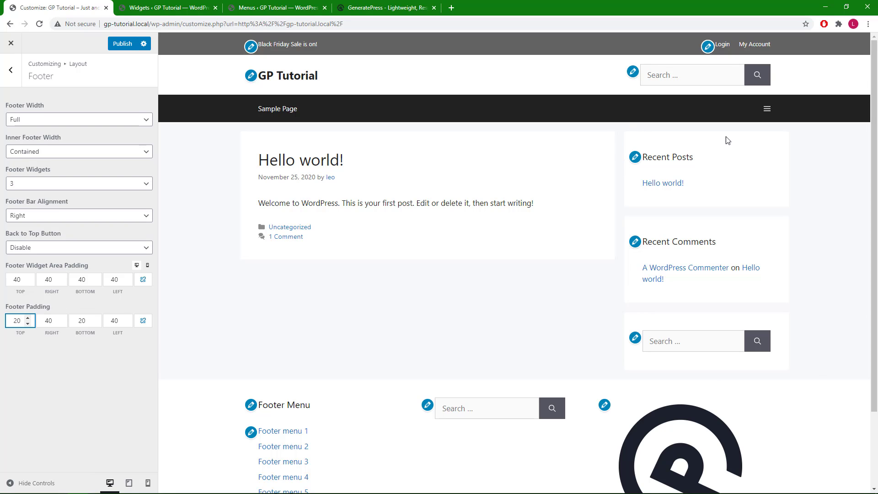
# Glance at the Widgets admin page, return to the Customizer and back out to the Layout sections list
pyautogui.click(168, 7)
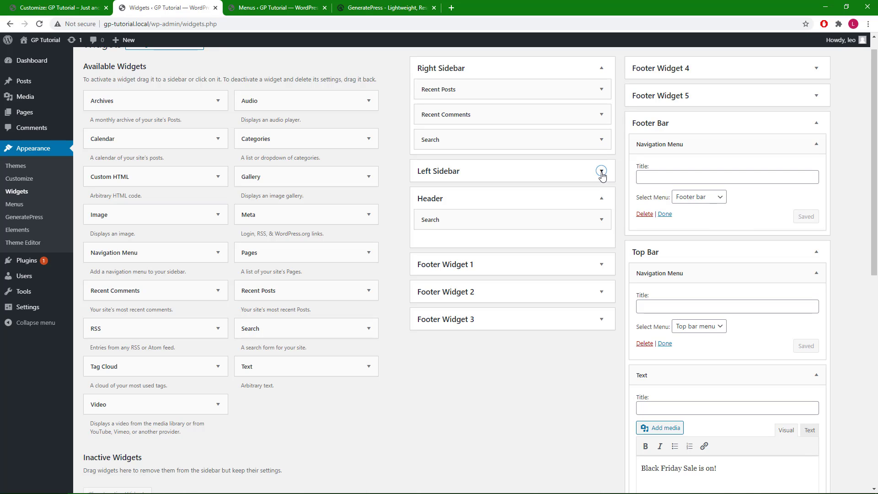
pyautogui.click(601, 171)
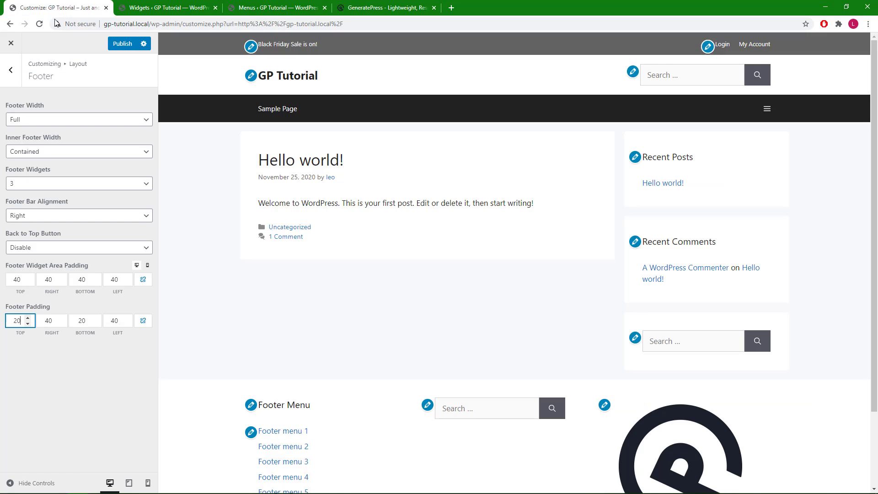
pyautogui.click(9, 70)
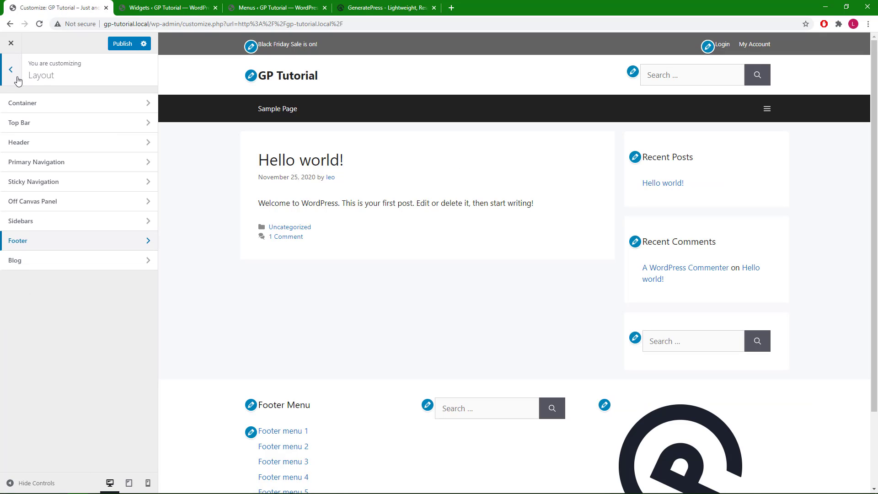
pyautogui.moveTo(66, 87)
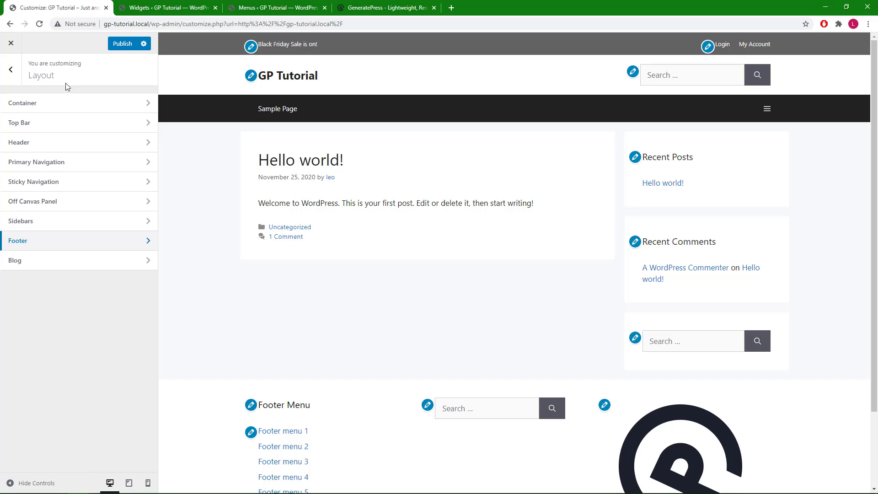
pyautogui.click(21, 221)
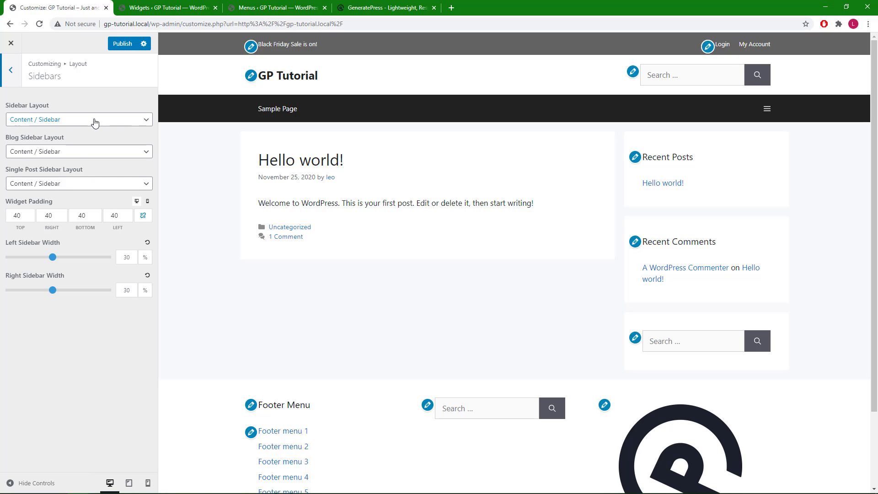
pyautogui.moveTo(89, 158)
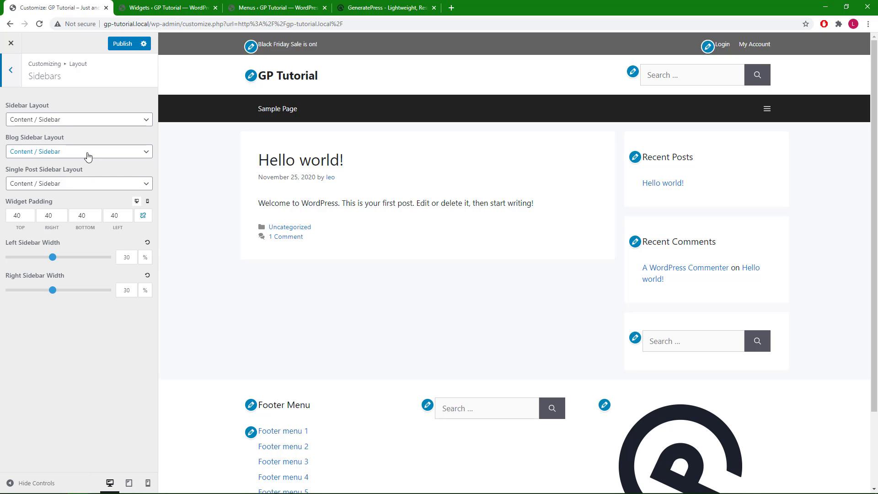
pyautogui.moveTo(207, 77)
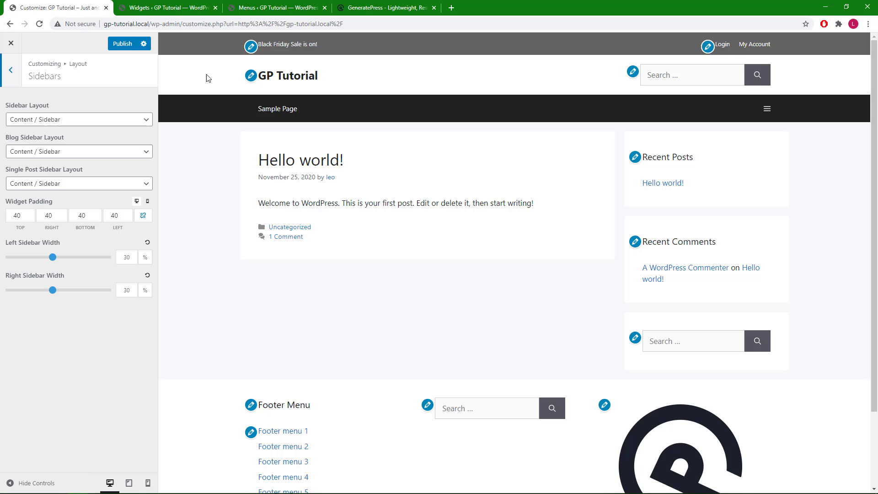
pyautogui.moveTo(98, 158)
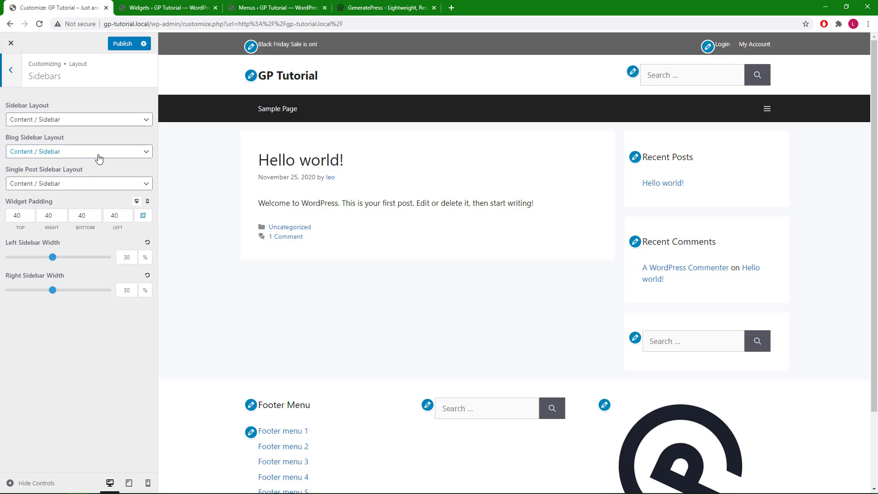
pyautogui.click(78, 151)
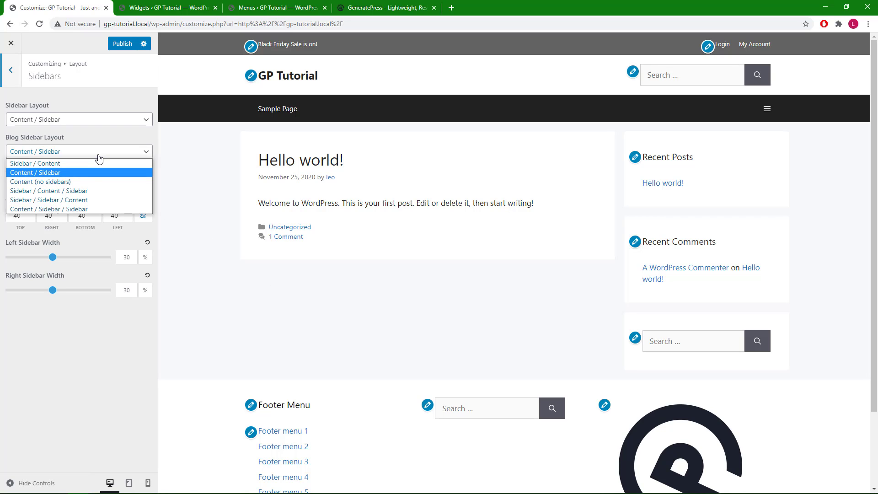
pyautogui.click(35, 163)
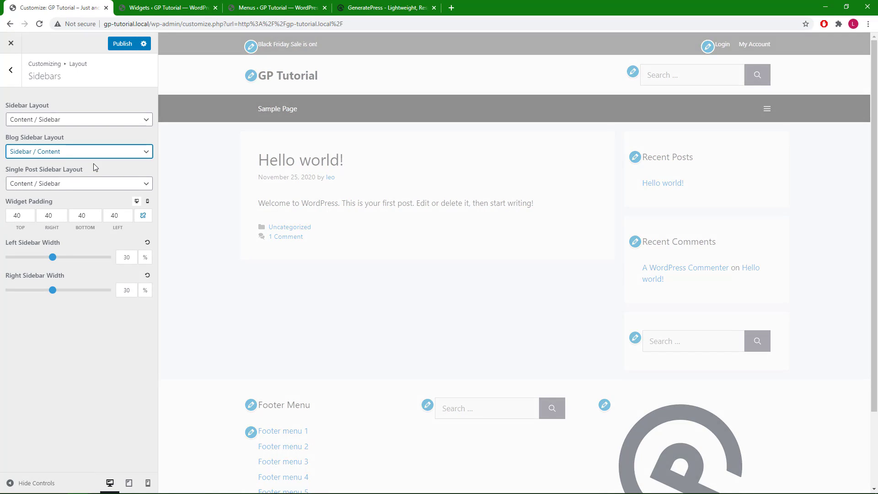
pyautogui.click(78, 151)
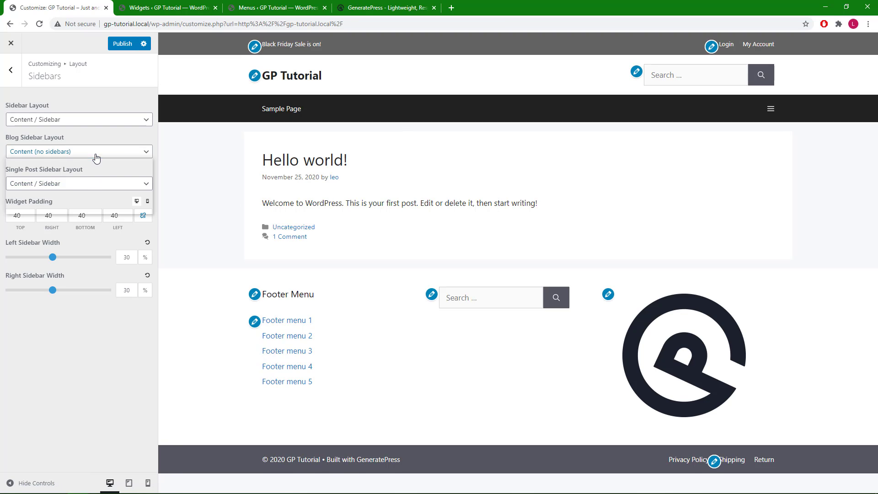
pyautogui.click(79, 151)
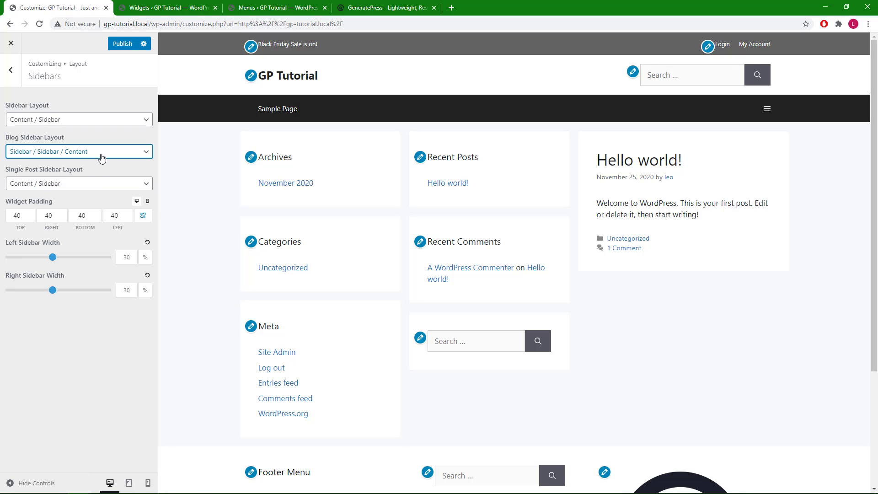
pyautogui.click(78, 151)
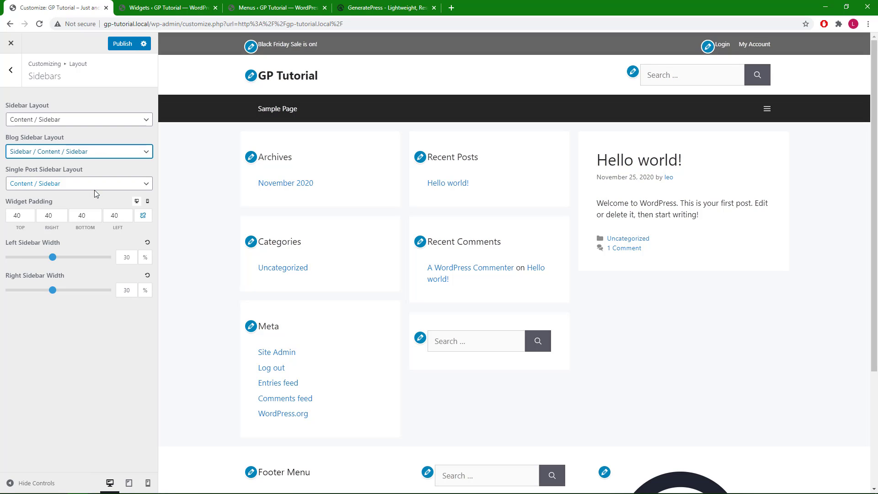
pyautogui.click(79, 151)
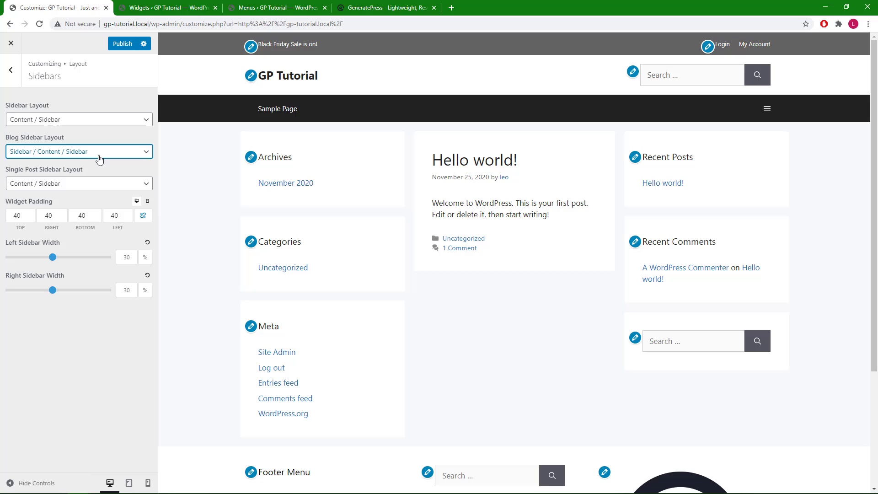
pyautogui.click(79, 151)
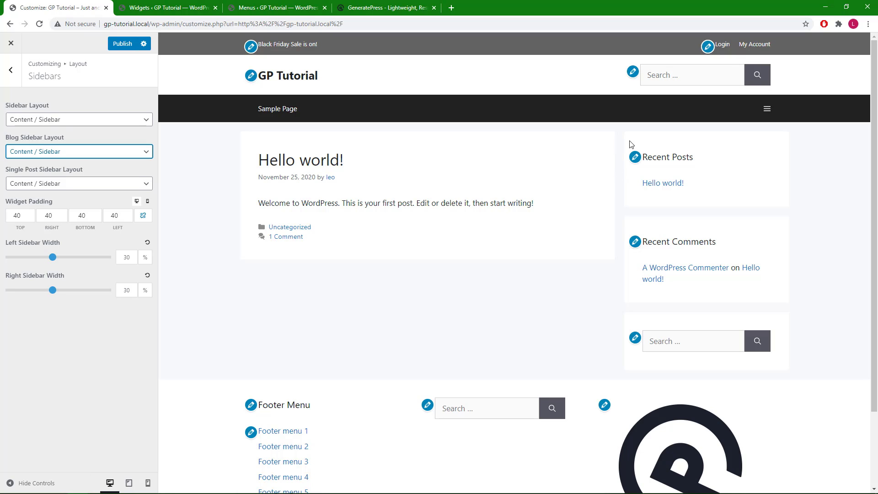
pyautogui.moveTo(633, 156)
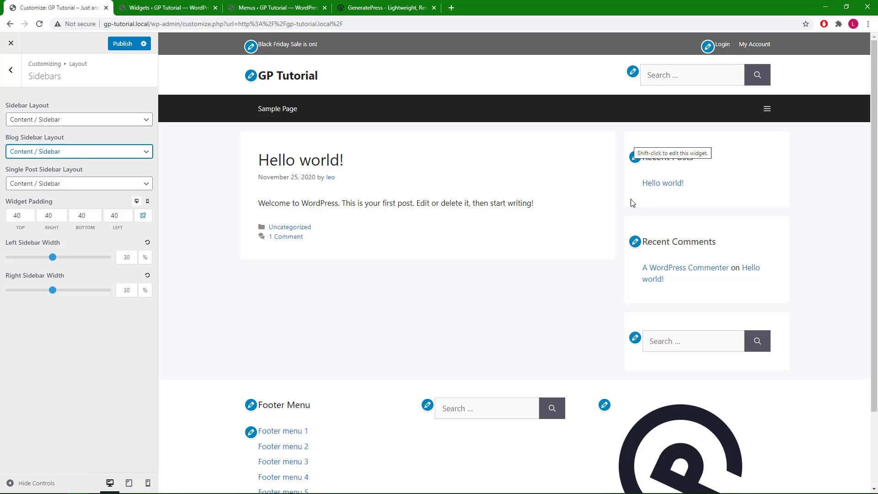
pyautogui.moveTo(637, 145)
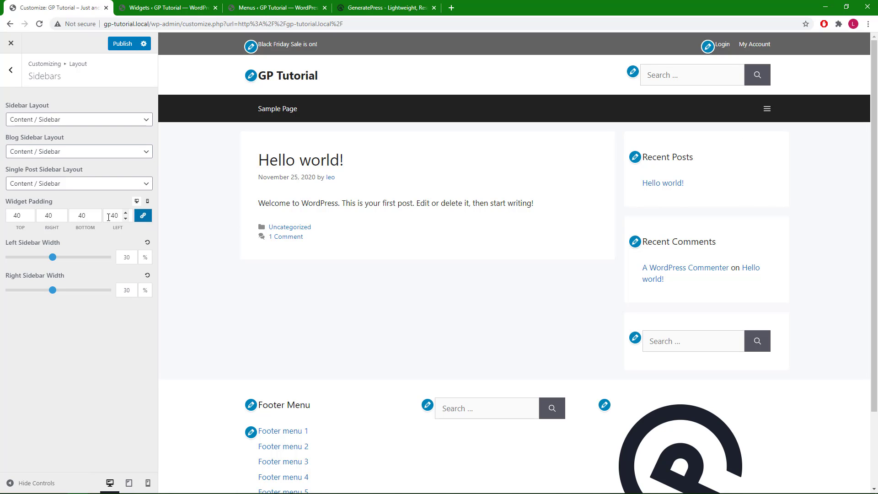
pyautogui.click(94, 213)
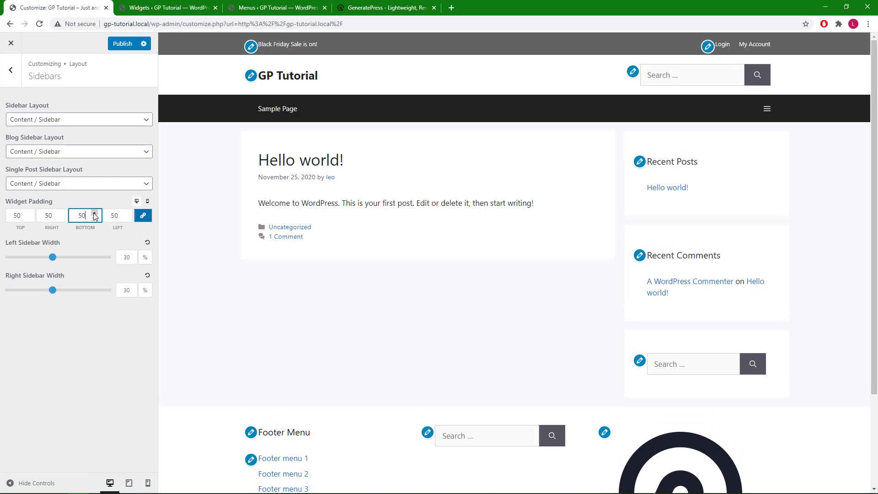
pyautogui.click(94, 218)
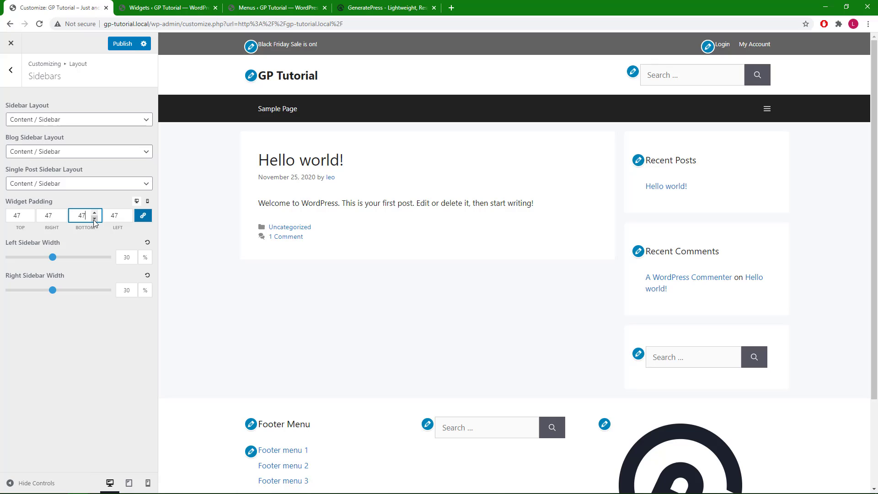
pyautogui.click(95, 219)
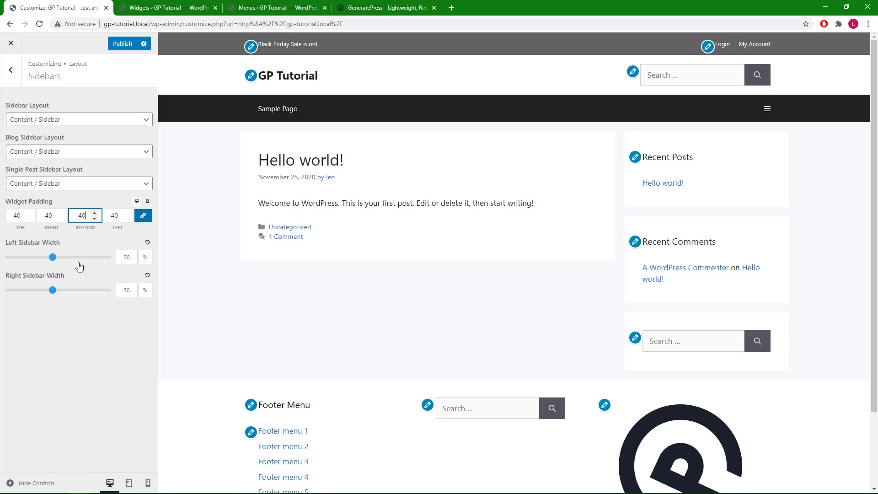
pyautogui.moveTo(77, 298)
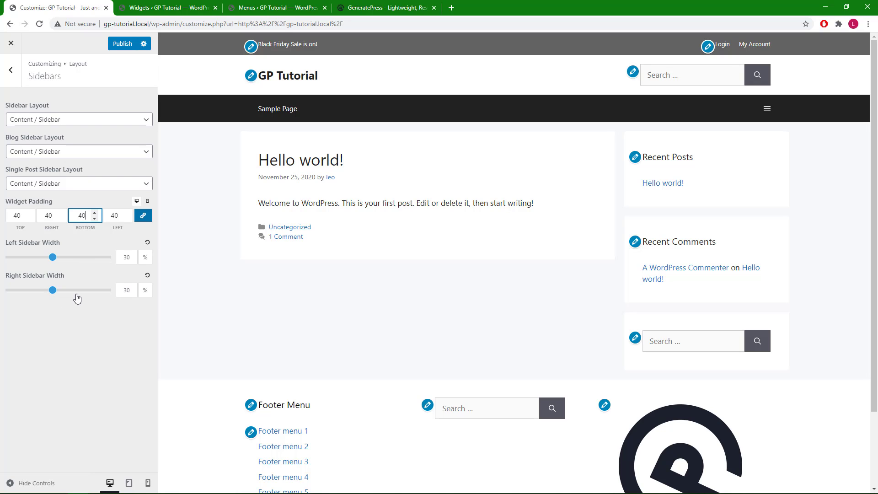
pyautogui.moveTo(53, 290); pyautogui.dragTo(68, 290)
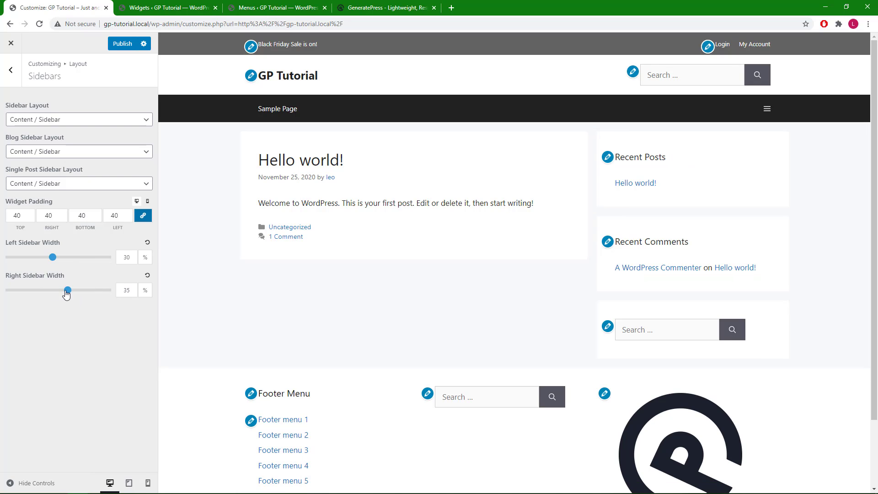
pyautogui.moveTo(67, 290); pyautogui.dragTo(83, 290)
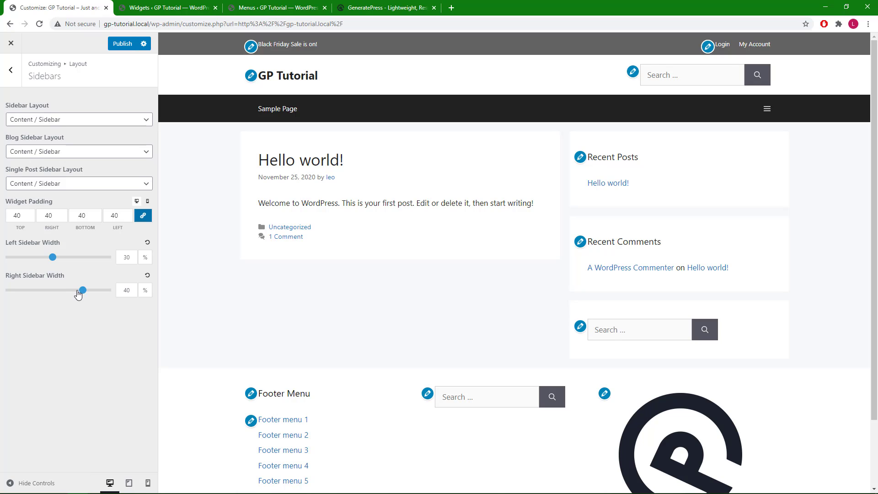
pyautogui.moveTo(84, 290); pyautogui.dragTo(53, 290)
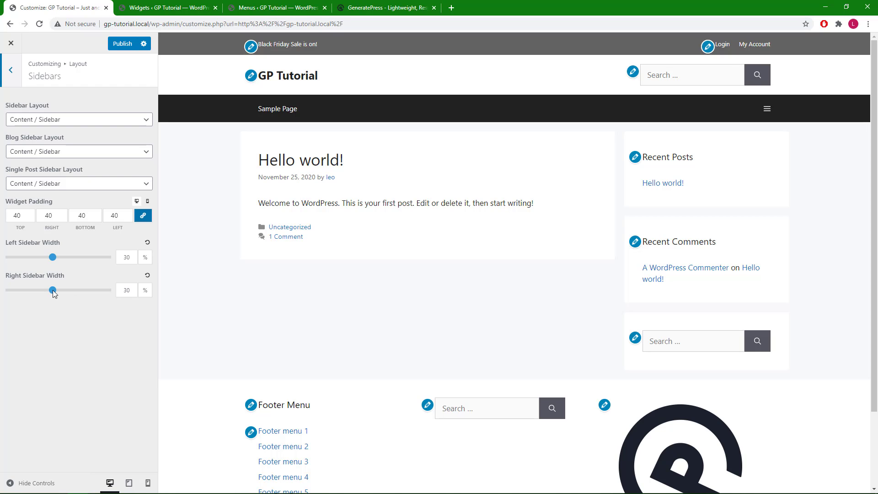
pyautogui.moveTo(540, 204)
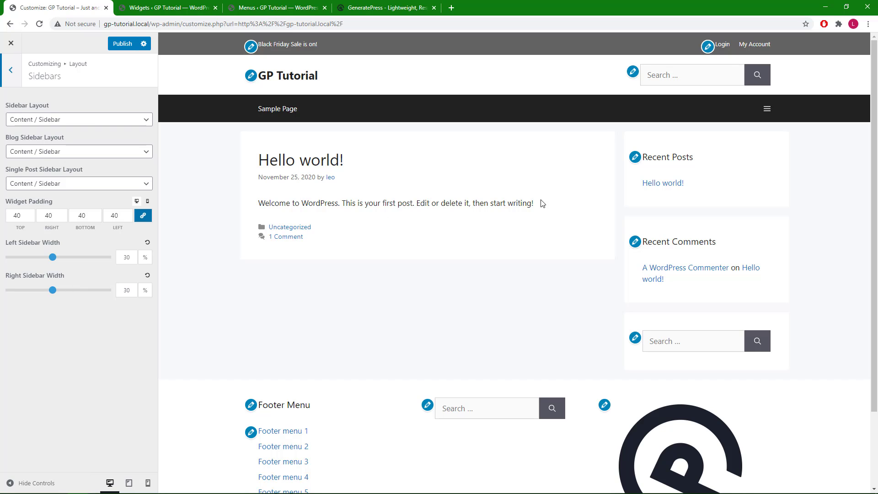
pyautogui.scroll(-3)
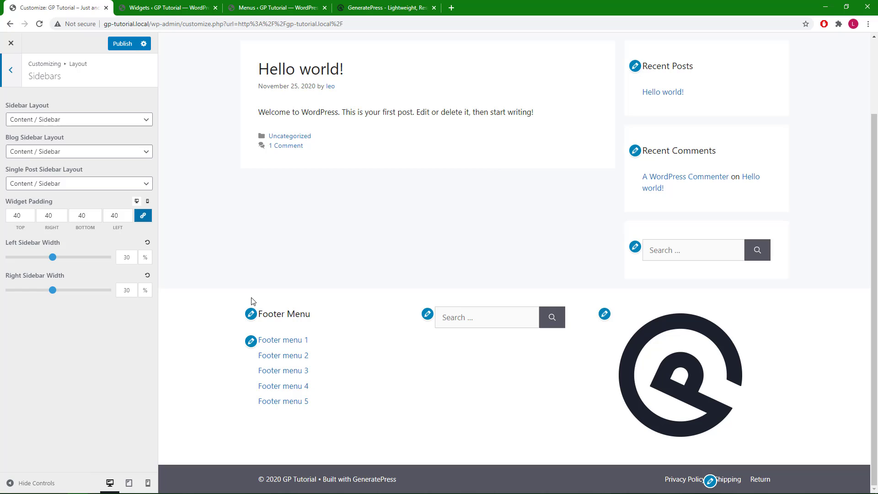
pyautogui.click(167, 8)
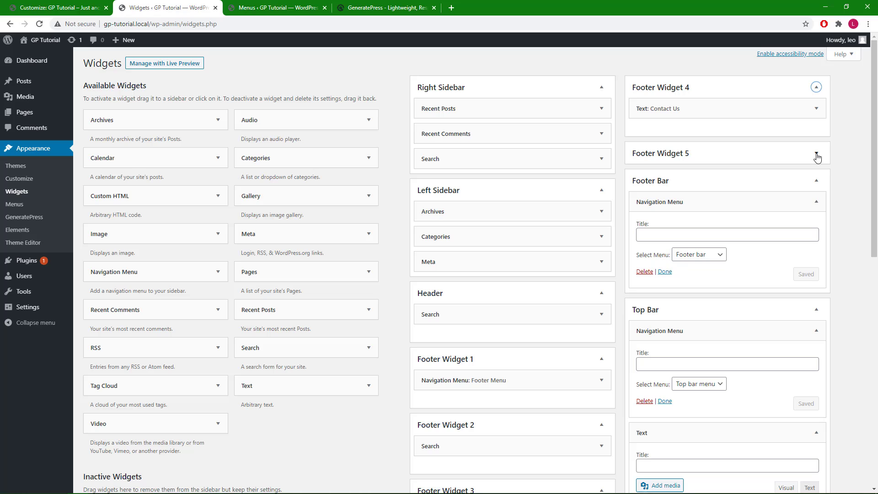
pyautogui.scroll(-3)
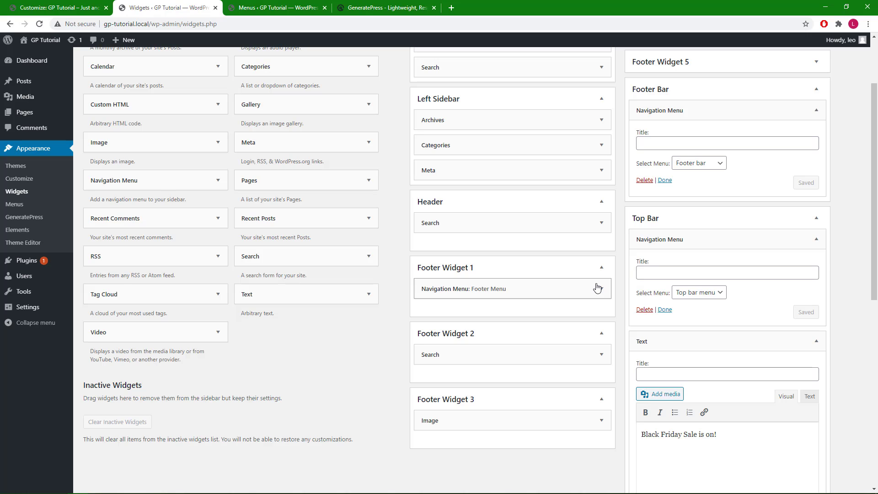
pyautogui.click(56, 7)
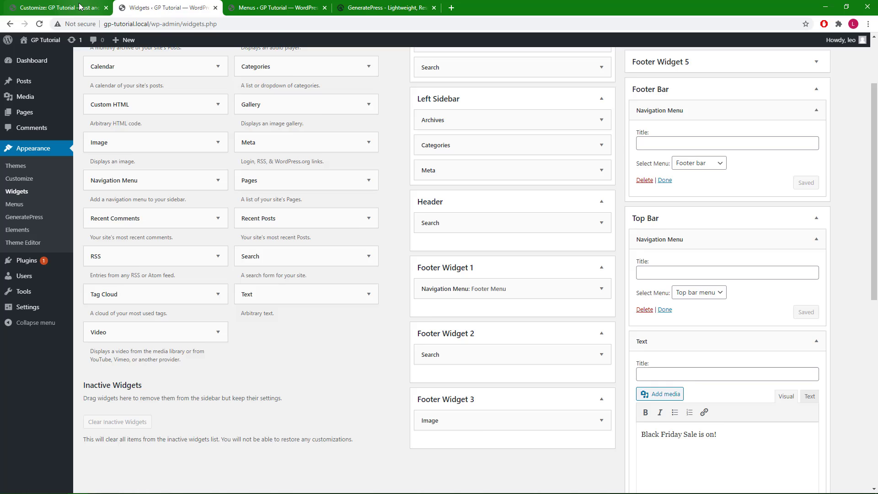
pyautogui.click(53, 7)
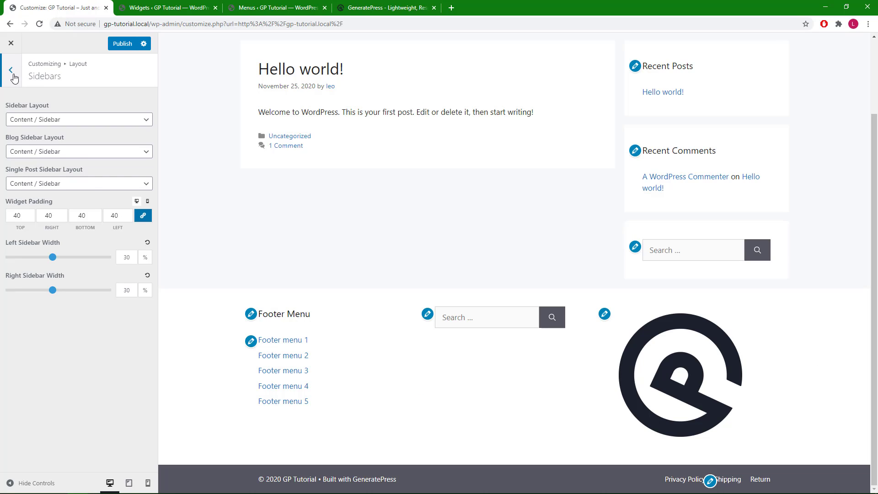
# In Layout > Footer, try 1 footer widget column, then settle on 4 so Contact Us shows beside the logo
pyautogui.click(10, 70)
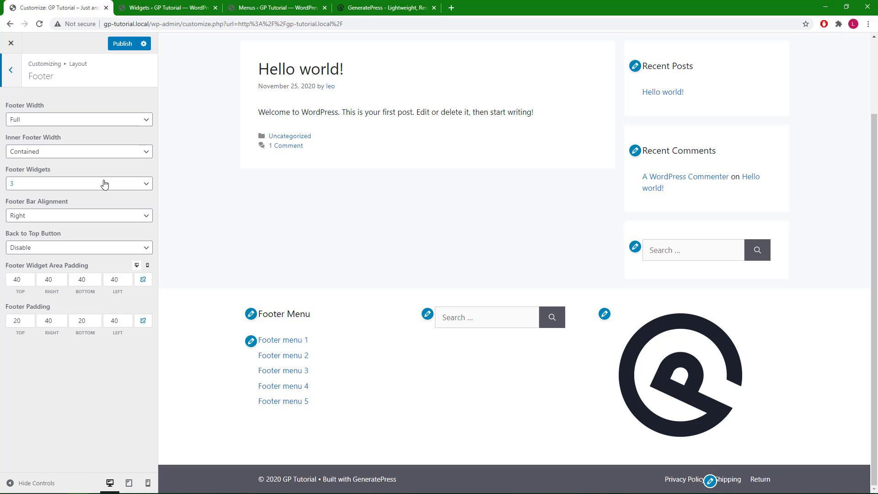
pyautogui.click(79, 183)
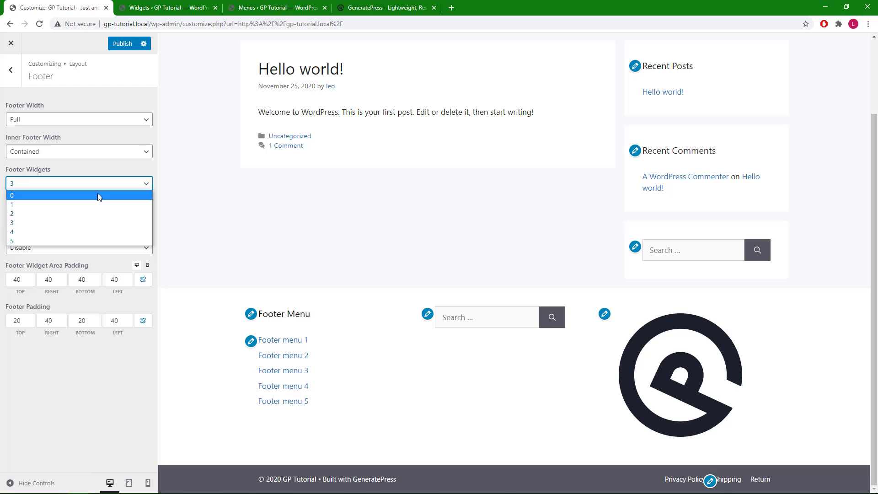
pyautogui.moveTo(88, 209)
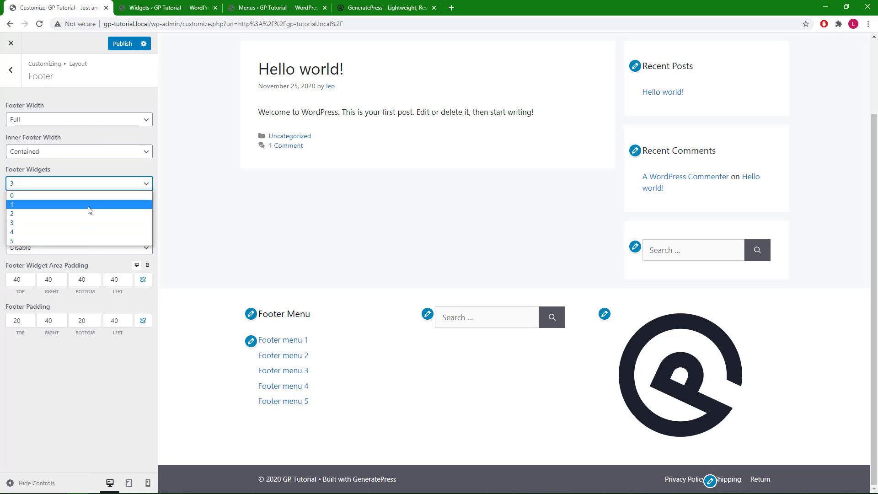
pyautogui.click(11, 204)
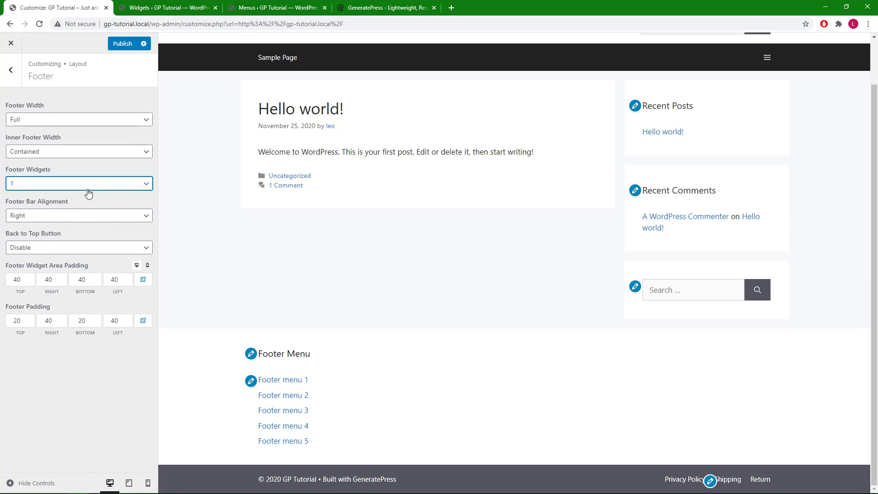
pyautogui.click(78, 183)
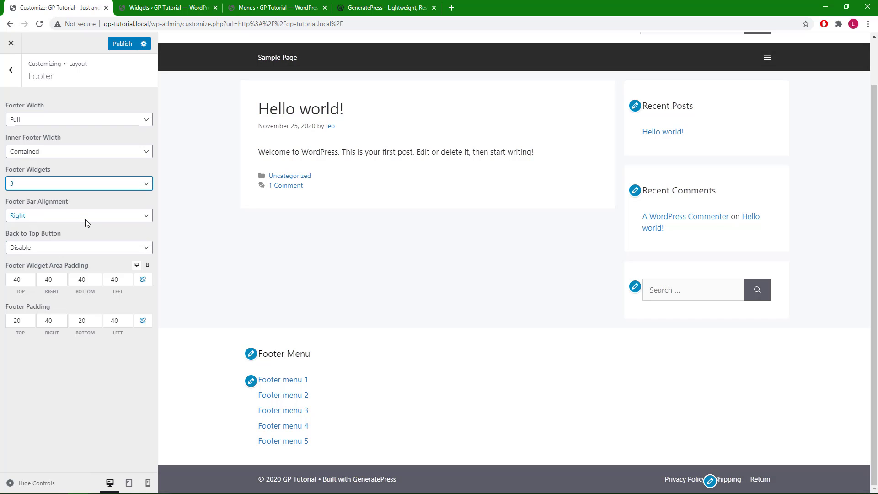
pyautogui.click(79, 183)
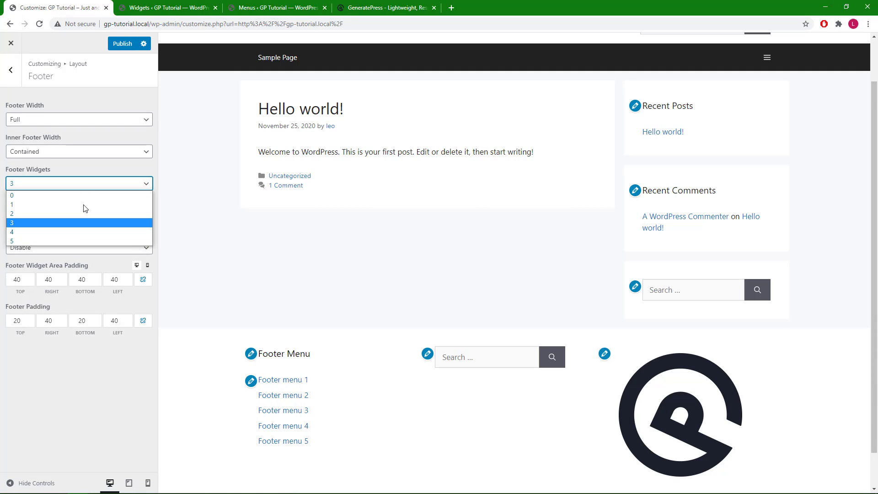
pyautogui.click(11, 232)
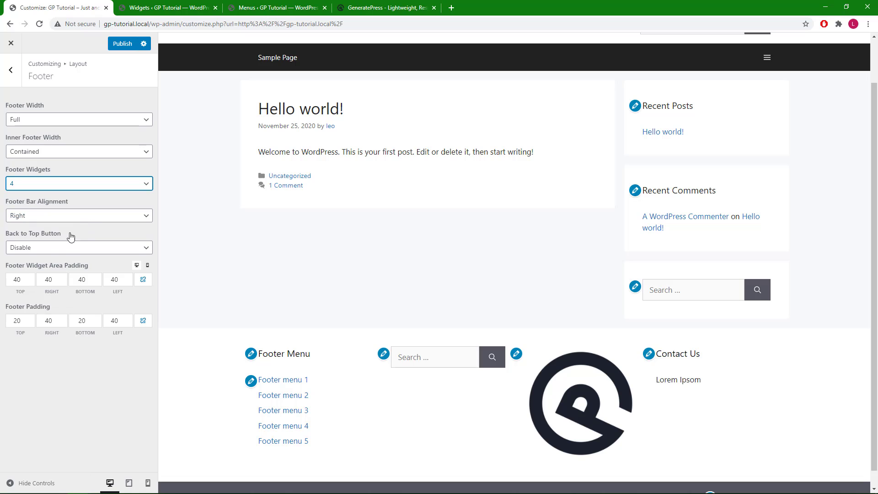
pyautogui.moveTo(235, 341)
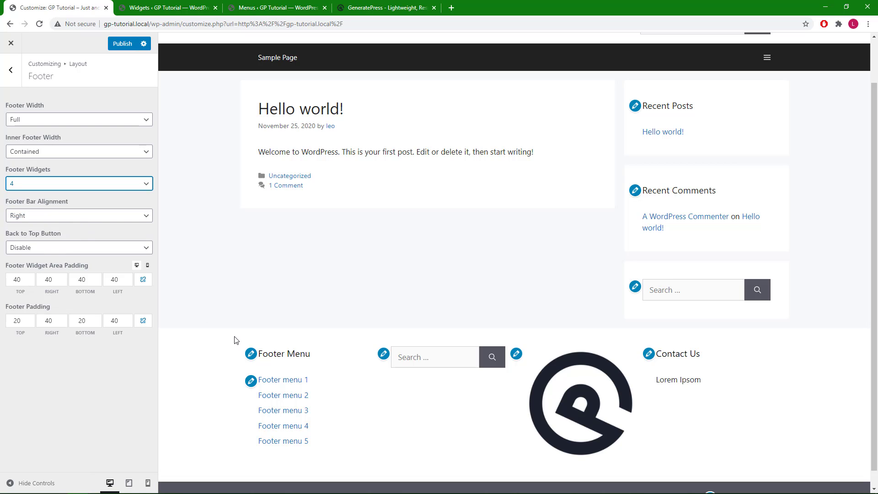
pyautogui.moveTo(635, 477)
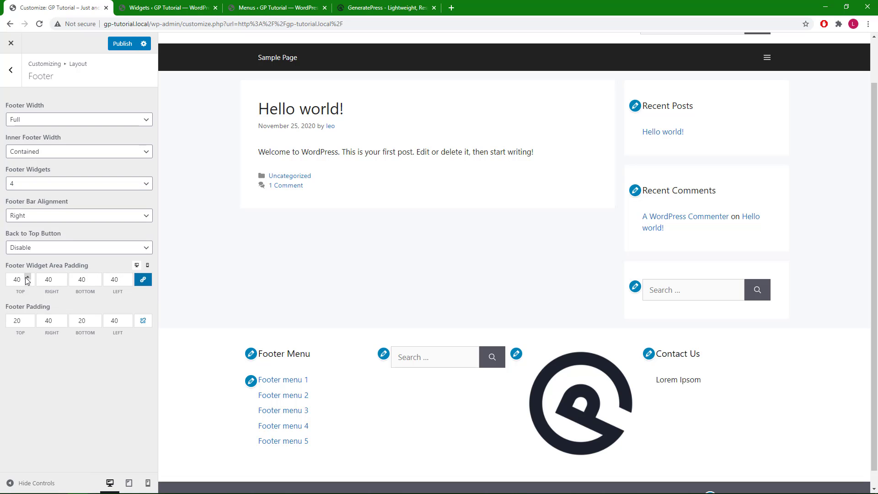
# Adjust the footer widget area padding on desktop and mobile, leaving it at 40
pyautogui.click(27, 278)
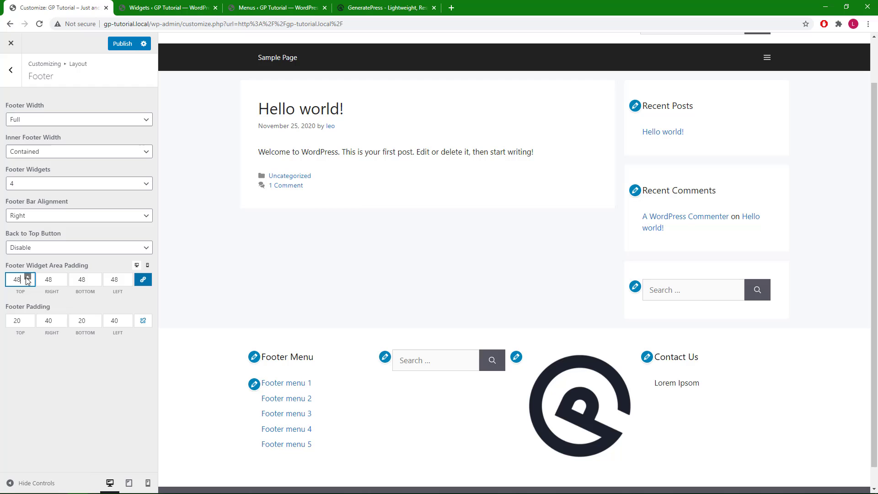
pyautogui.click(28, 278)
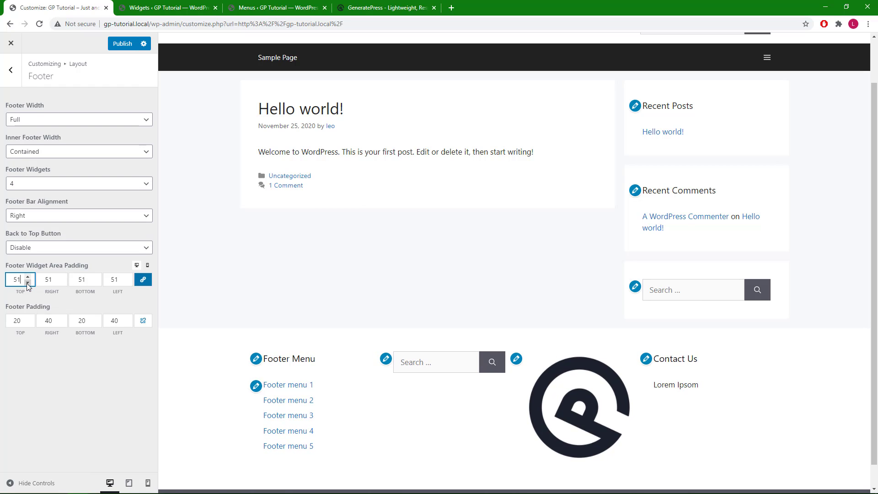
pyautogui.click(29, 283)
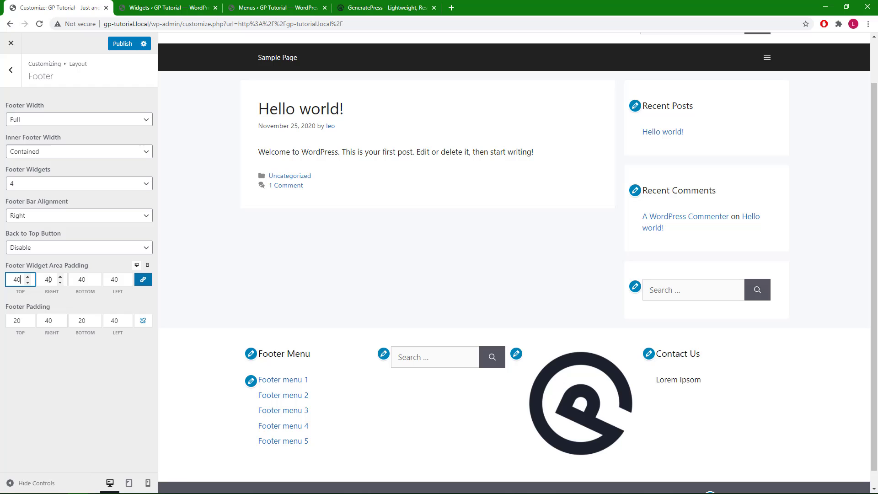
pyautogui.moveTo(147, 266)
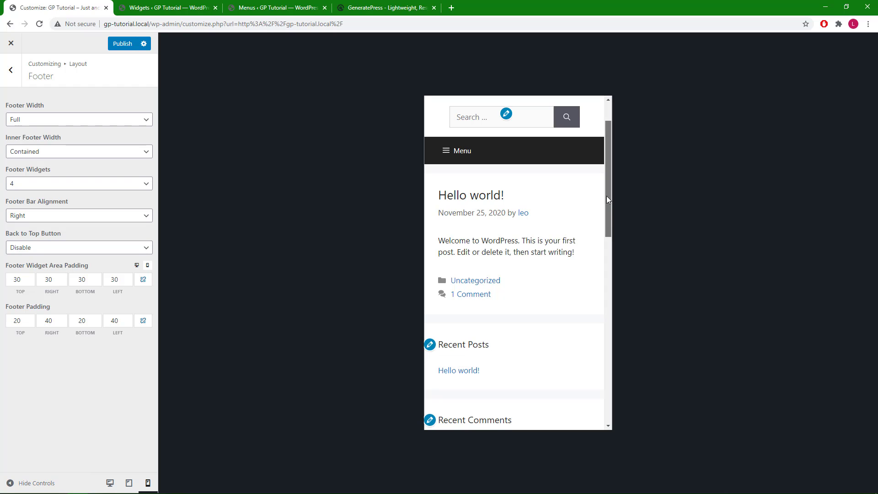
pyautogui.scroll(-3)
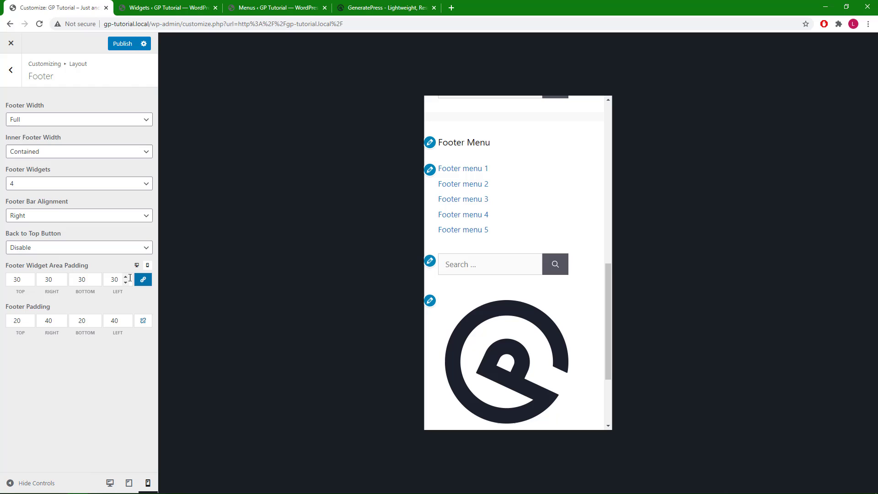
pyautogui.click(127, 276)
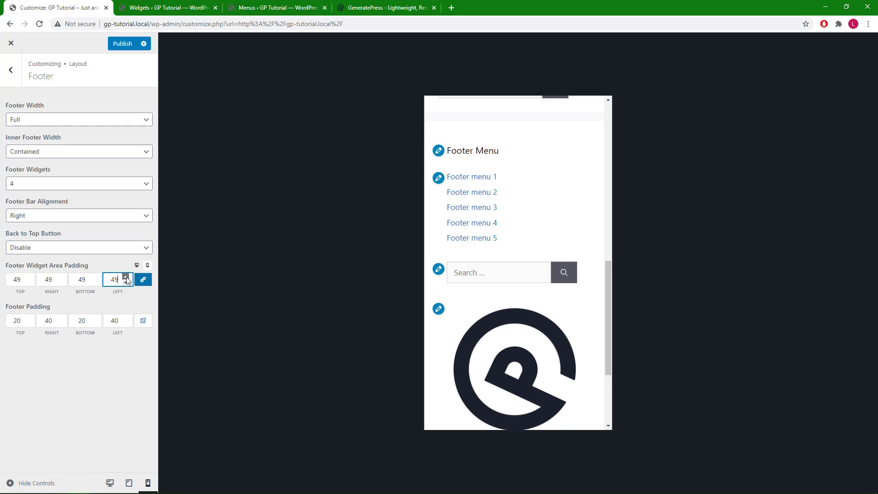
pyautogui.click(125, 278)
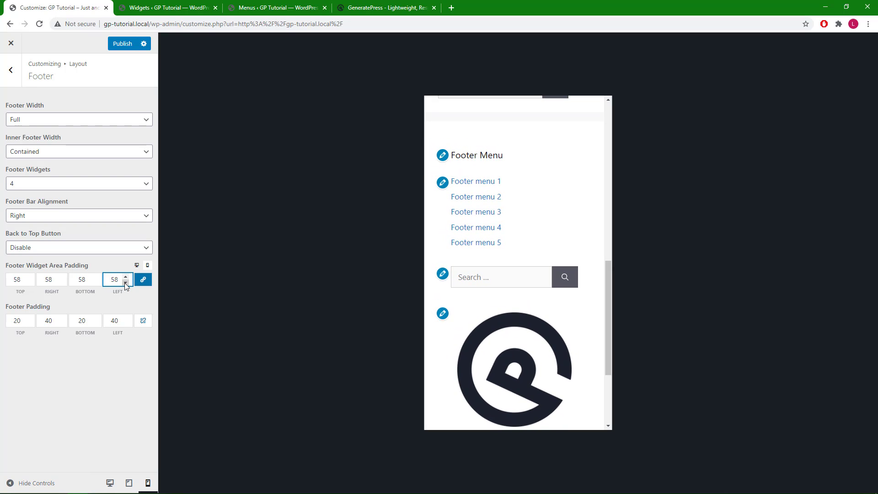
pyautogui.click(125, 283)
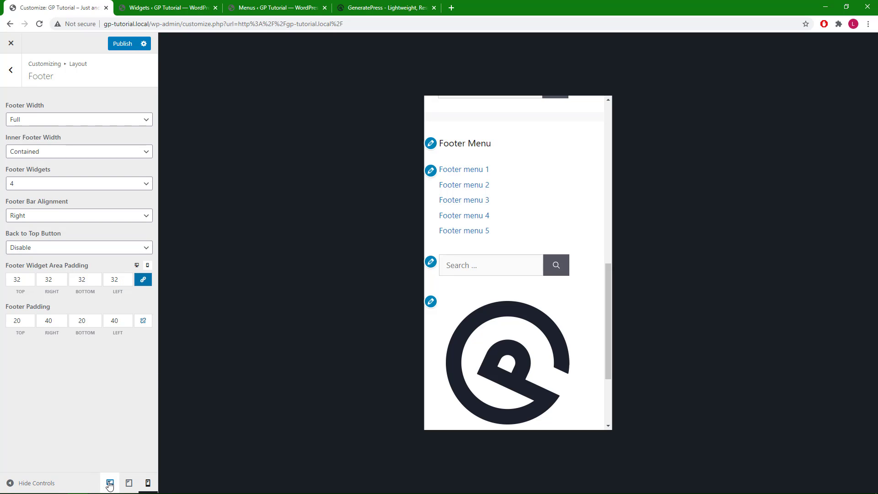
# Switch the preview back to desktop and publish the footer settings
pyautogui.click(109, 483)
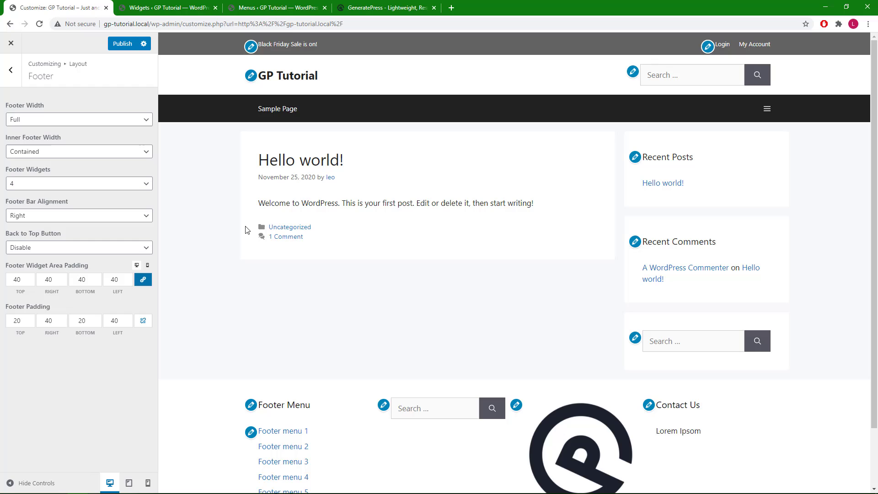
pyautogui.click(129, 43)
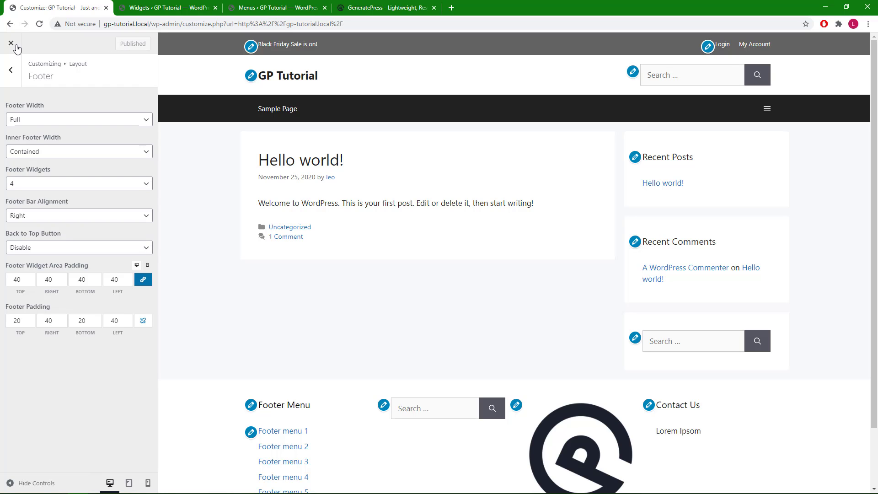
# Close the Customizer, open the Hello world! post on the site and bring it up in the block editor
pyautogui.click(10, 43)
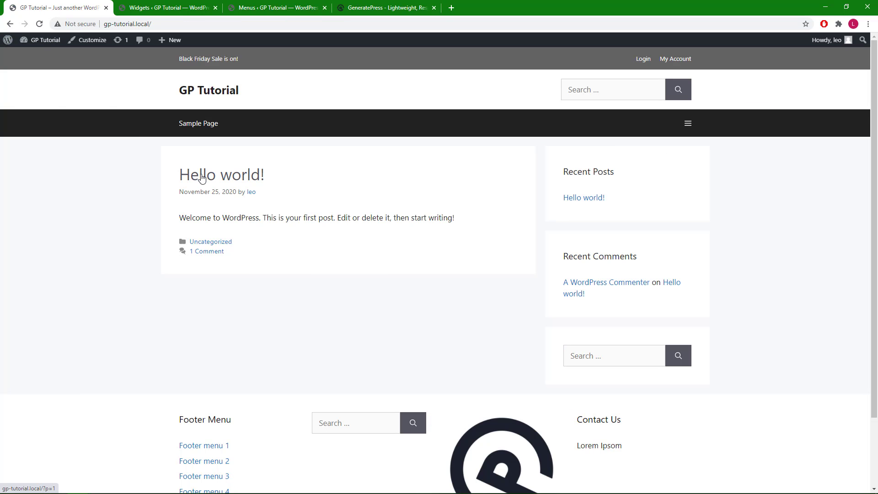
pyautogui.click(222, 175)
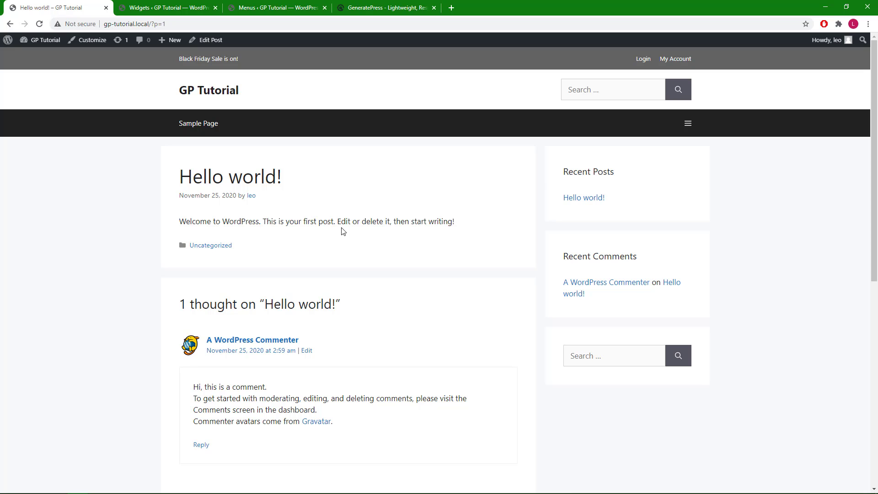
pyautogui.moveTo(483, 253)
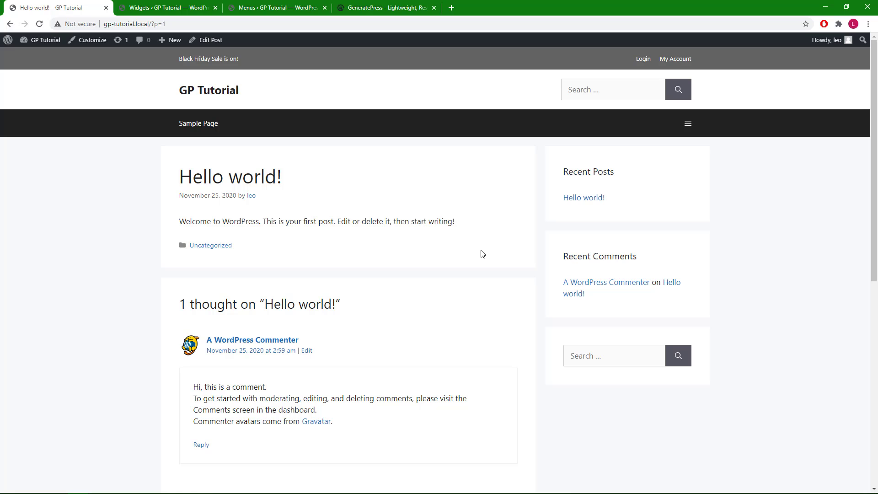
pyautogui.moveTo(532, 180)
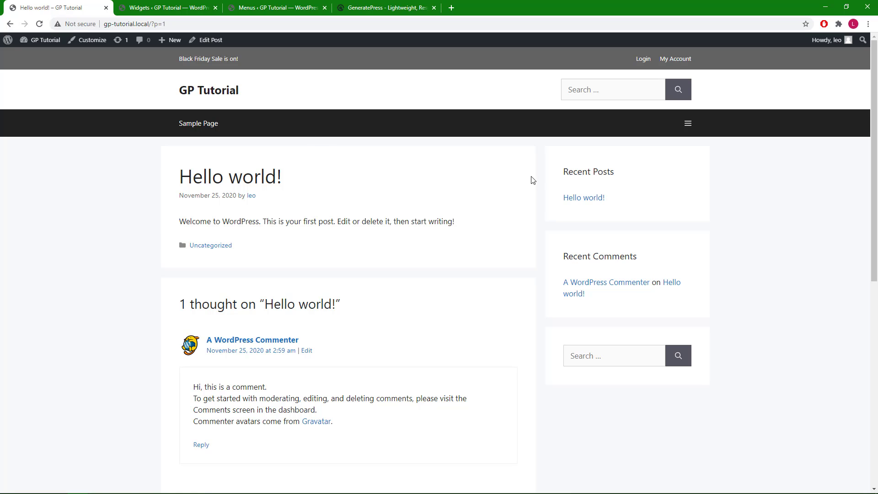
pyautogui.scroll(-3)
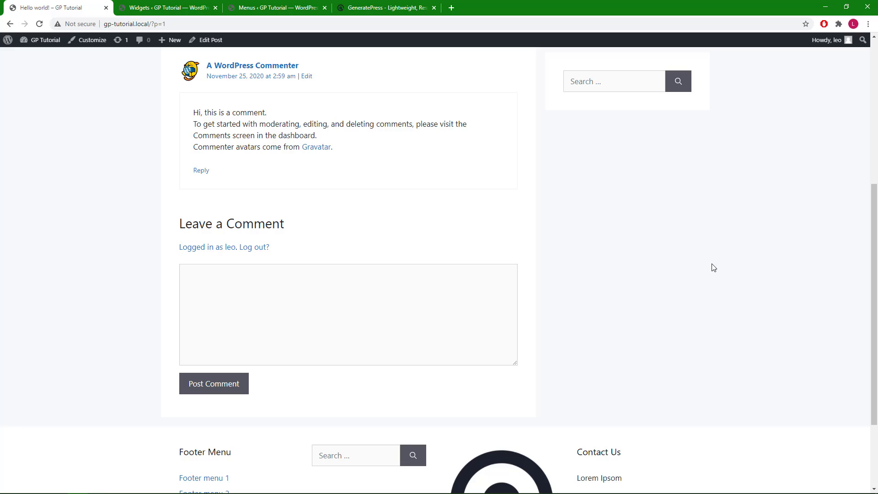
pyautogui.scroll(-3)
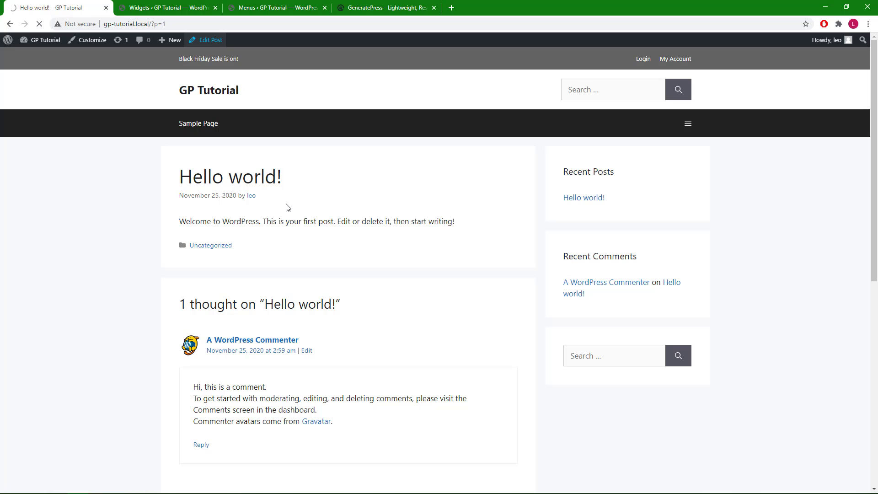
pyautogui.click(206, 40)
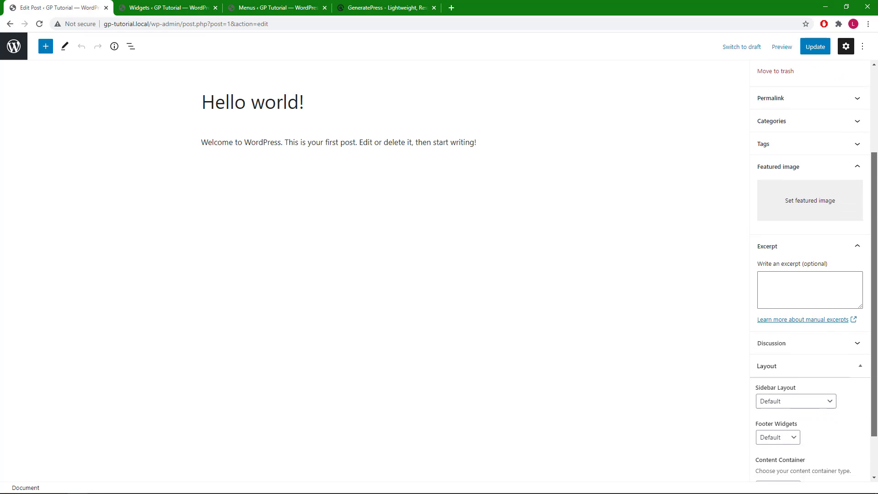
# Set Hello world! to Left Sidebar and 3 Widgets in its Layout panel, update it and view the post
pyautogui.scroll(-3)
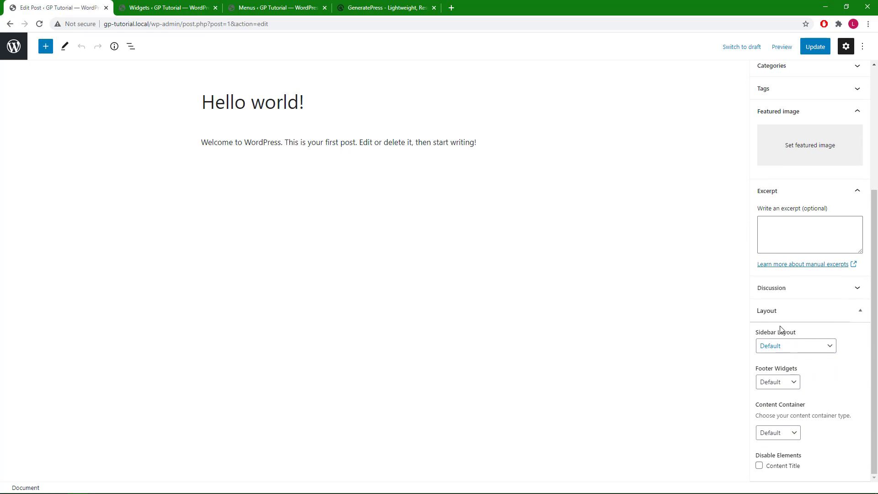
pyautogui.moveTo(817, 313)
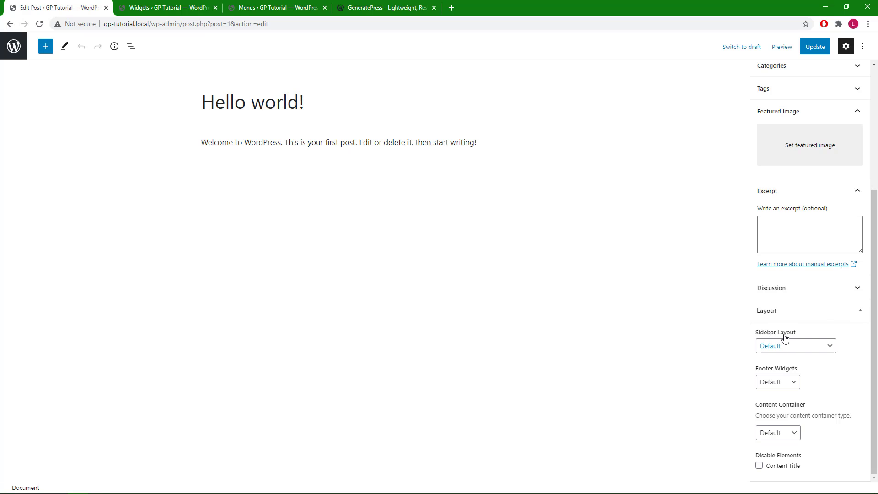
pyautogui.moveTo(810, 349)
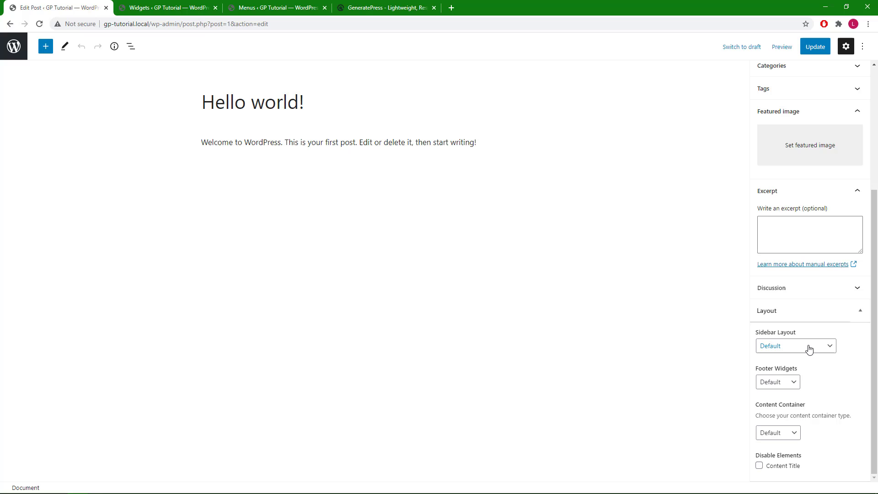
pyautogui.click(795, 346)
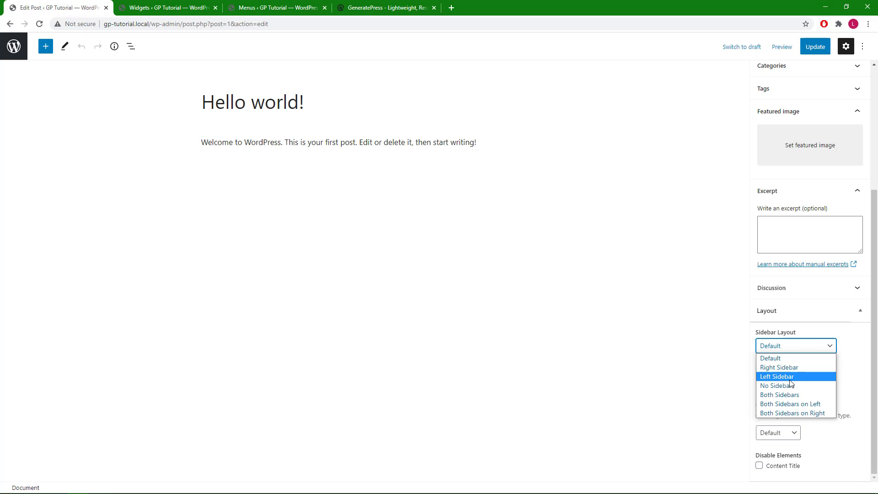
pyautogui.click(777, 376)
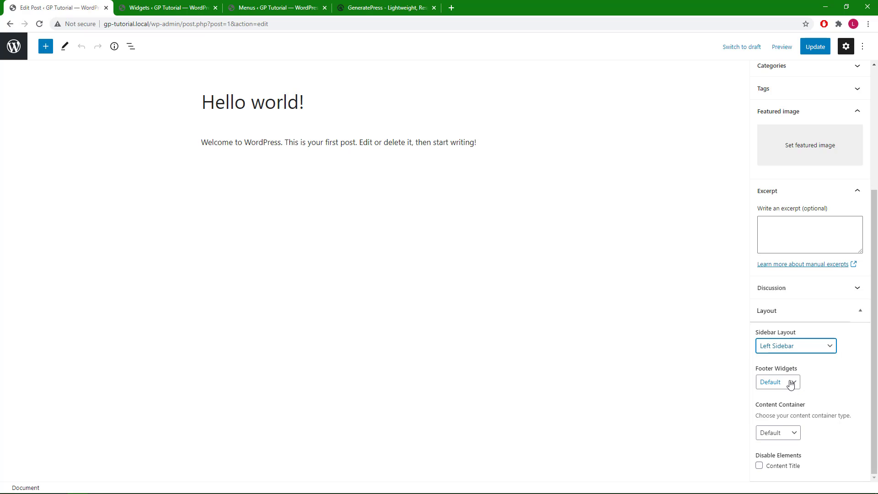
pyautogui.click(778, 382)
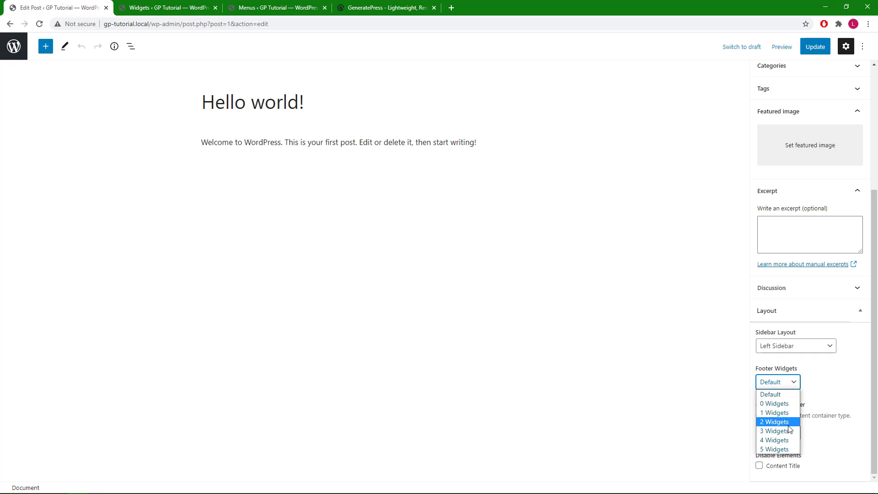
pyautogui.click(775, 431)
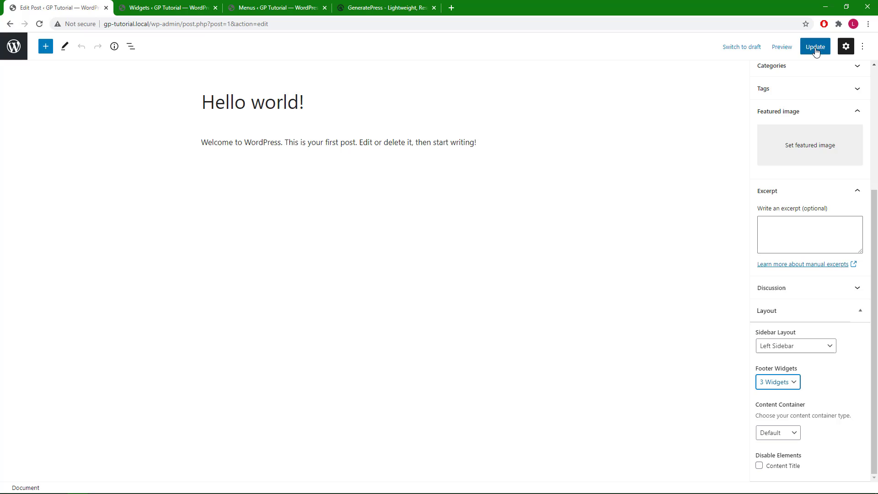
pyautogui.click(815, 47)
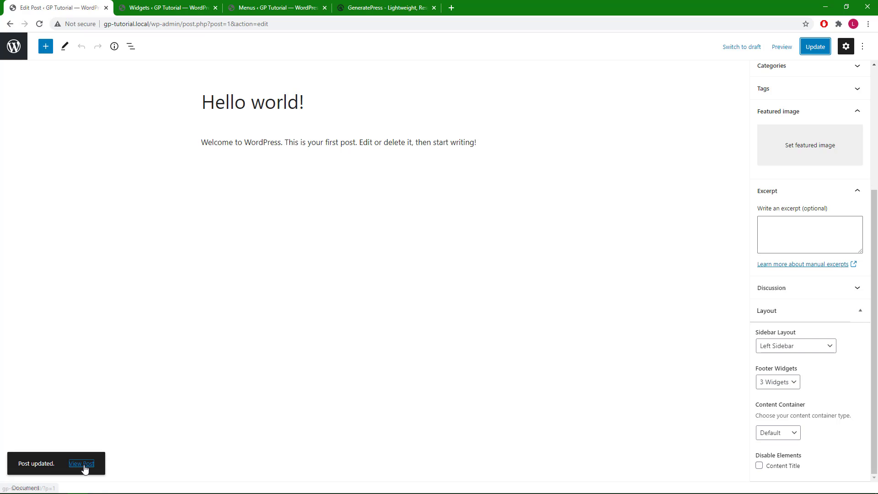
pyautogui.click(81, 464)
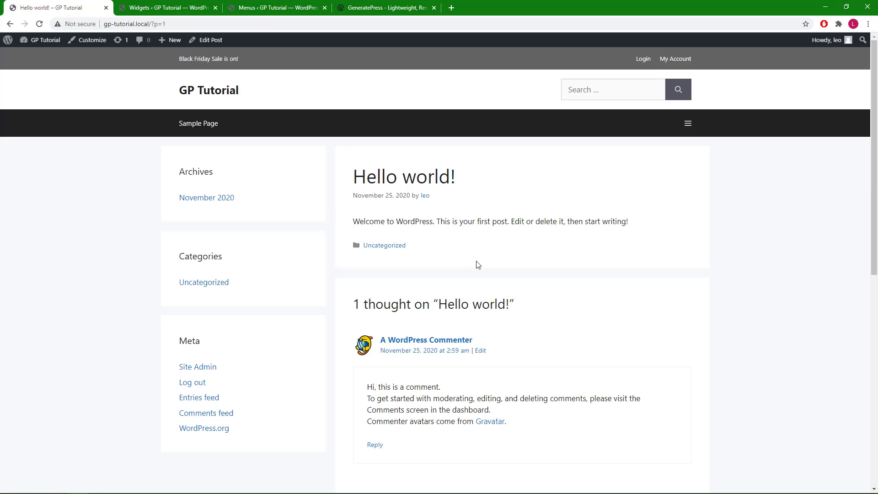
pyautogui.scroll(-3)
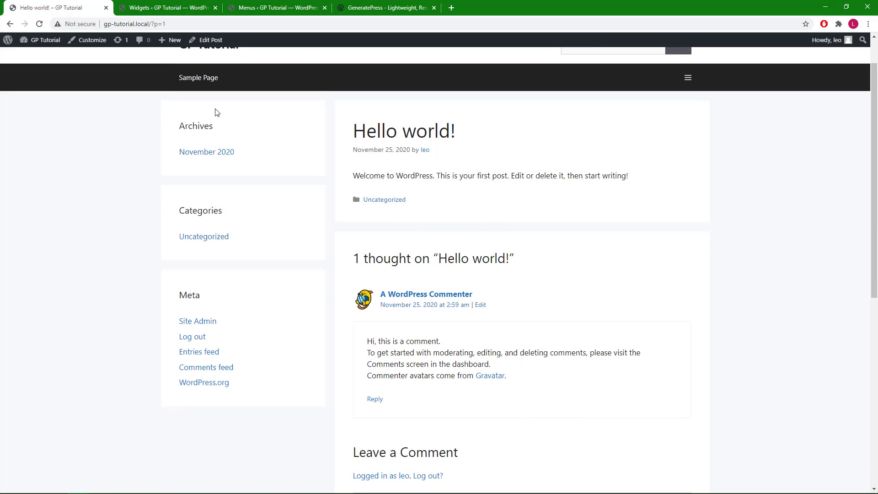
pyautogui.moveTo(318, 173)
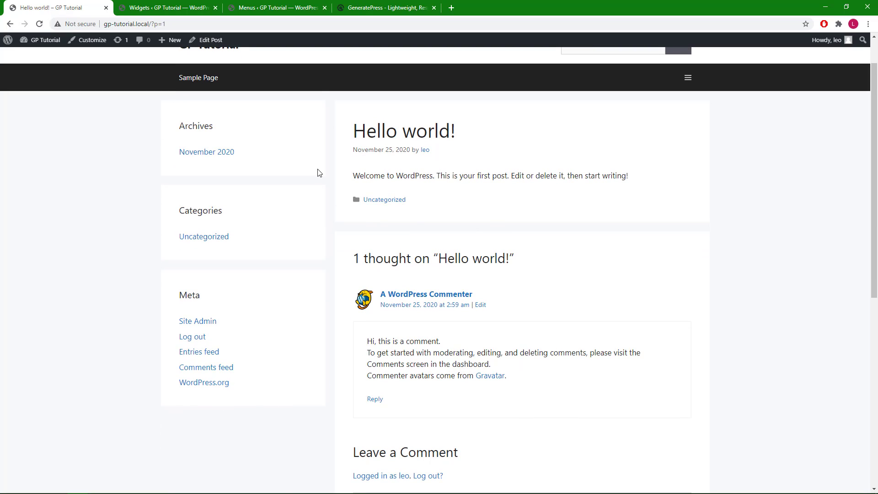
pyautogui.moveTo(474, 221)
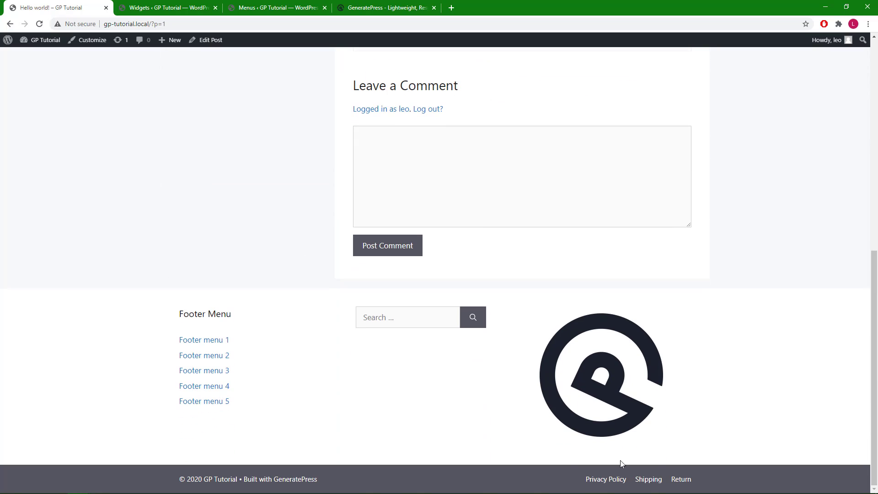
pyautogui.moveTo(171, 295)
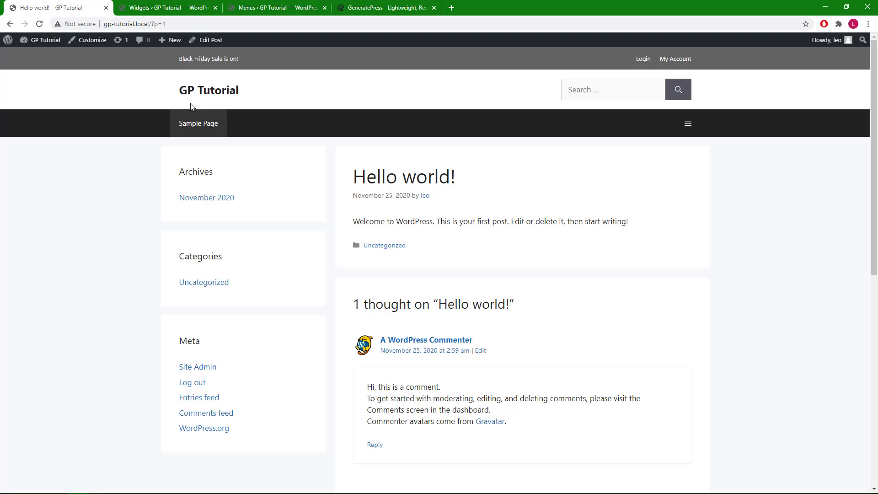
pyautogui.click(208, 90)
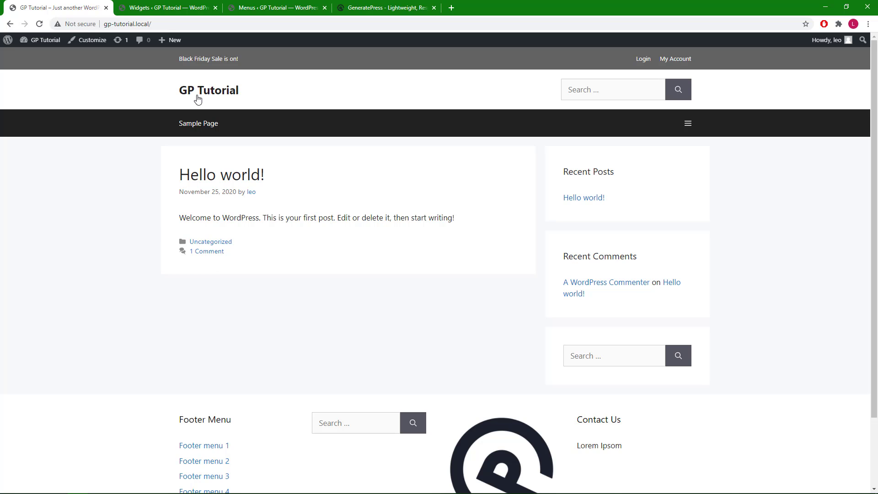
# Check Sample Page still shows the right sidebar, visit the Login page, then head to the admin Dashboard
pyautogui.click(198, 124)
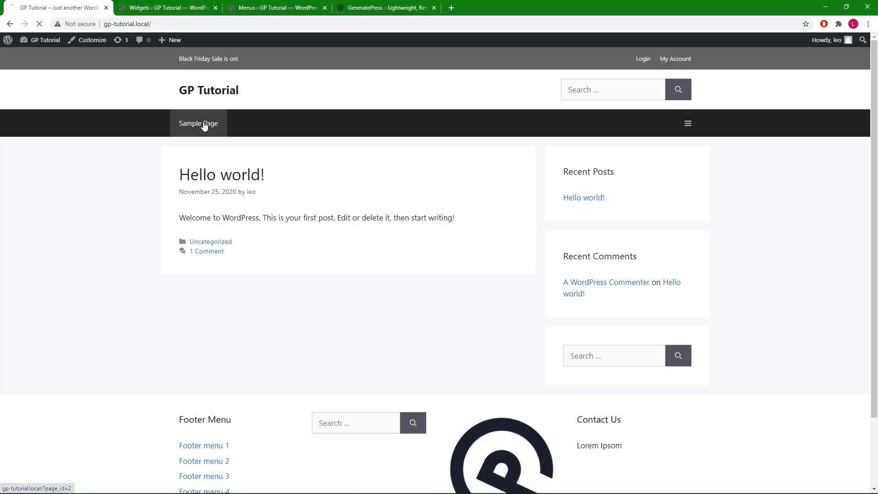
pyautogui.click(198, 123)
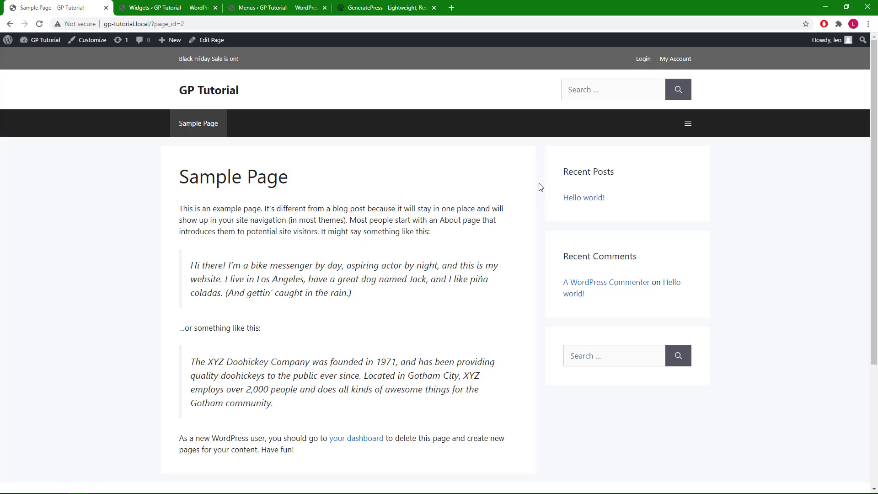
pyautogui.scroll(-3)
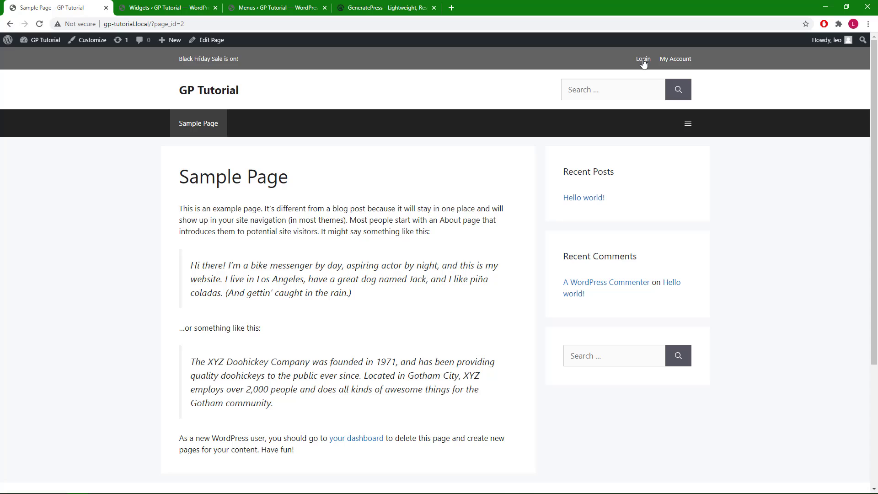
pyautogui.click(642, 59)
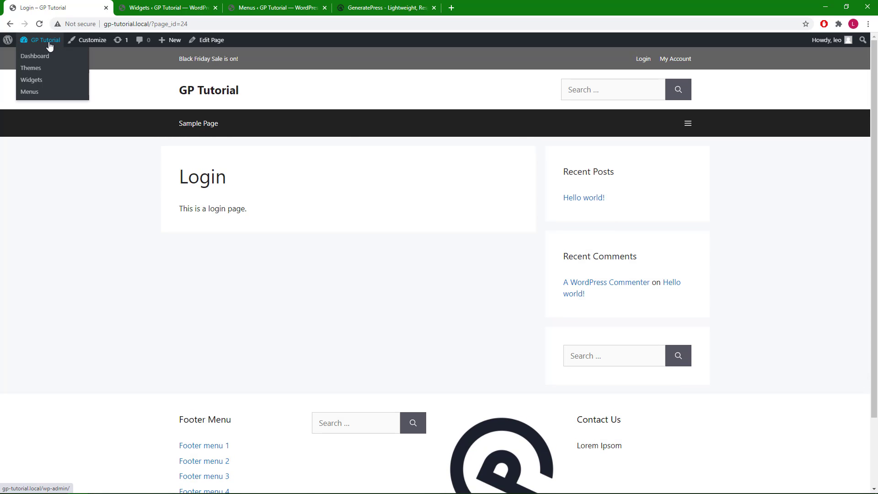
pyautogui.click(35, 56)
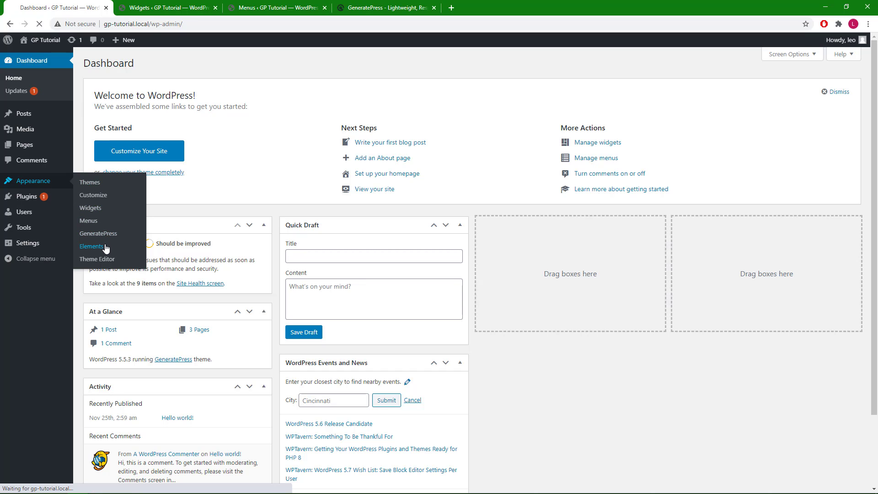
# From Appearance > Elements, add a new element of type Layout and create it
pyautogui.click(91, 246)
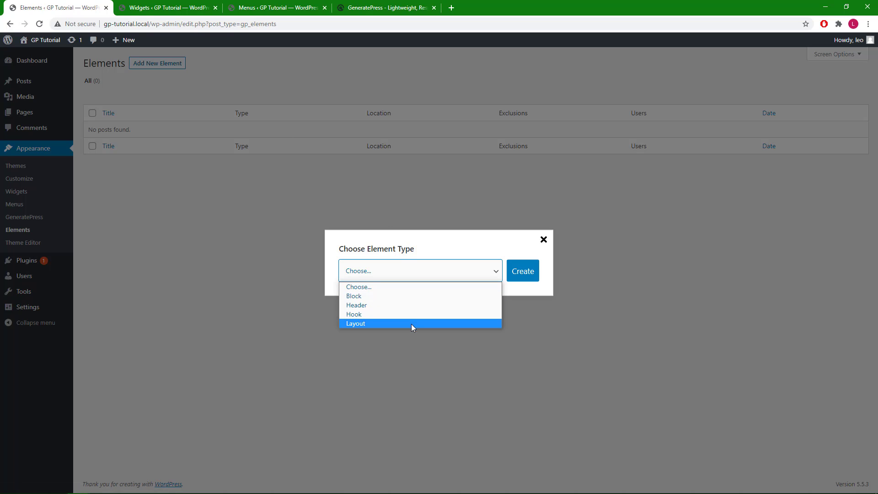
pyautogui.click(356, 323)
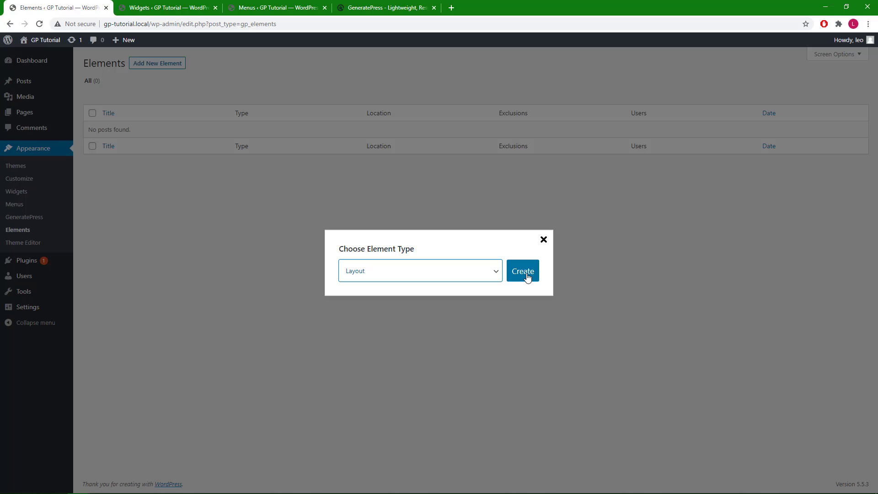
pyautogui.click(523, 271)
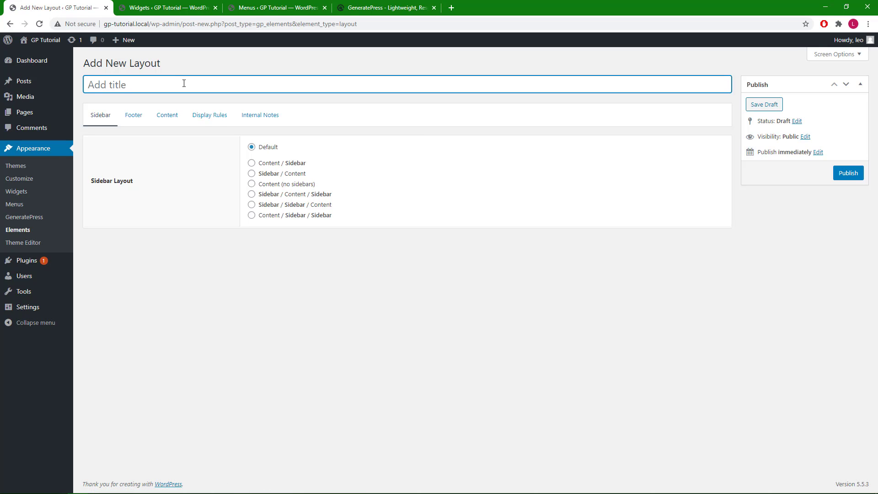
# Title it 'both sidebars and 2 footer widgets', choose Sidebar / Content / Sidebar and 2 footer Widgets
pyautogui.write('both side')
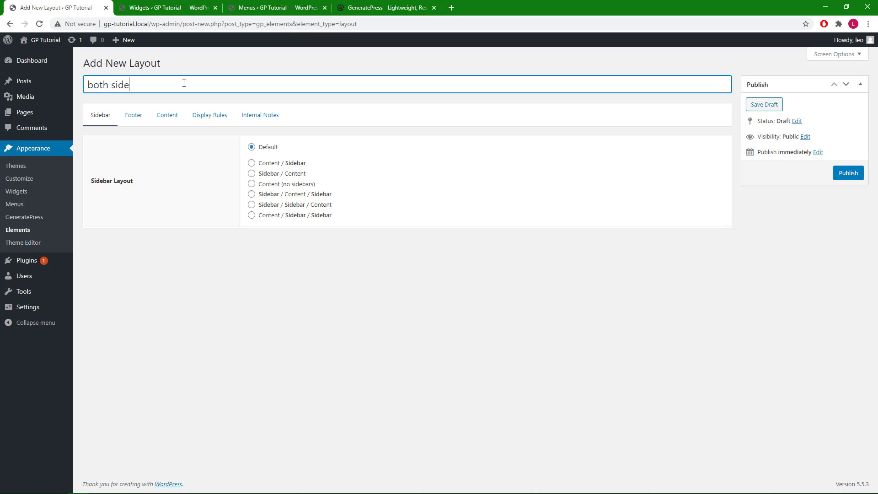
pyautogui.write('bars and 2')
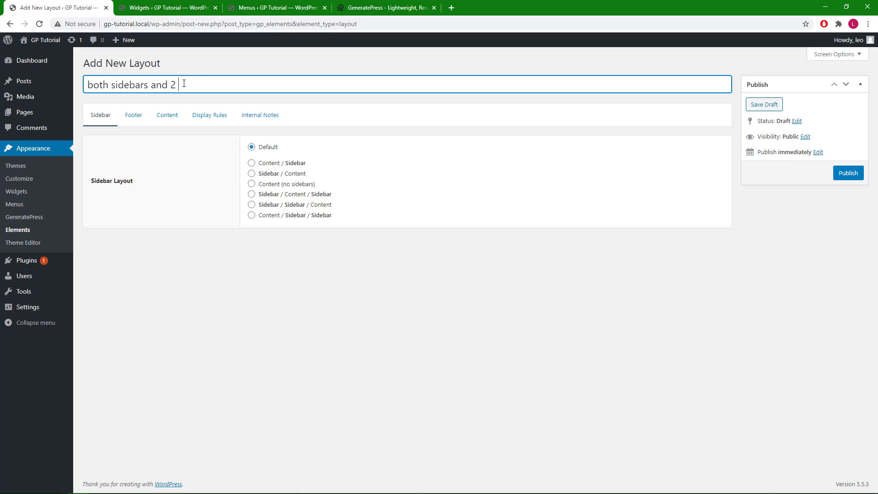
pyautogui.write('footer widgets')
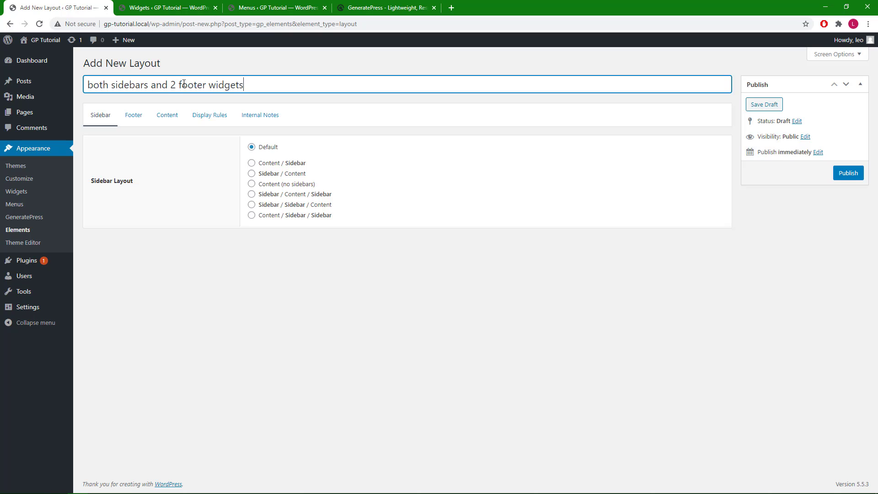
pyautogui.moveTo(215, 102)
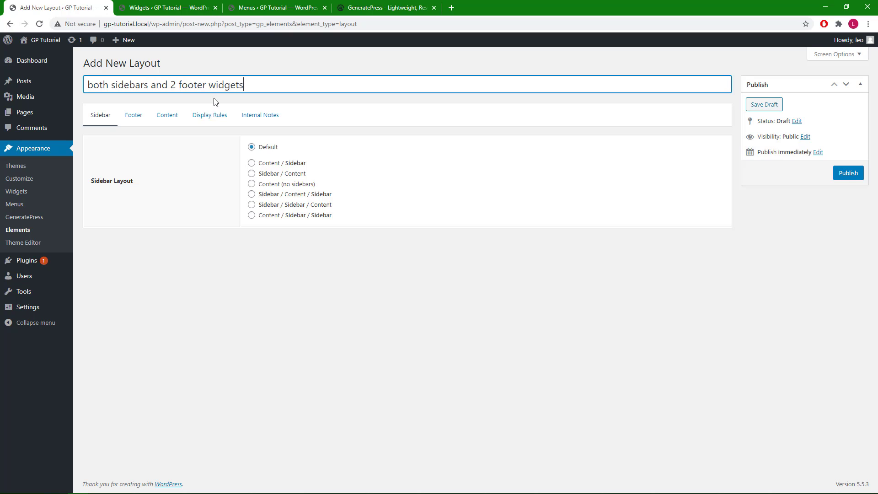
pyautogui.moveTo(274, 182)
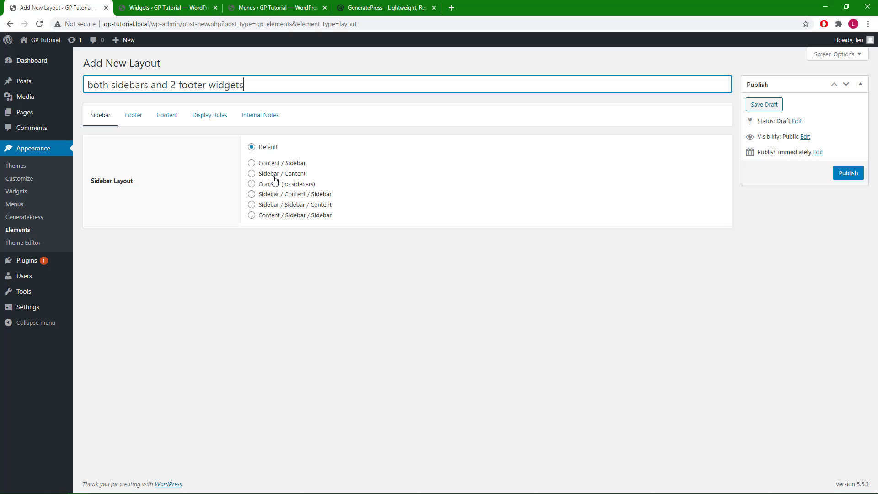
pyautogui.click(251, 194)
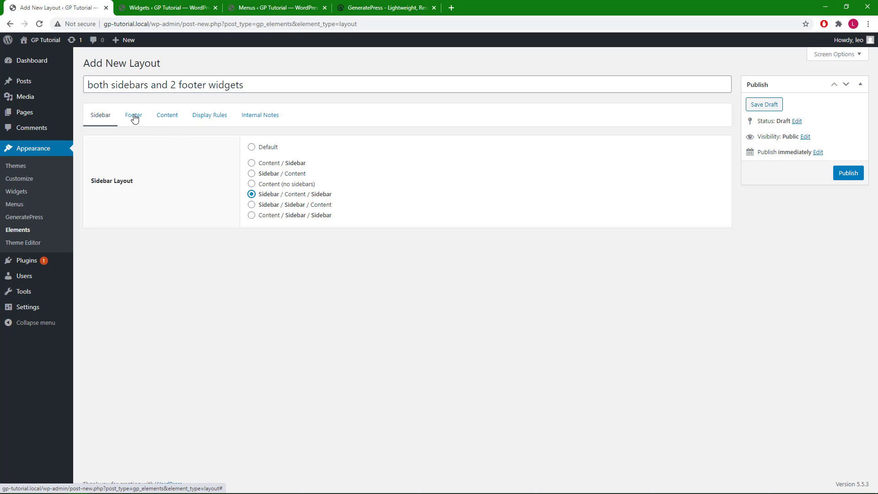
pyautogui.click(134, 115)
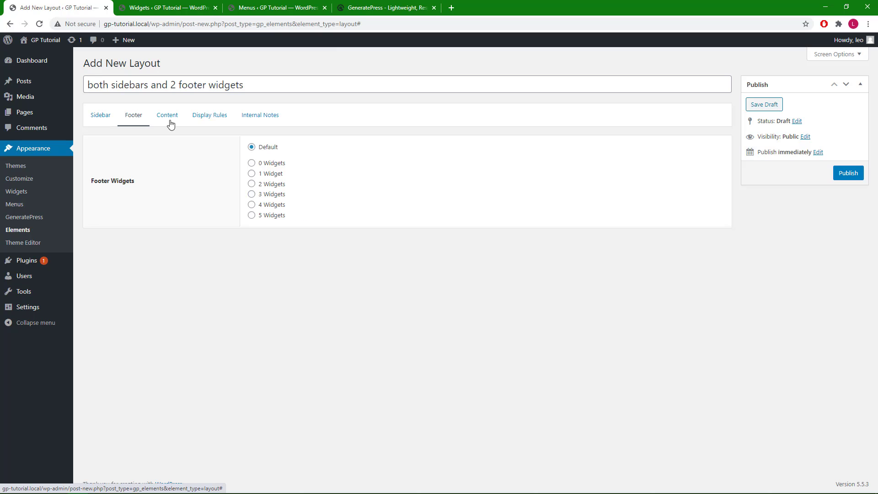
pyautogui.click(252, 184)
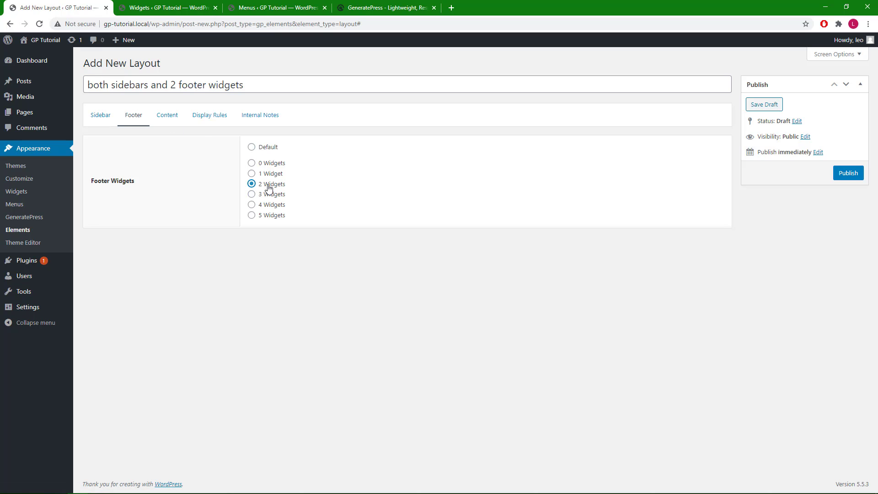
pyautogui.moveTo(210, 116)
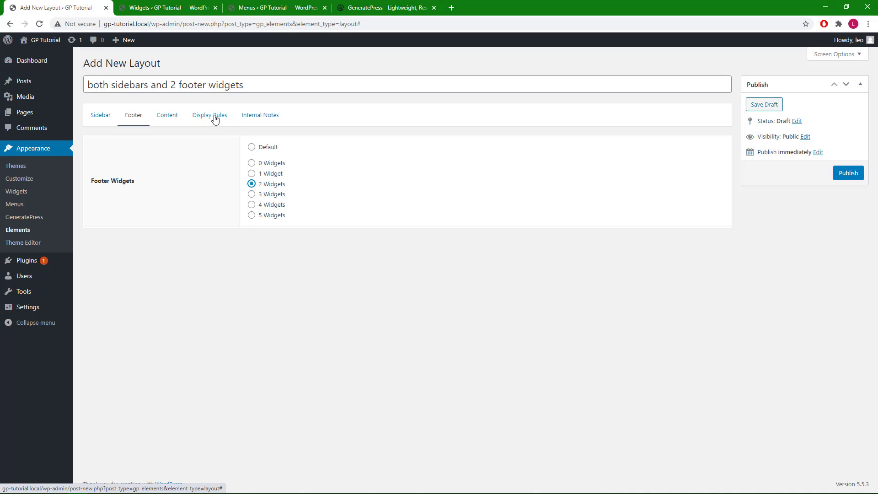
# In Display Rules, add a Location rule Page > Sample Page
pyautogui.click(209, 116)
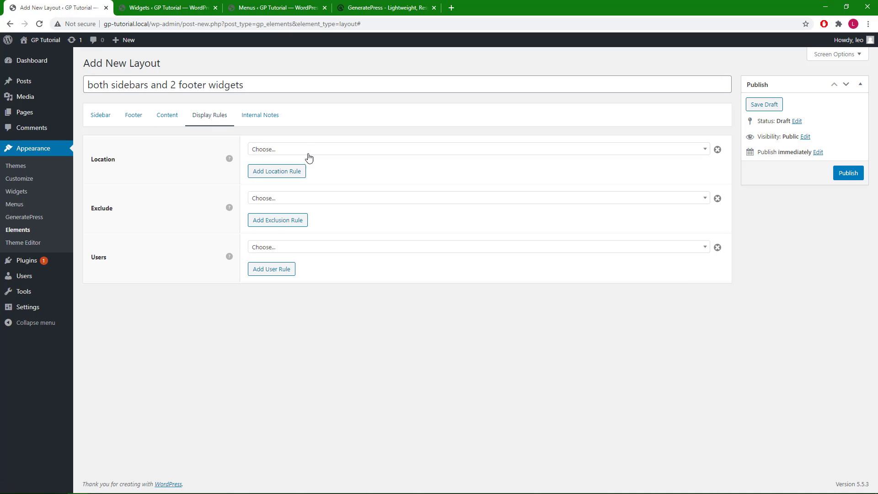
pyautogui.click(476, 148)
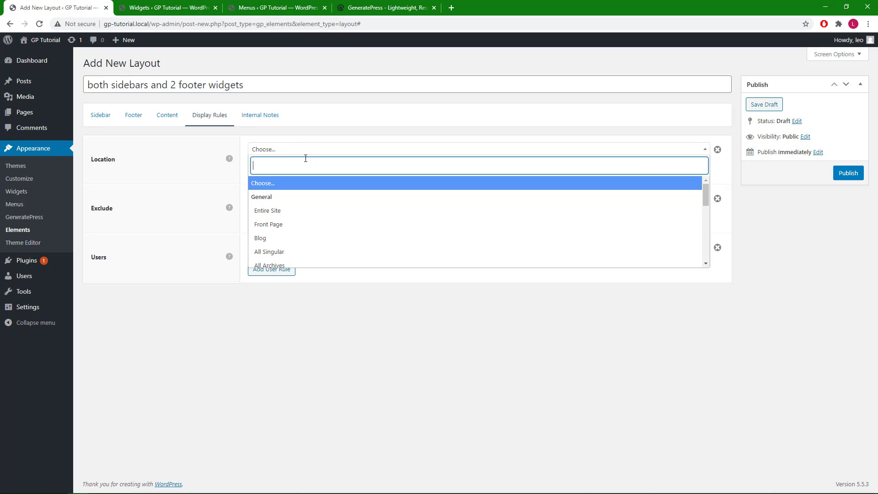
pyautogui.write('page')
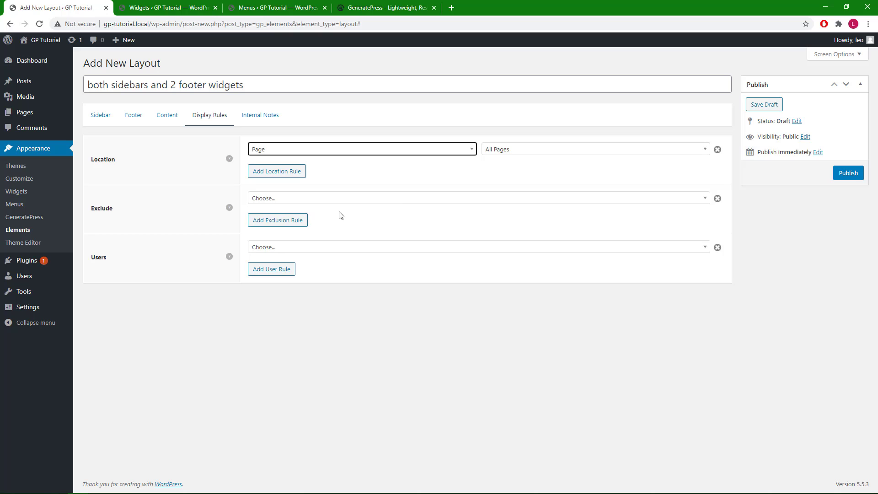
pyautogui.click(594, 149)
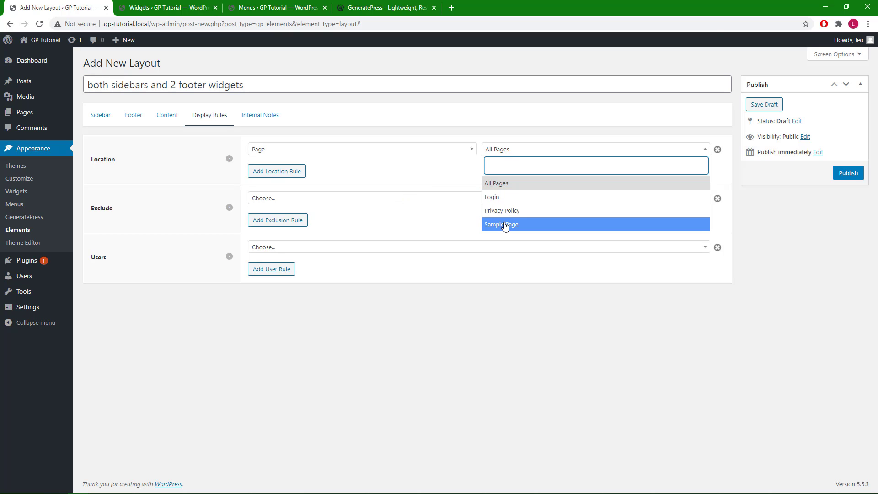
pyautogui.click(501, 224)
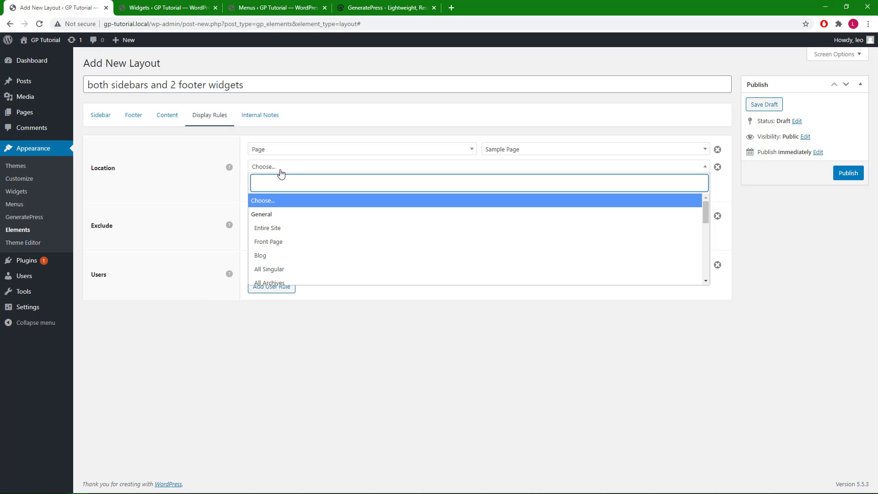
# Add a second Location rule Page > Login, publish the layout and go to the site front end
pyautogui.write('page')
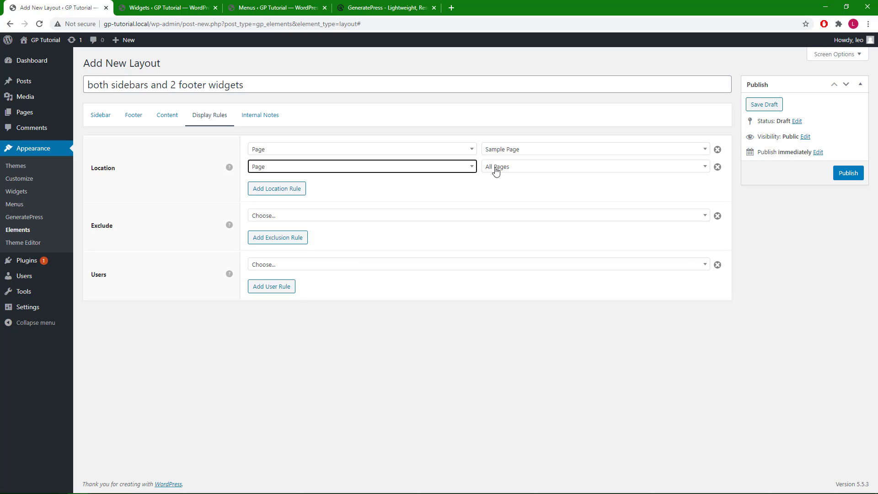
pyautogui.click(594, 166)
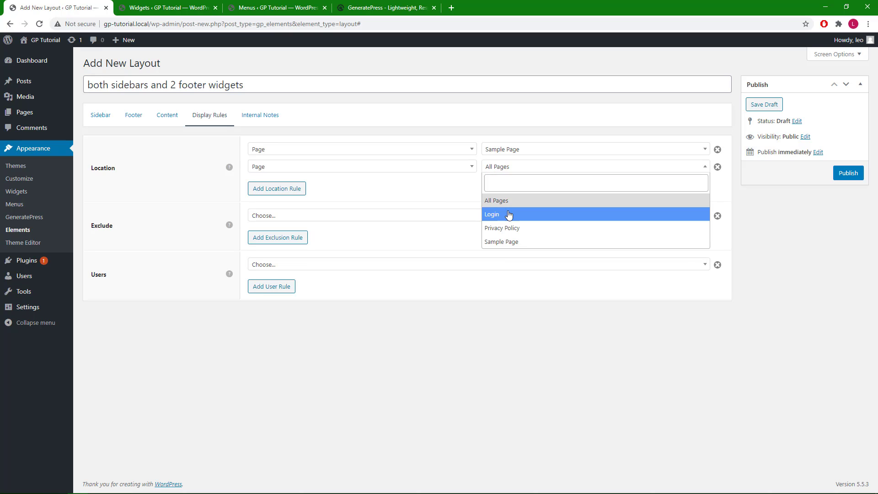
pyautogui.click(492, 214)
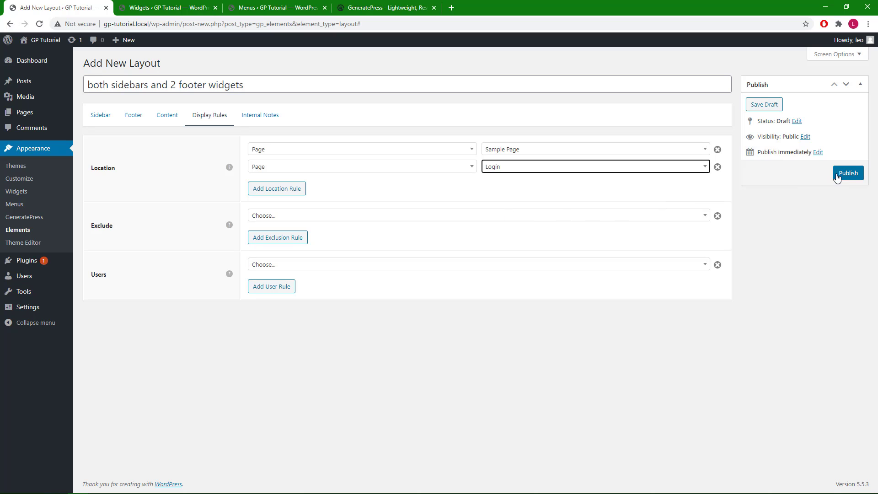
pyautogui.click(849, 173)
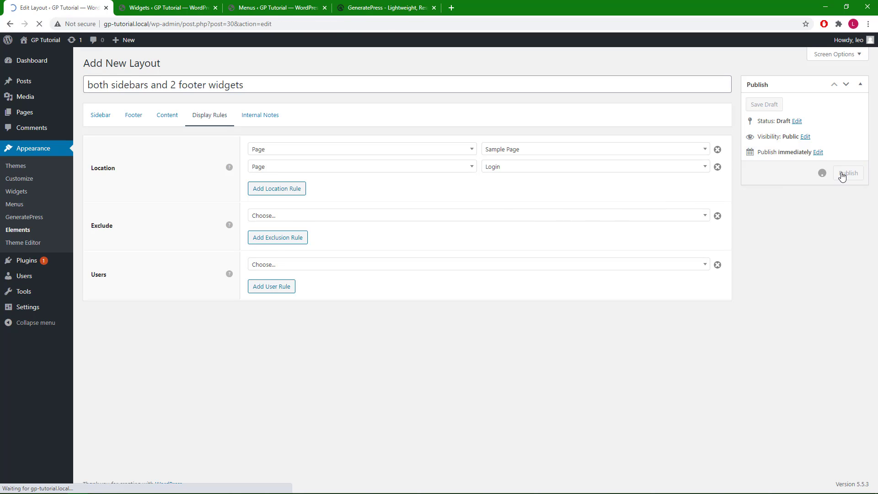
pyautogui.click(847, 173)
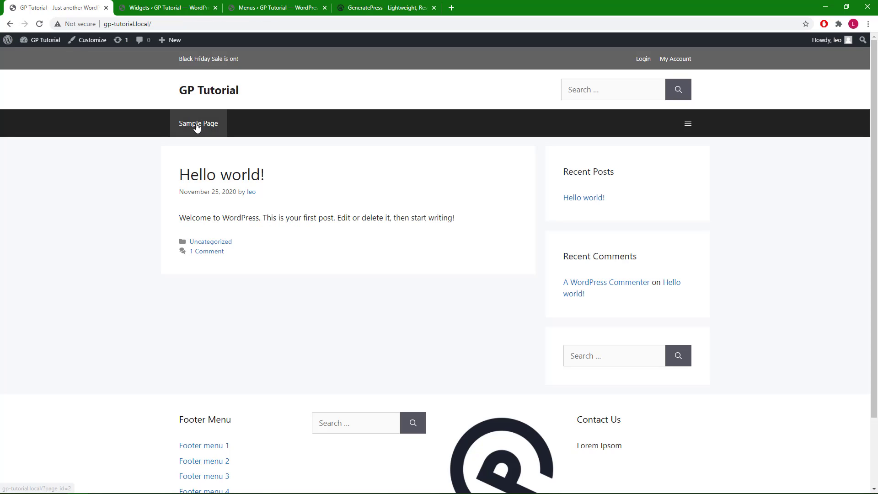
# View Sample Page on the live site, confirming both sidebars and the two-widget footer
pyautogui.click(197, 123)
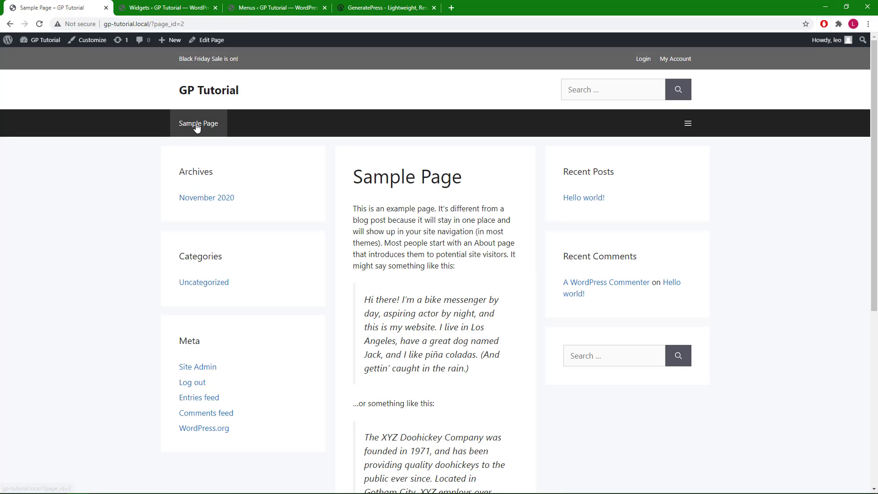
pyautogui.moveTo(391, 153)
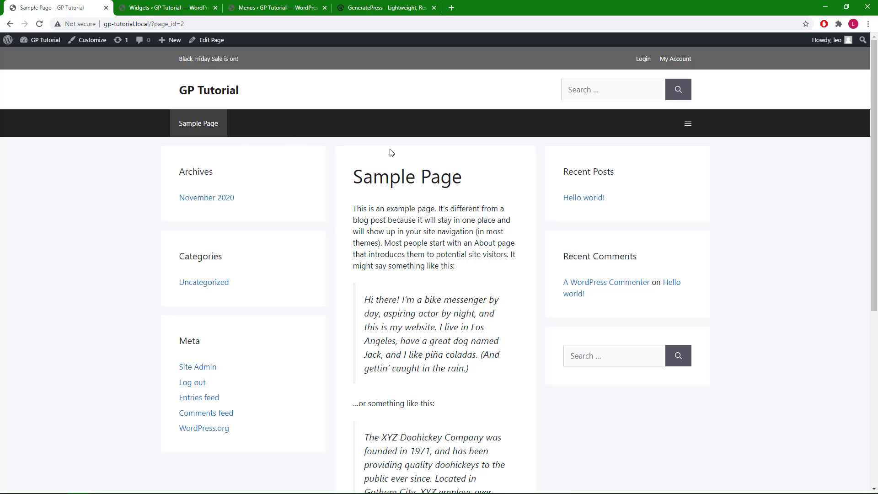
pyautogui.moveTo(489, 181)
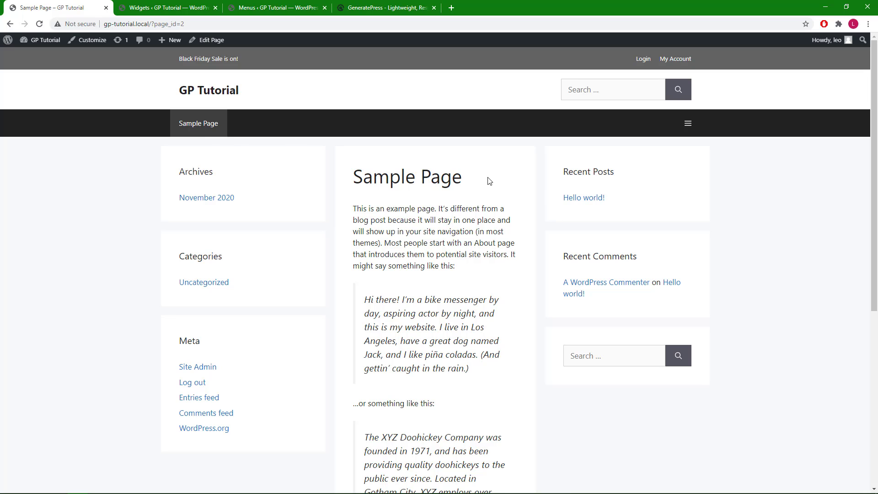
pyautogui.moveTo(558, 235)
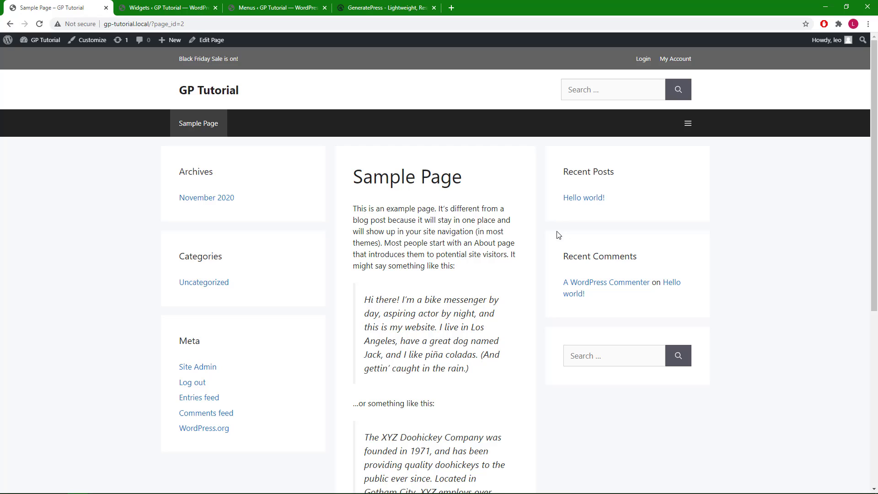
pyautogui.scroll(-3)
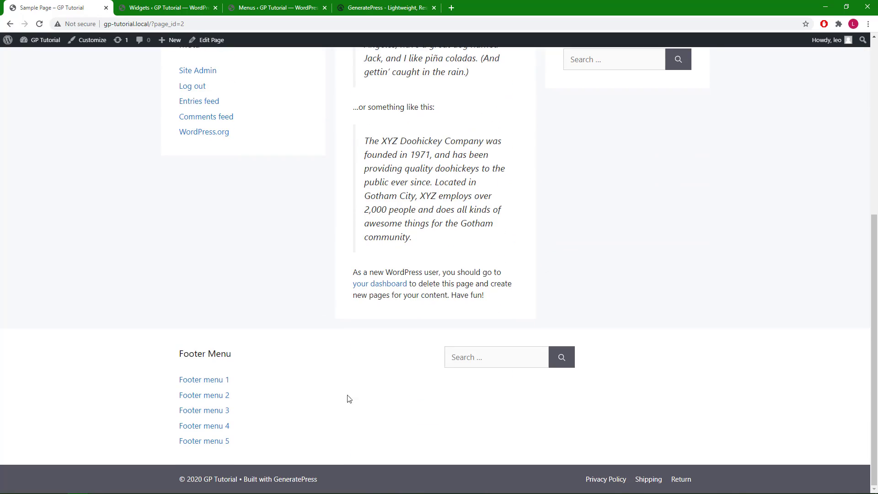
pyautogui.moveTo(543, 381)
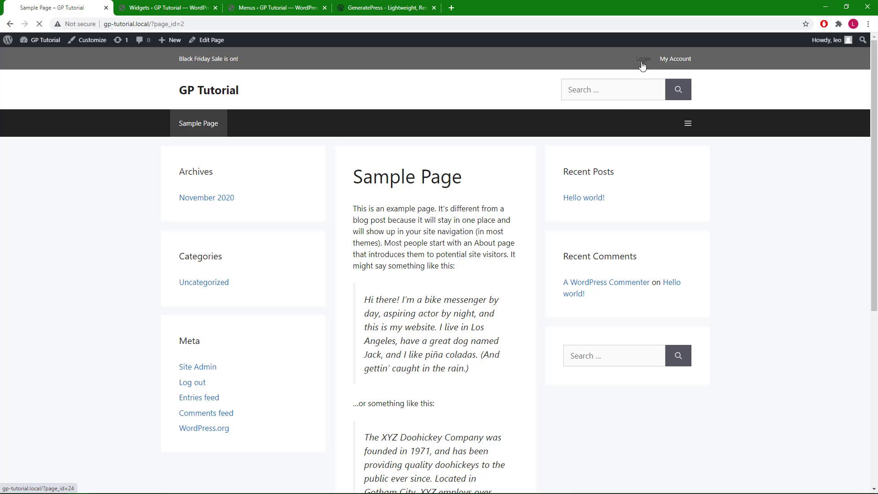
# View the Login page, confirming it shows sidebars on both sides
pyautogui.click(643, 58)
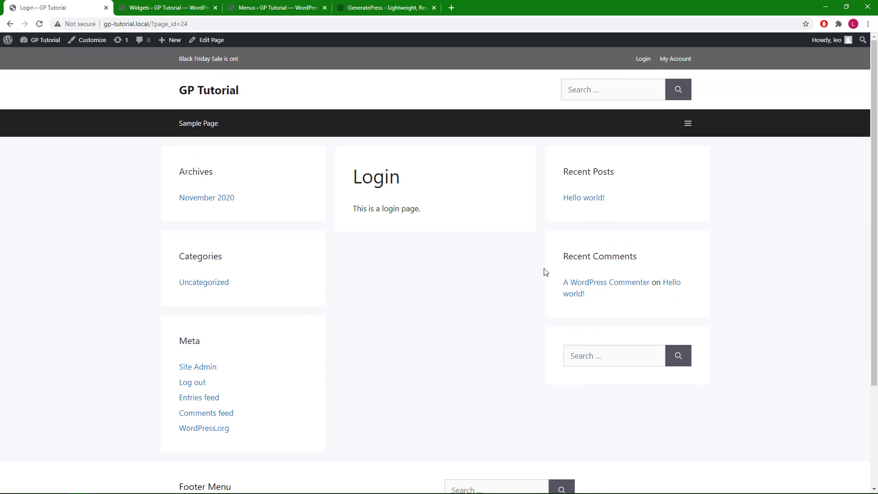
pyautogui.scroll(-3)
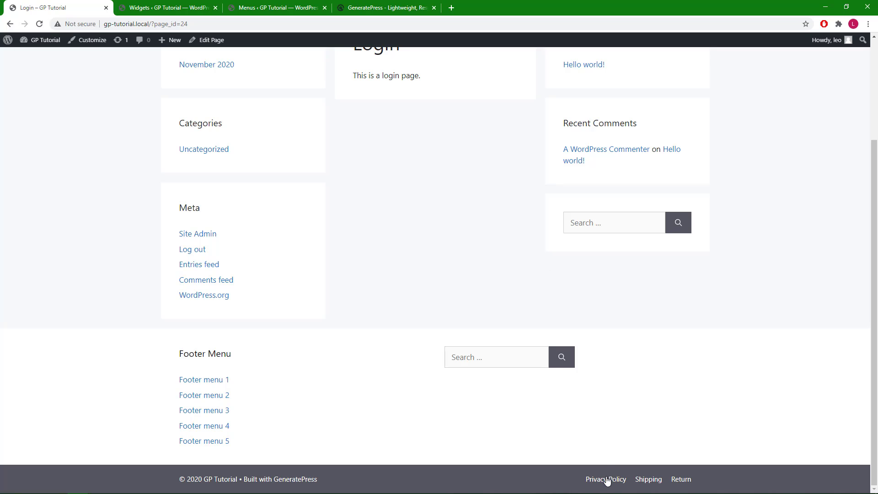
# View the Privacy Policy page for comparison, which keeps one right sidebar and four footer widgets
pyautogui.click(606, 479)
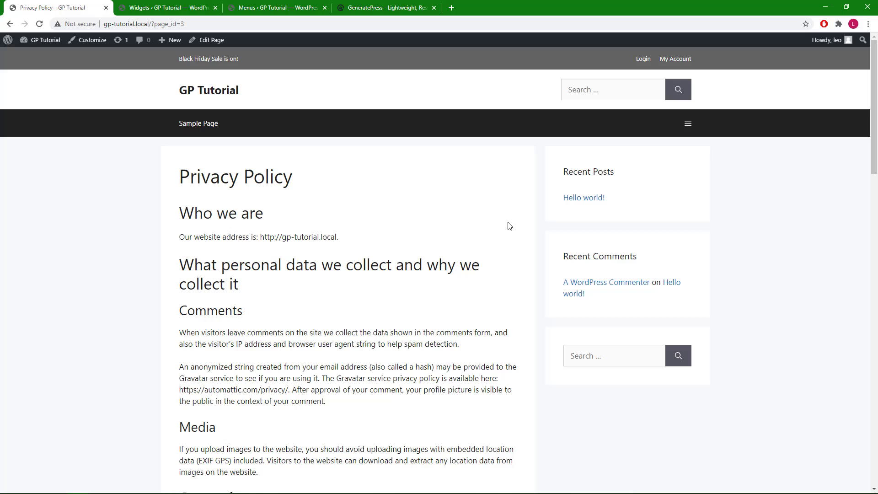
pyautogui.scroll(-3)
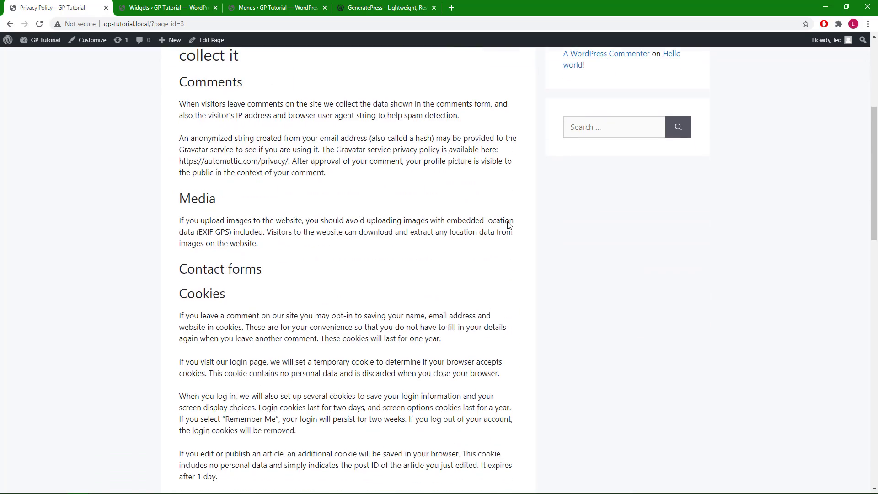
pyautogui.scroll(-3)
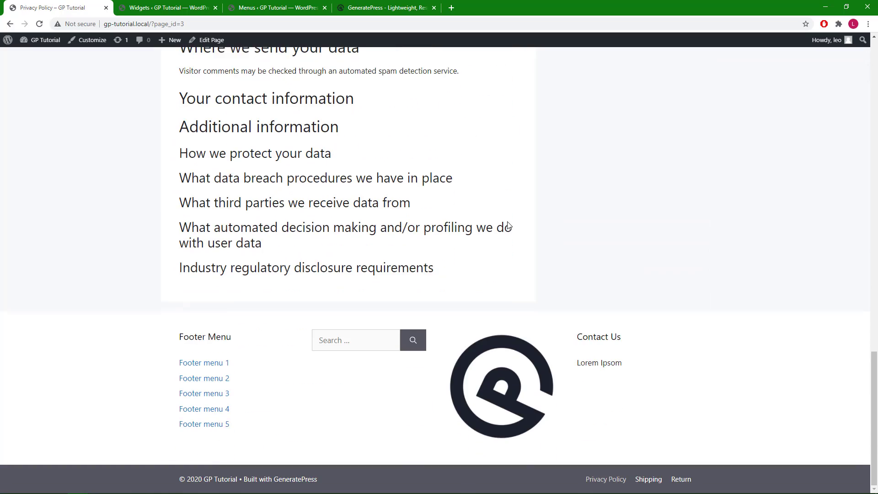
pyautogui.scroll(3)
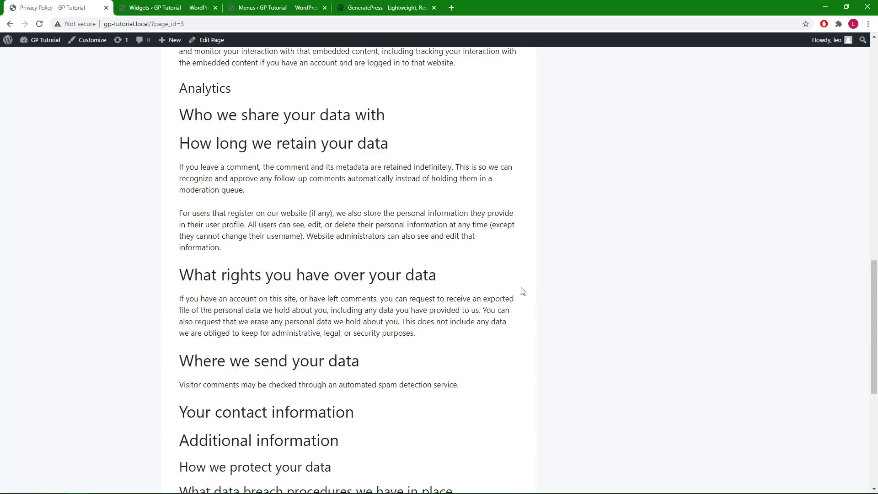